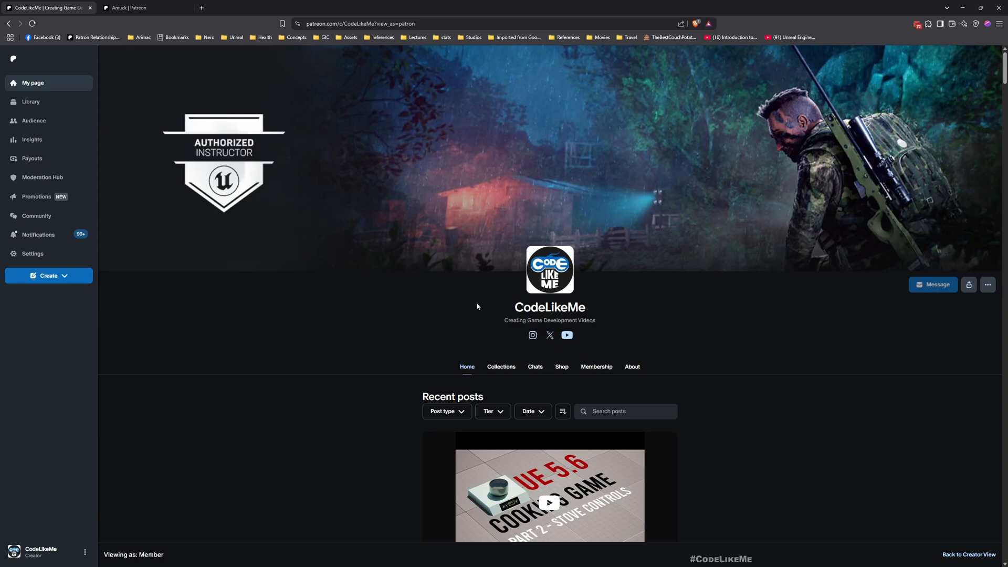
Scroll through the level view to preview the stove and its surroundings
{"action": "scroll", "scroll_direction": "down", "scroll_amount": 3}
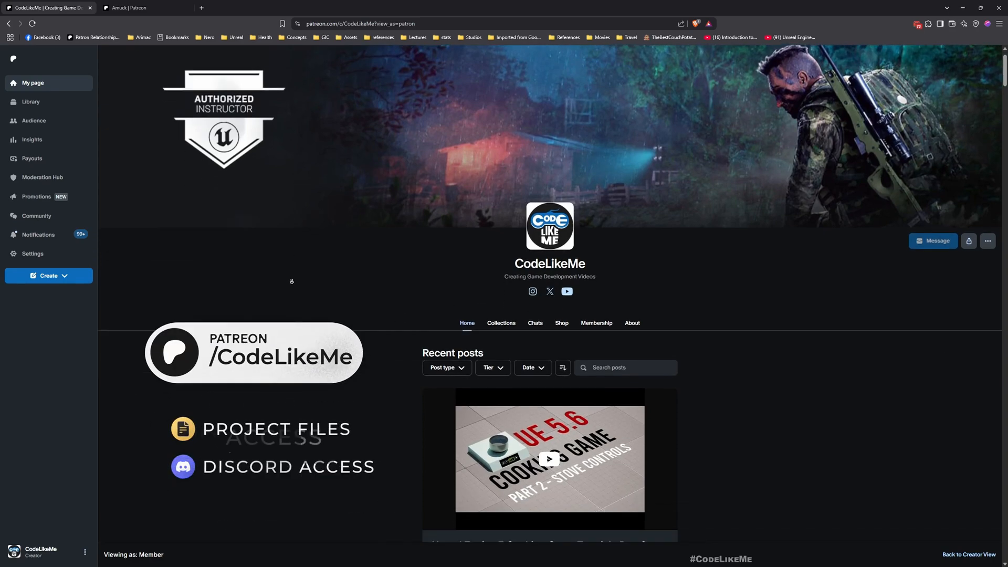
{"action": "scroll", "scroll_direction": "down", "scroll_amount": 3}
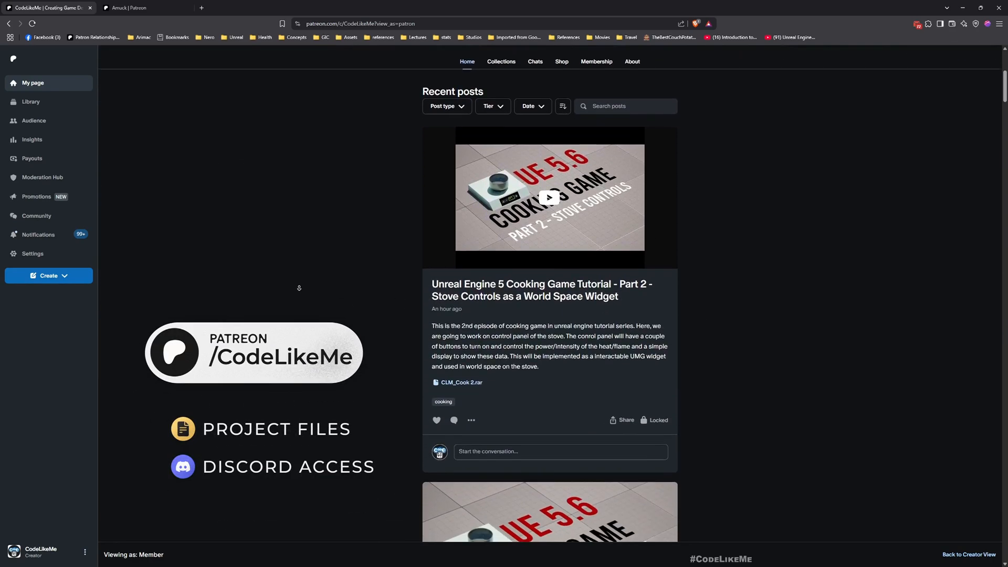
{"action": "scroll", "scroll_direction": "down", "scroll_amount": 3}
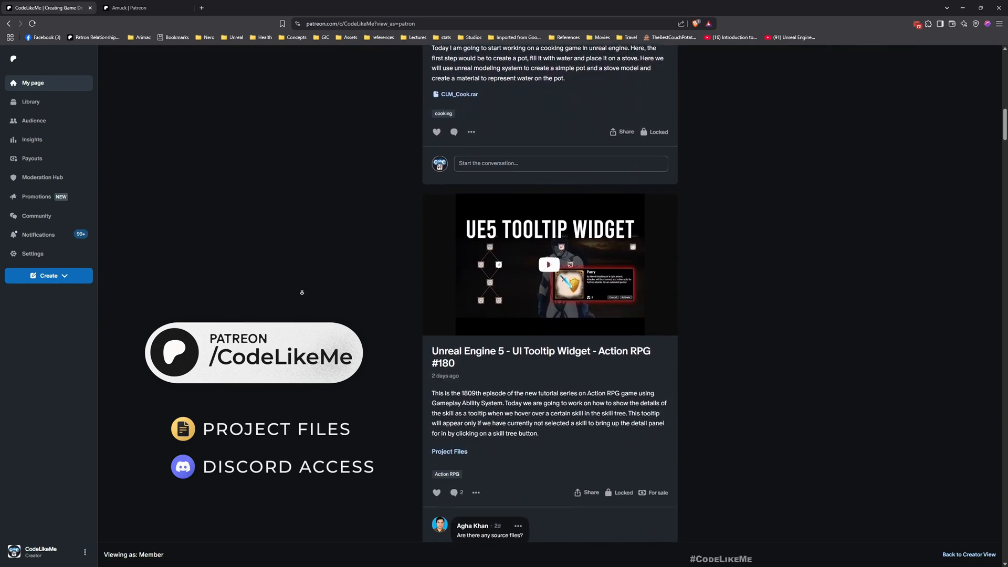
{"action": "scroll", "scroll_direction": "down", "scroll_amount": 3}
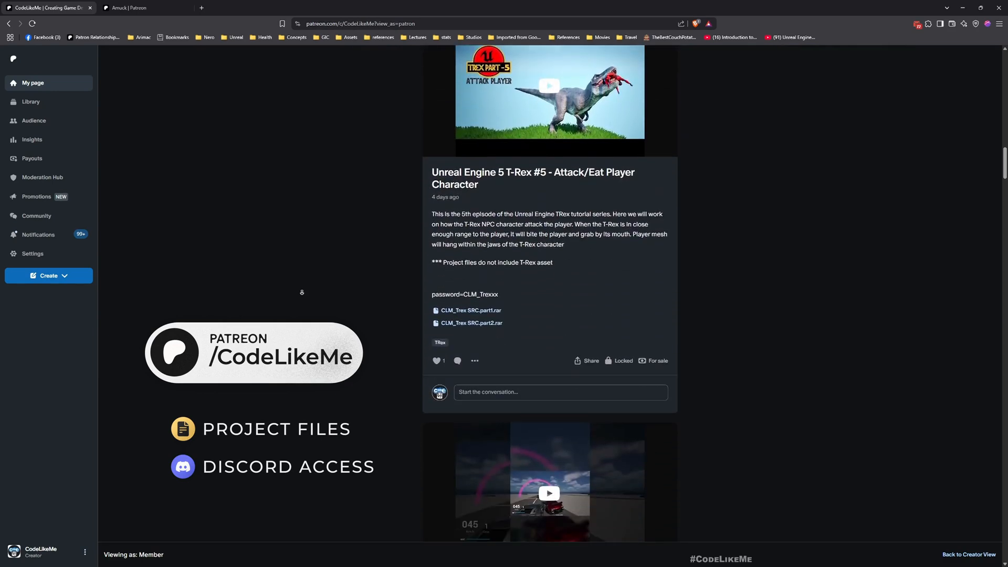
{"action": "scroll", "scroll_direction": "down", "scroll_amount": 3}
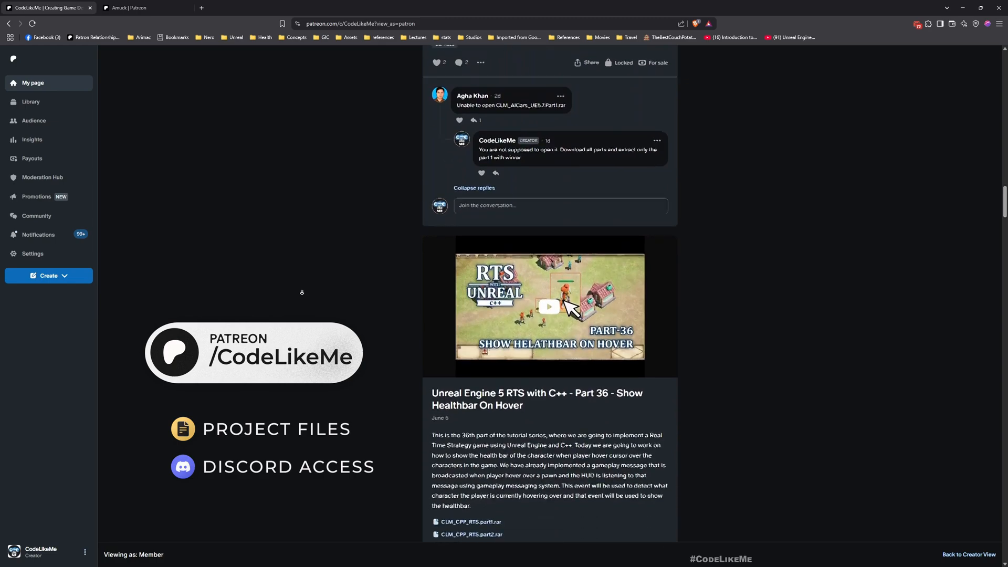
{"action": "scroll", "scroll_direction": "down", "scroll_amount": 3}
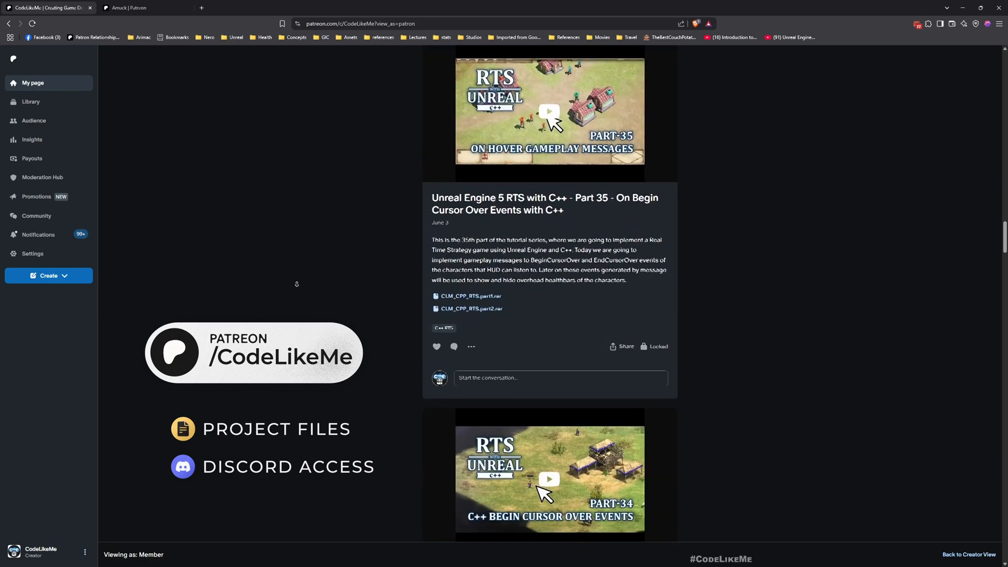
{"action": "scroll", "scroll_direction": "down", "scroll_amount": 3}
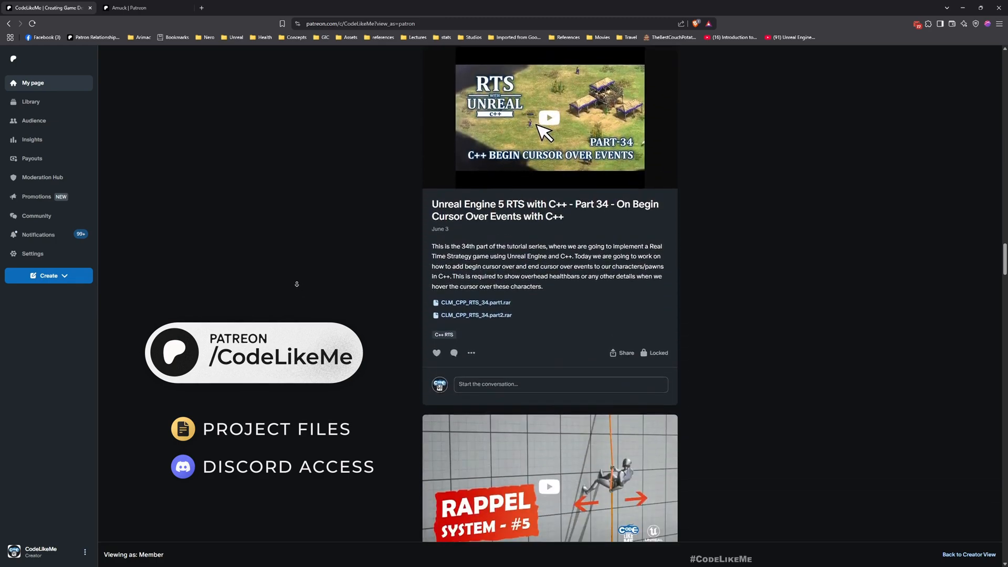
{"action": "scroll", "scroll_direction": "down", "scroll_amount": 3}
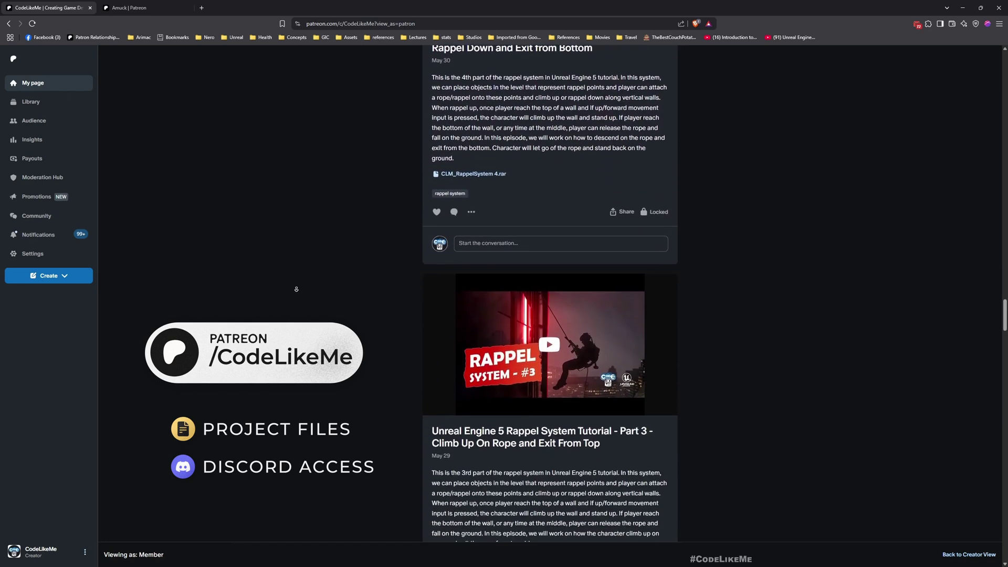
{"action": "scroll", "scroll_direction": "down", "scroll_amount": 3}
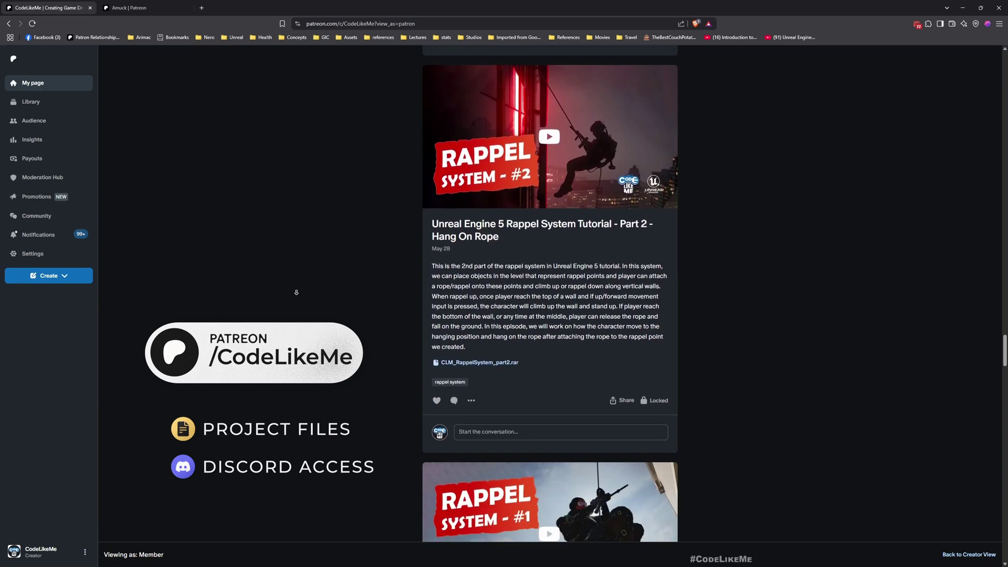
{"action": "scroll", "scroll_direction": "down", "scroll_amount": 3}
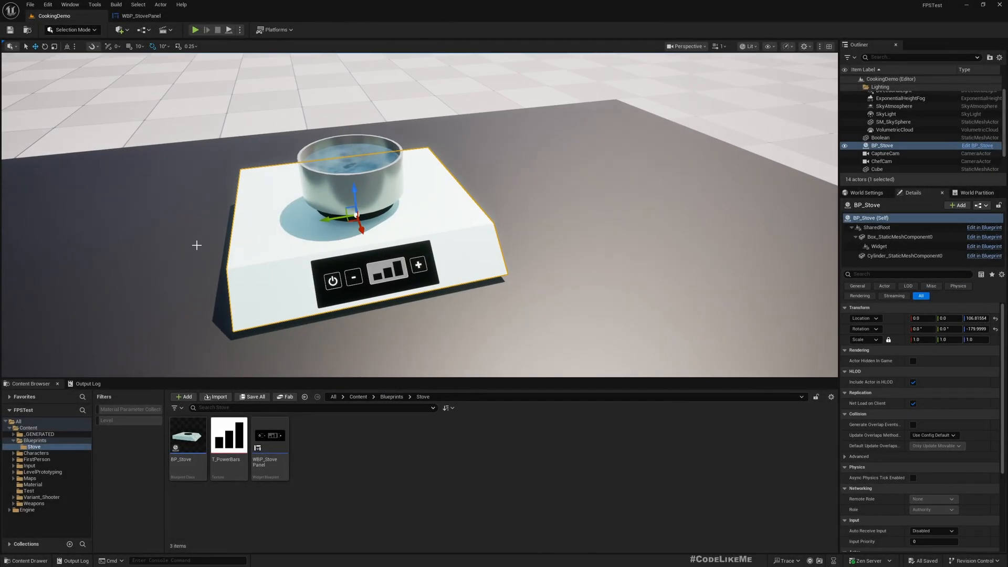
Open the WBP_StovePanel widget blueprint in the Designer
{"action": "left_click", "coordinate": [196, 29]}
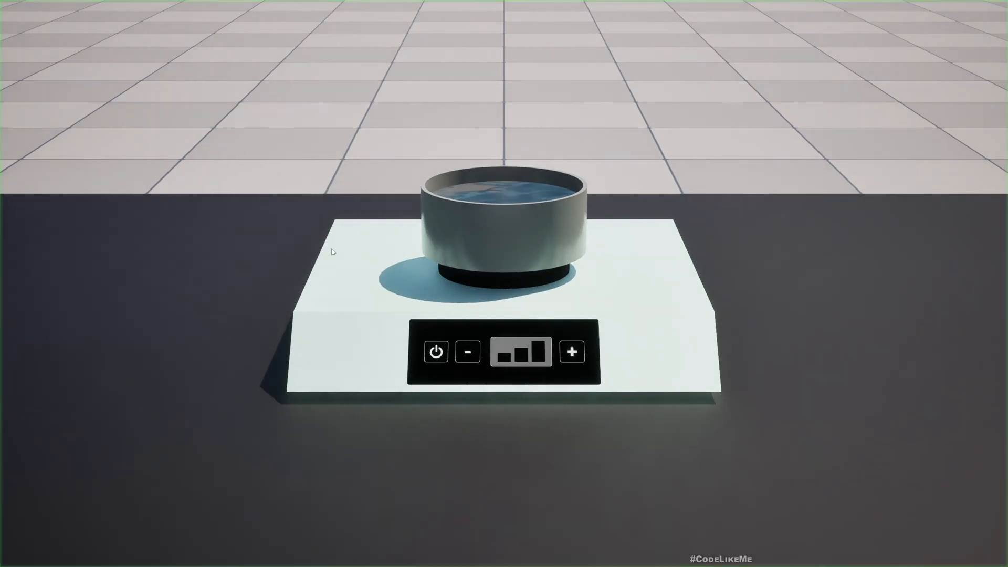
{"action": "left_click", "coordinate": [434, 351]}
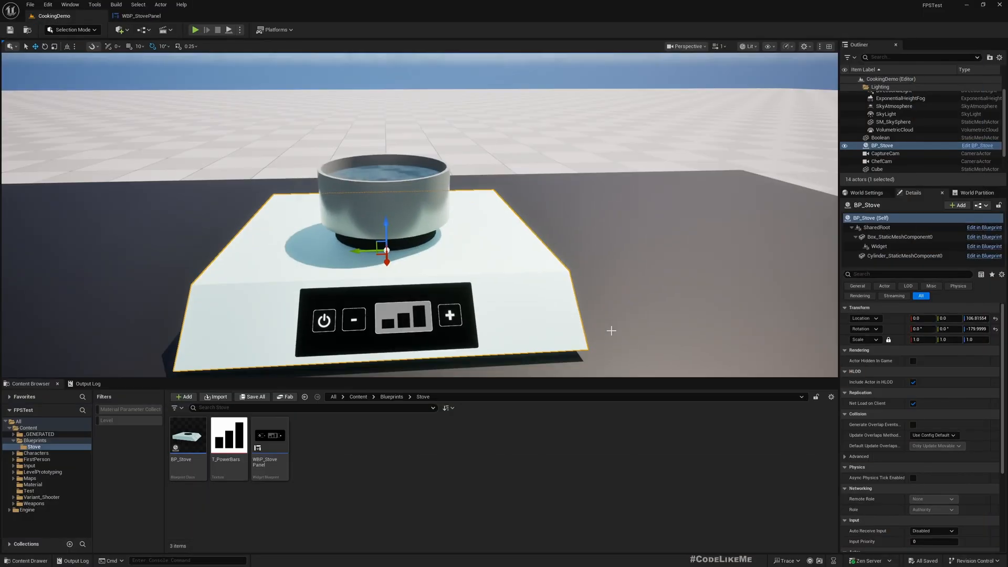
{"action": "mouse_move", "coordinate": [327, 441]}
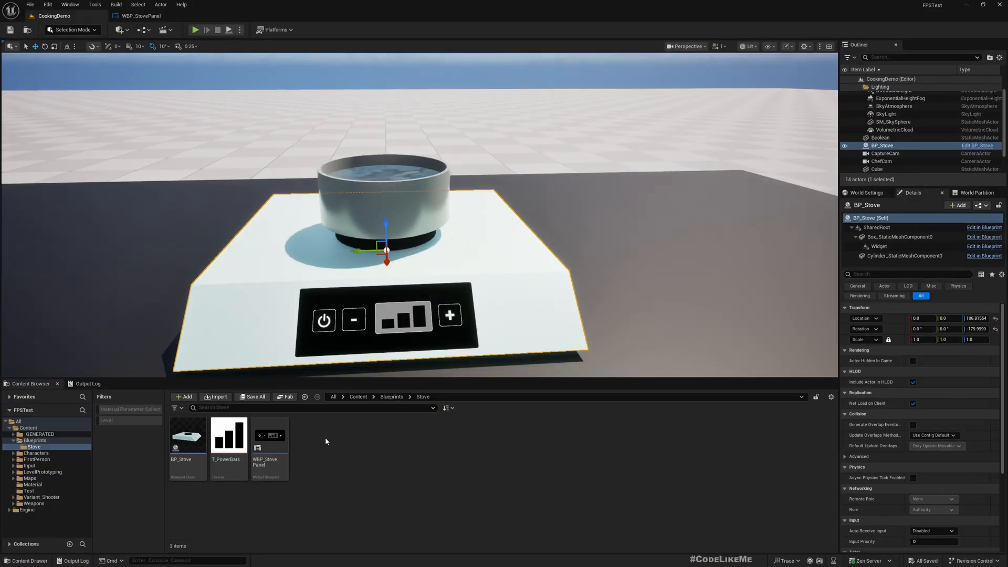
{"action": "left_click", "coordinate": [269, 437]}
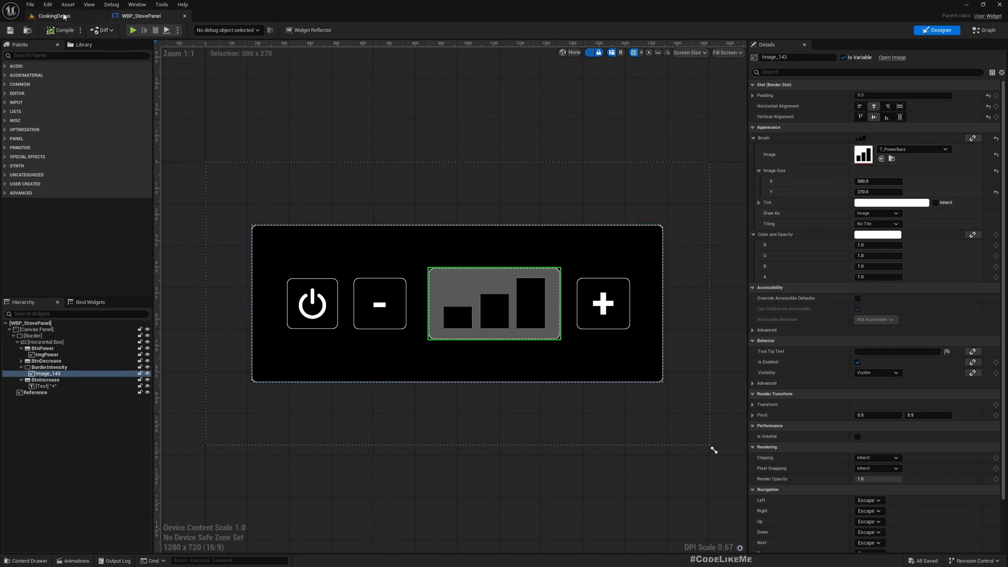
Create material M_StoveIntensity from the T_PowerBars texture and open it for editing
{"action": "left_click", "coordinate": [48, 15]}
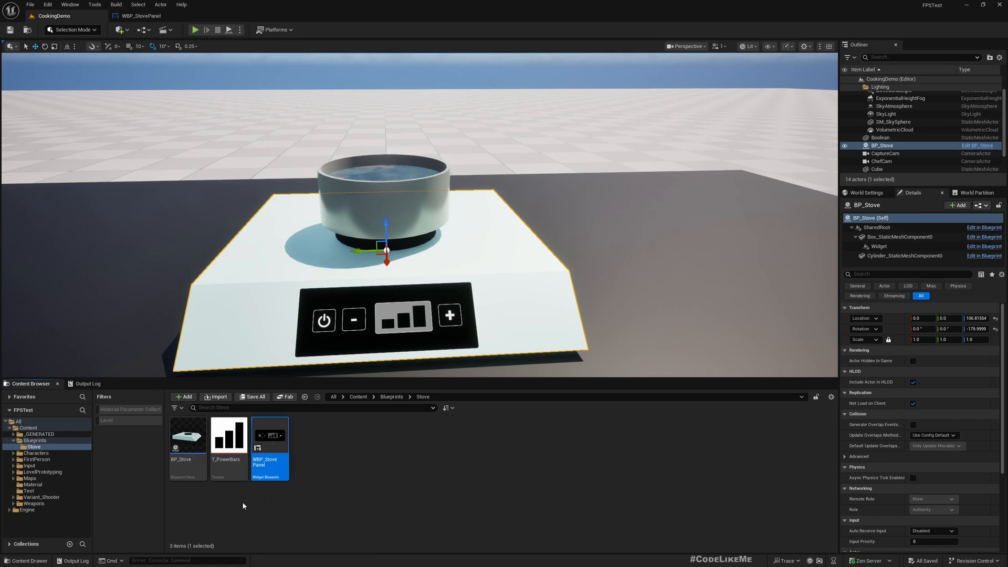
{"action": "right_click", "coordinate": [229, 435]}
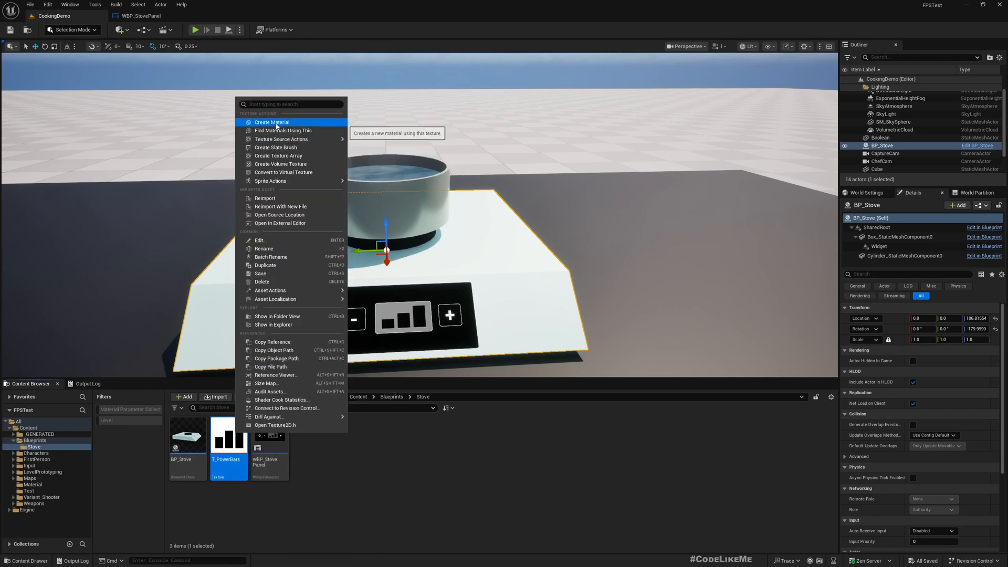
{"action": "left_click", "coordinate": [271, 122]}
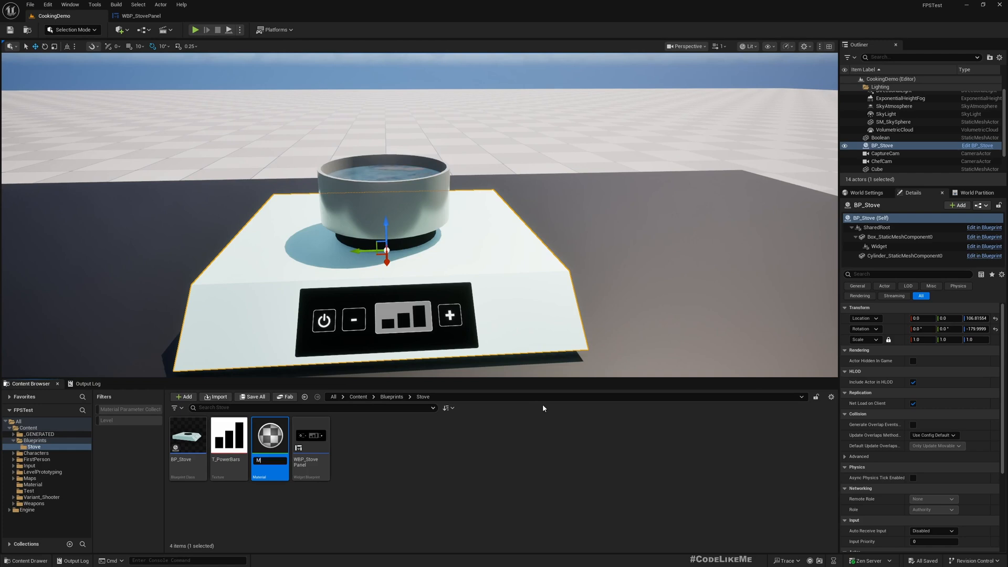
{"action": "type", "text": "_StoveIntensity"}
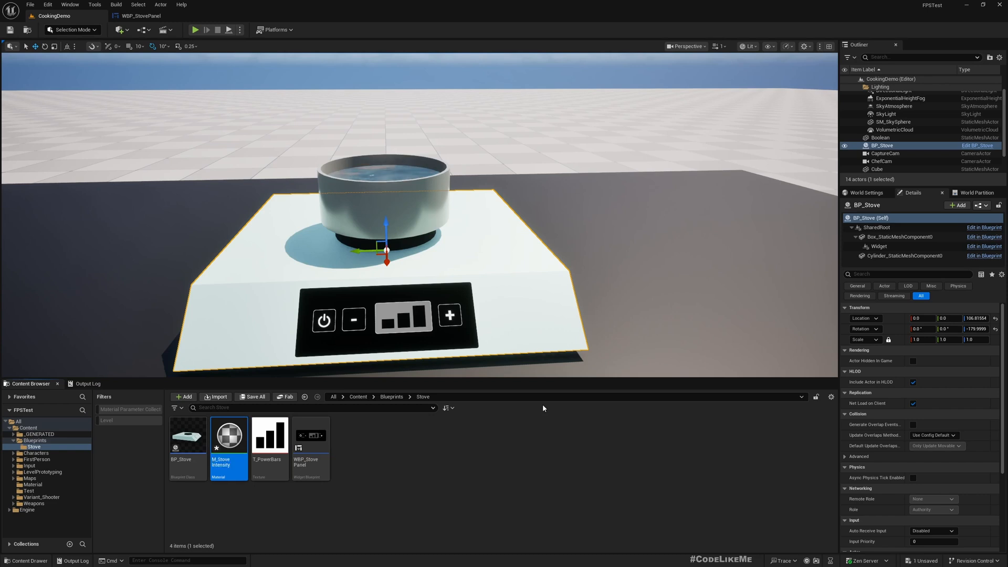
{"action": "double_click", "coordinate": [229, 436]}
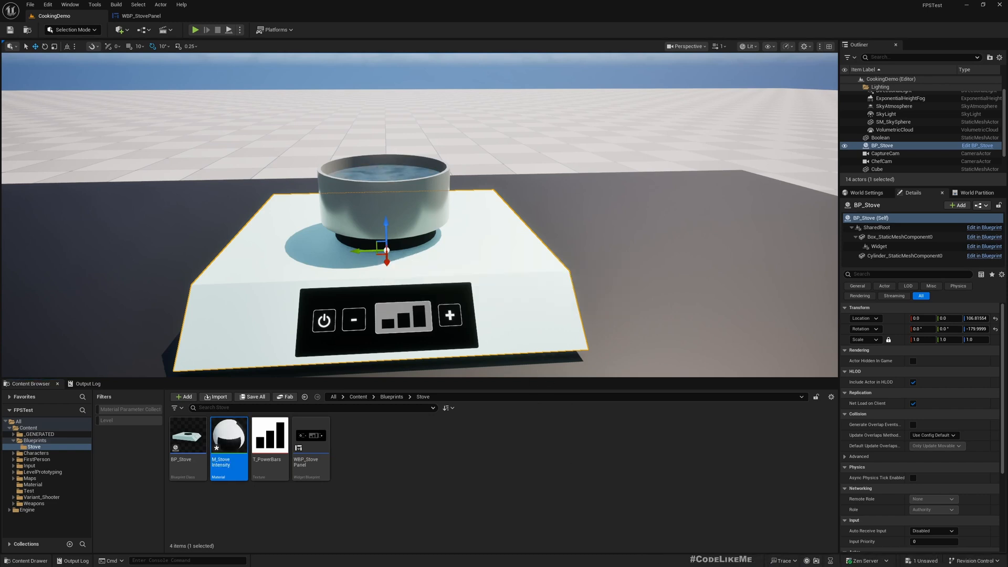
{"action": "double_click", "coordinate": [229, 435]}
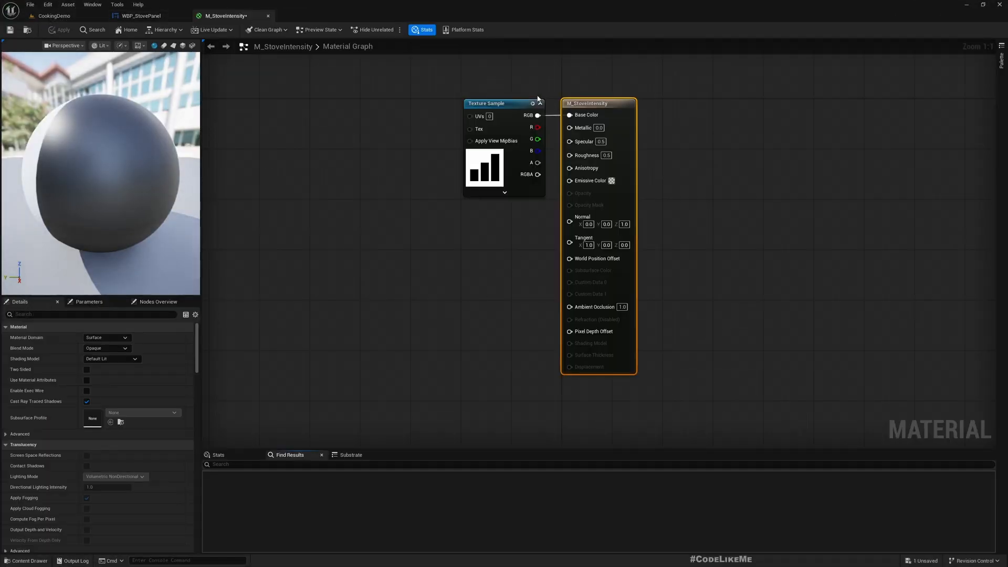
Make the material a User Interface domain with Masked blending, texture alpha wired to Opacity Mask
{"action": "left_click", "coordinate": [107, 337]}
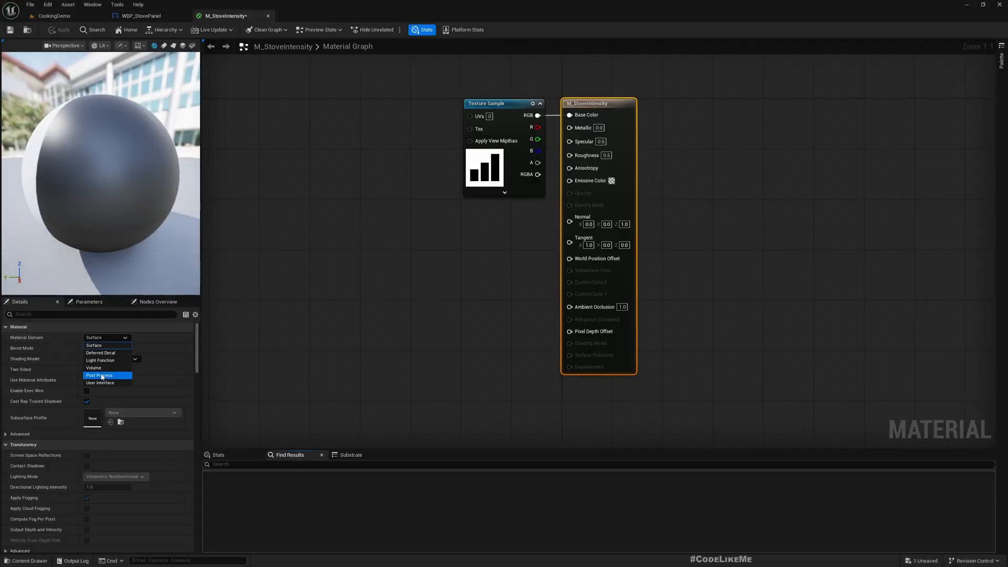
{"action": "left_click", "coordinate": [99, 383]}
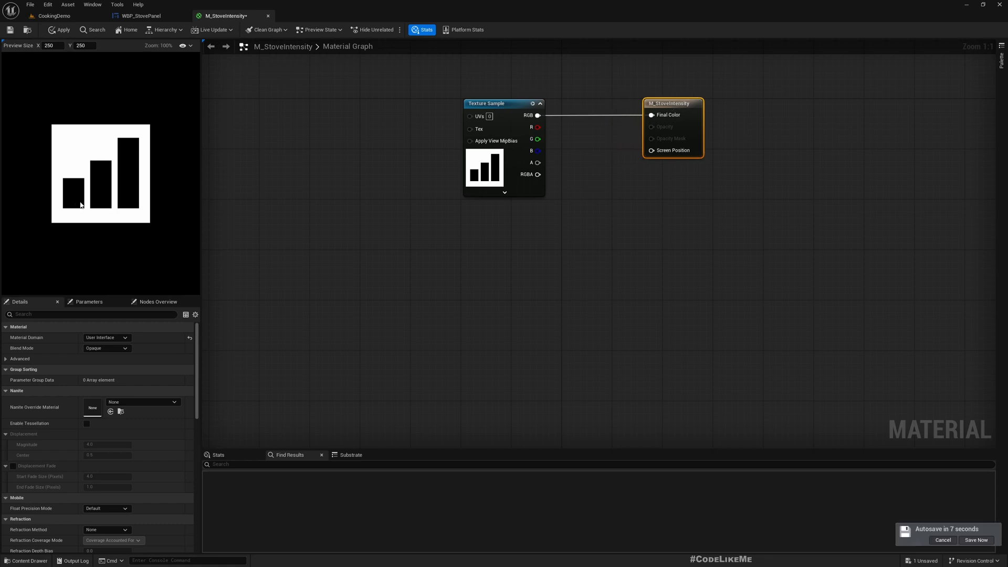
{"action": "left_click", "coordinate": [106, 348]}
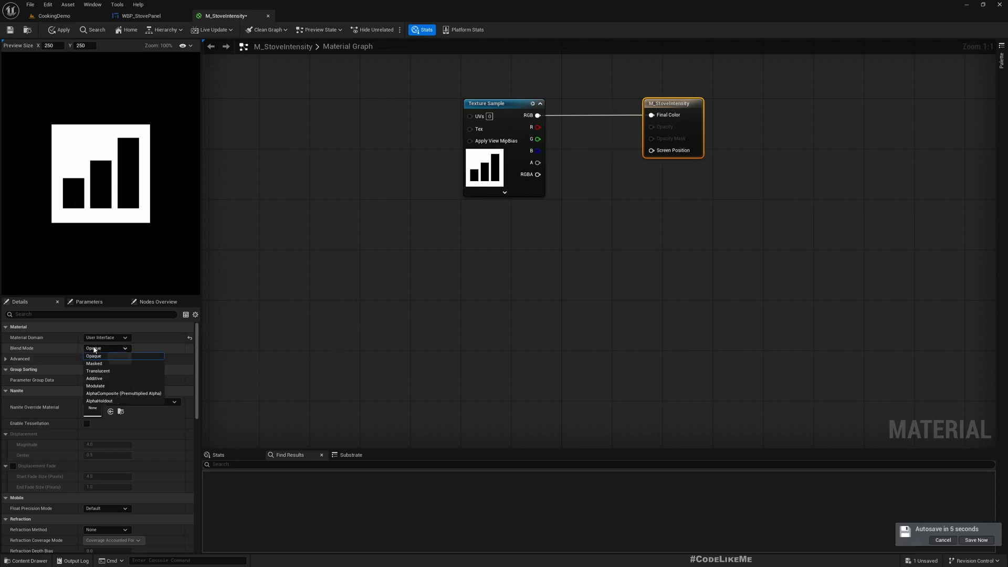
{"action": "left_click", "coordinate": [94, 363]}
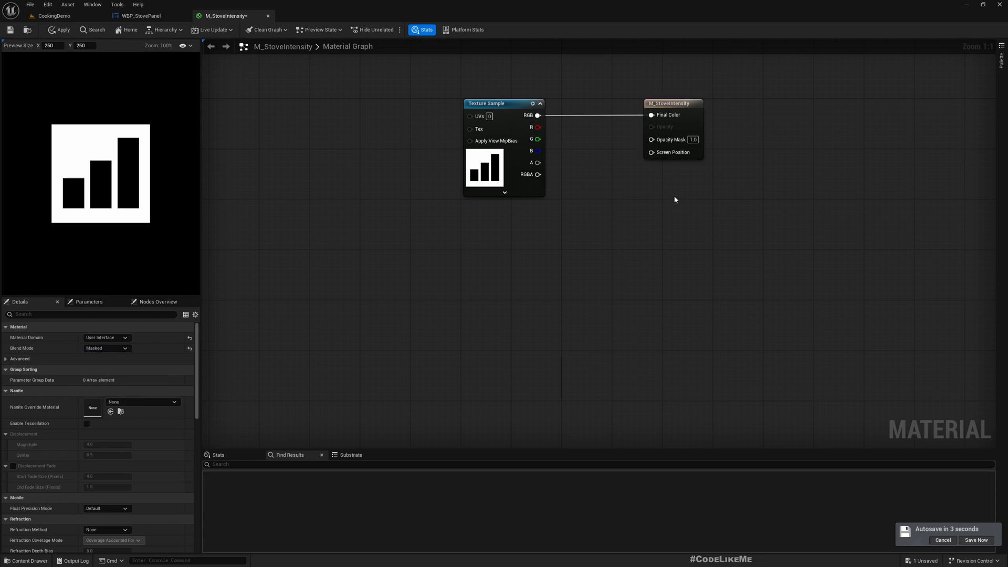
{"action": "left_click_drag", "start_coordinate": [539, 162], "coordinate": [651, 140]}
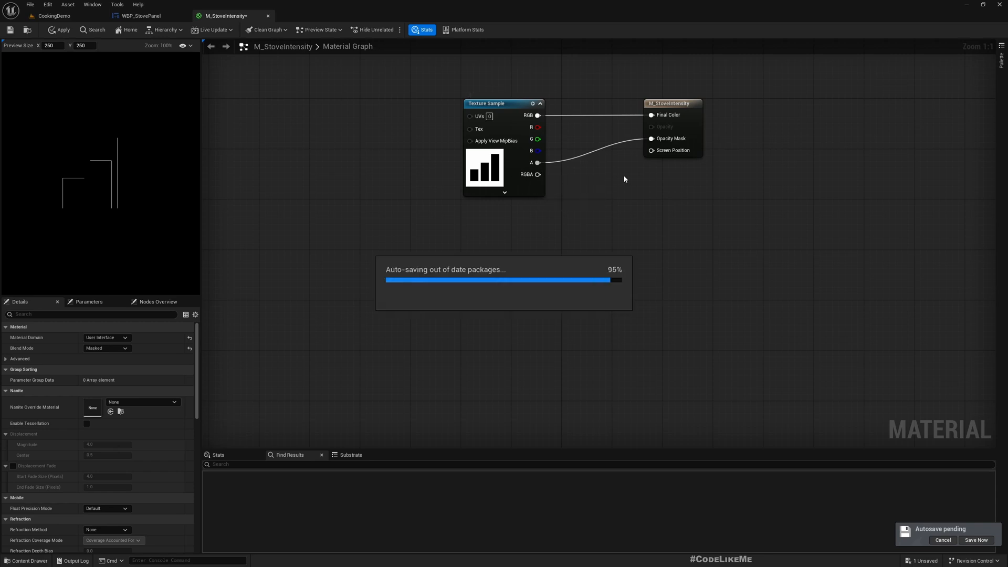
{"action": "left_click", "coordinate": [502, 104]}
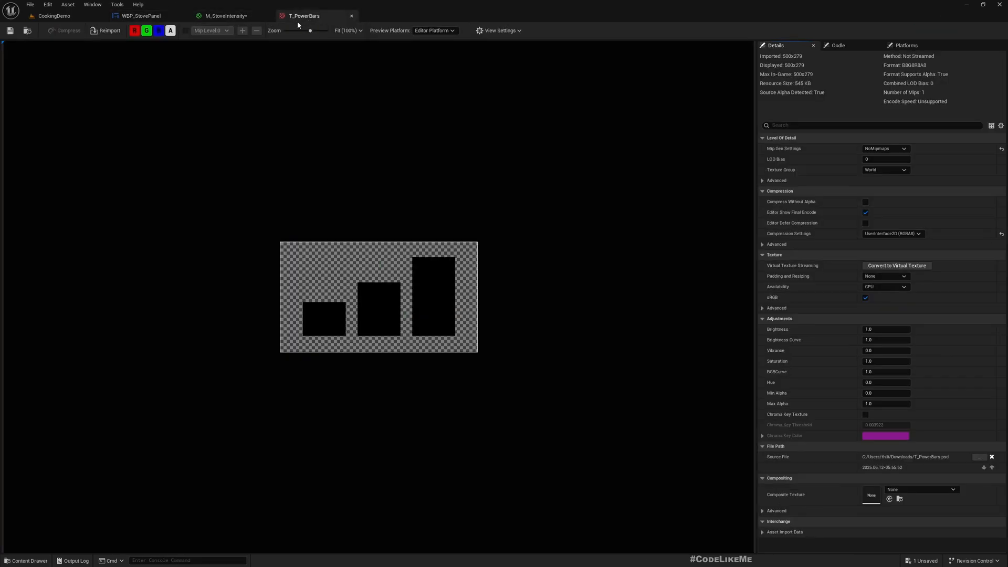
Return to M_StoveIntensity and show its preview on a checkerboard background
{"action": "left_click", "coordinate": [224, 15]}
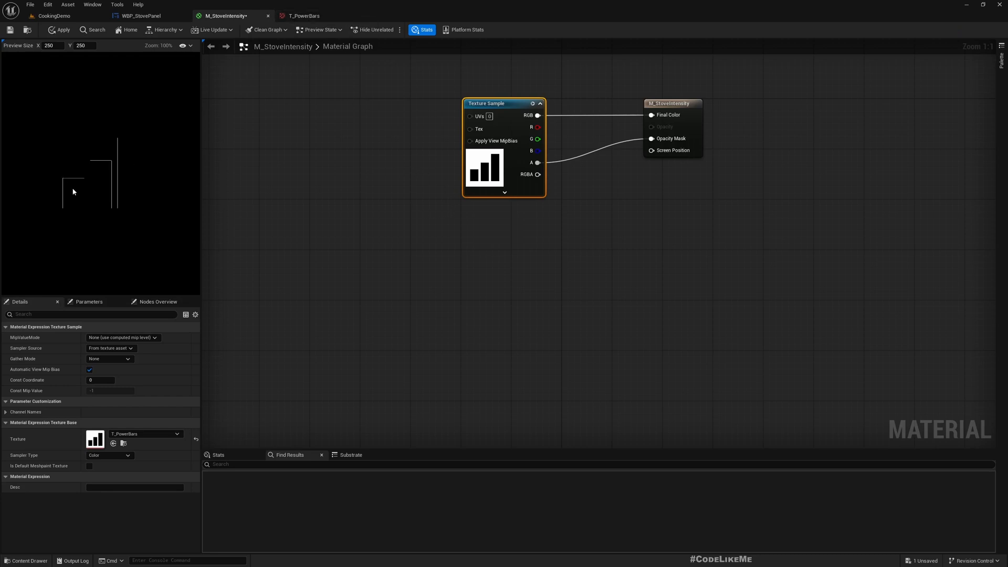
{"action": "mouse_move", "coordinate": [116, 234]}
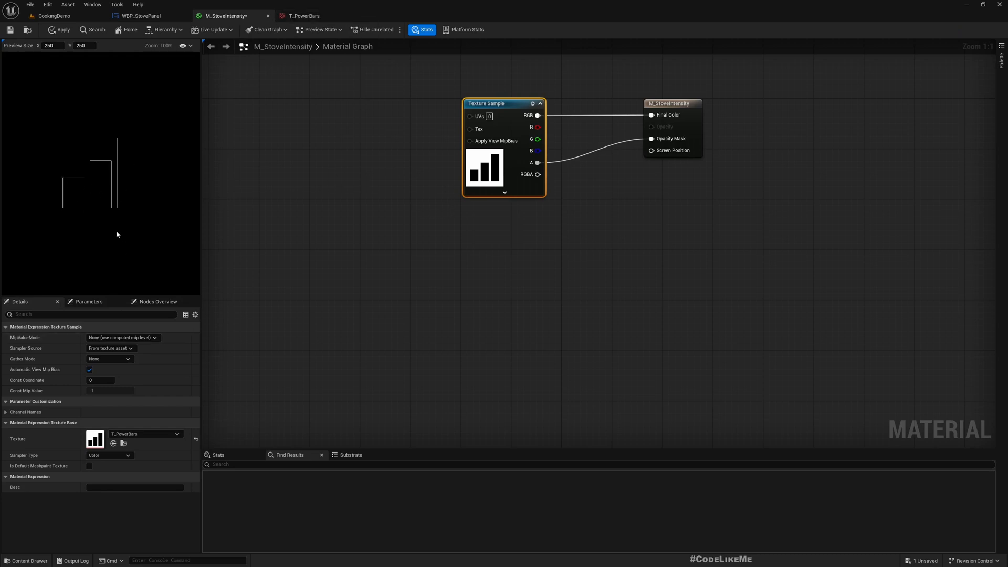
{"action": "mouse_move", "coordinate": [329, 192]}
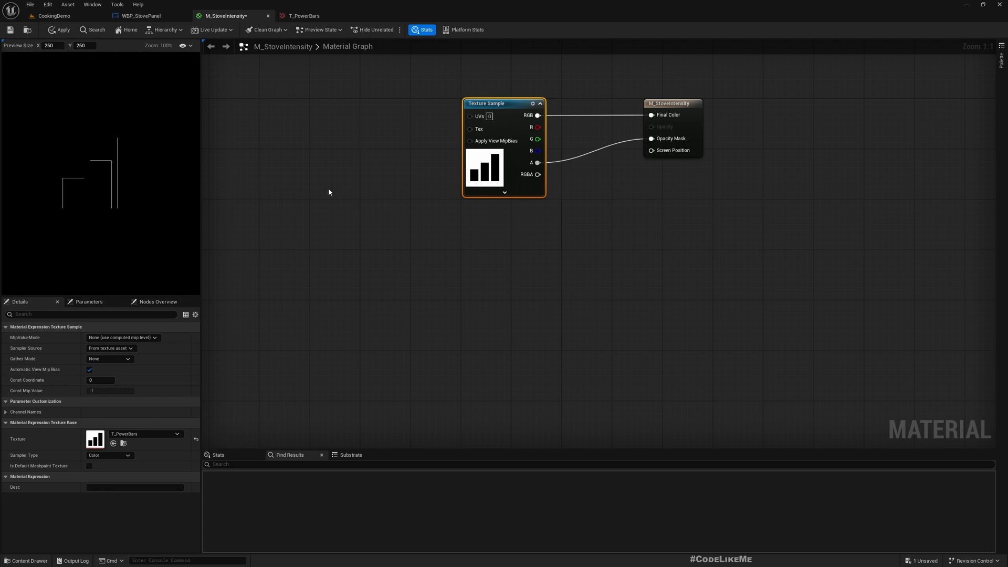
{"action": "left_click", "coordinate": [184, 45]}
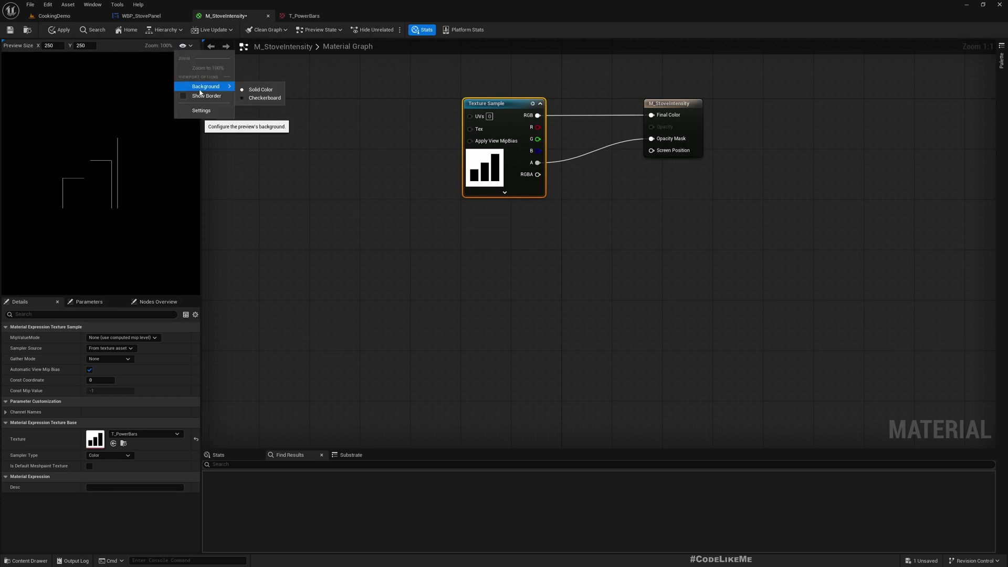
{"action": "left_click", "coordinate": [262, 98]}
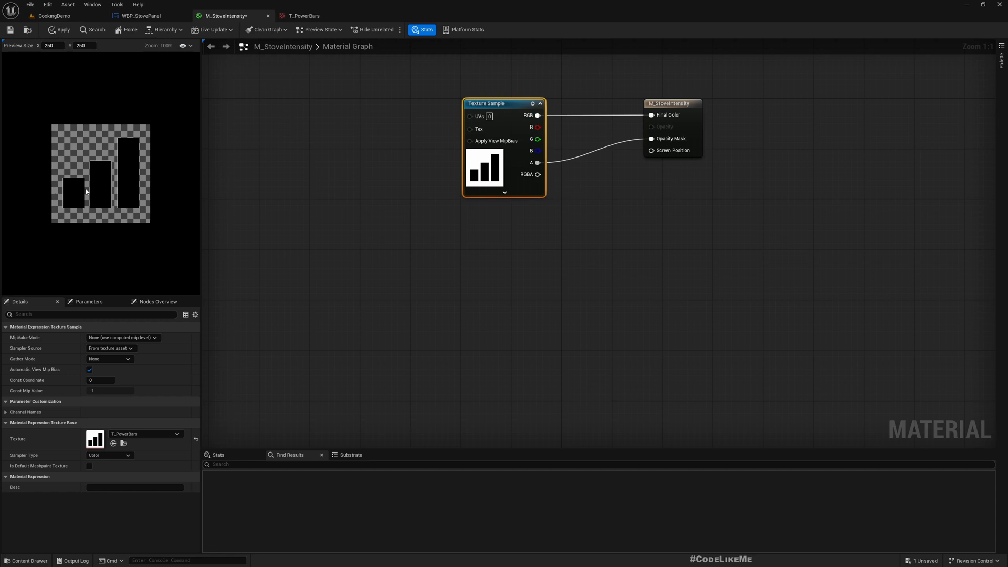
{"action": "mouse_move", "coordinate": [309, 153]}
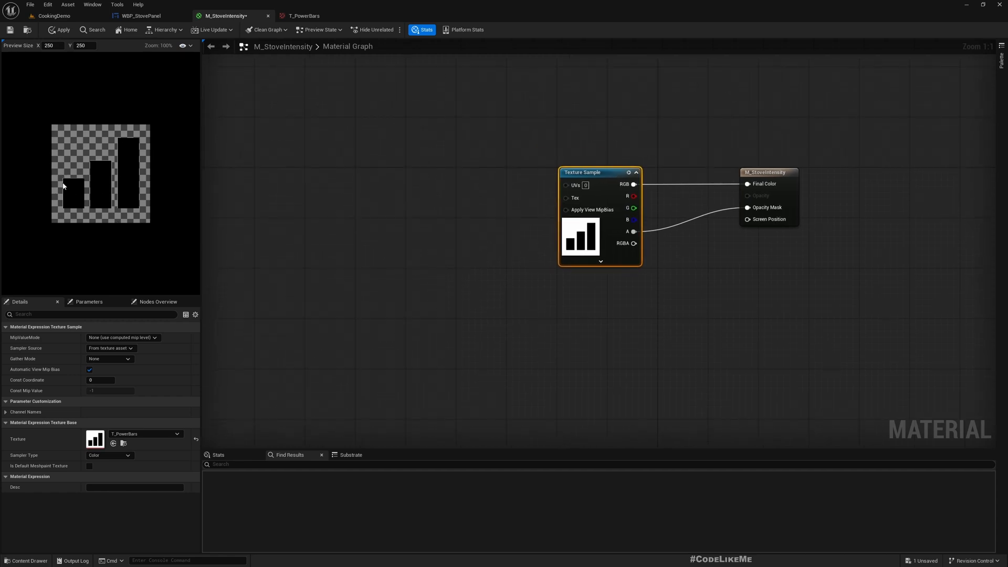
{"action": "mouse_move", "coordinate": [196, 182]}
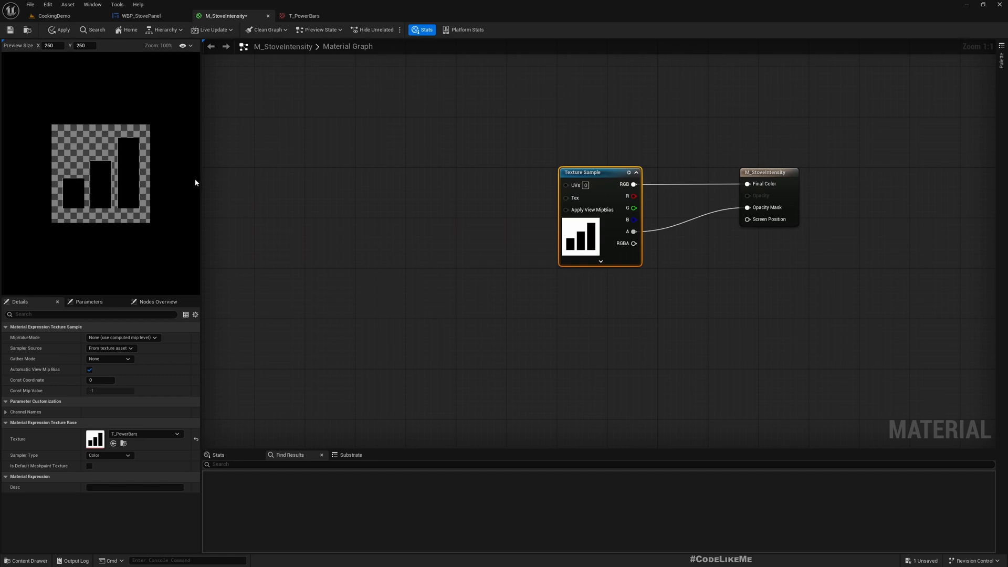
{"action": "mouse_move", "coordinate": [482, 164]}
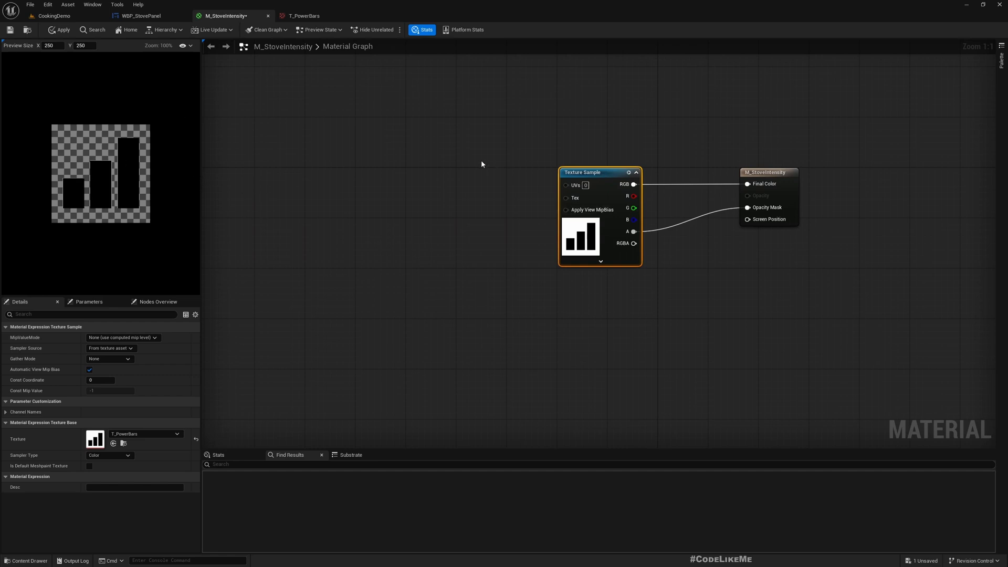
Add a TextureCoordinate node feeding a ComponentMask (R) in the material graph
{"action": "type", "text": "tex"}
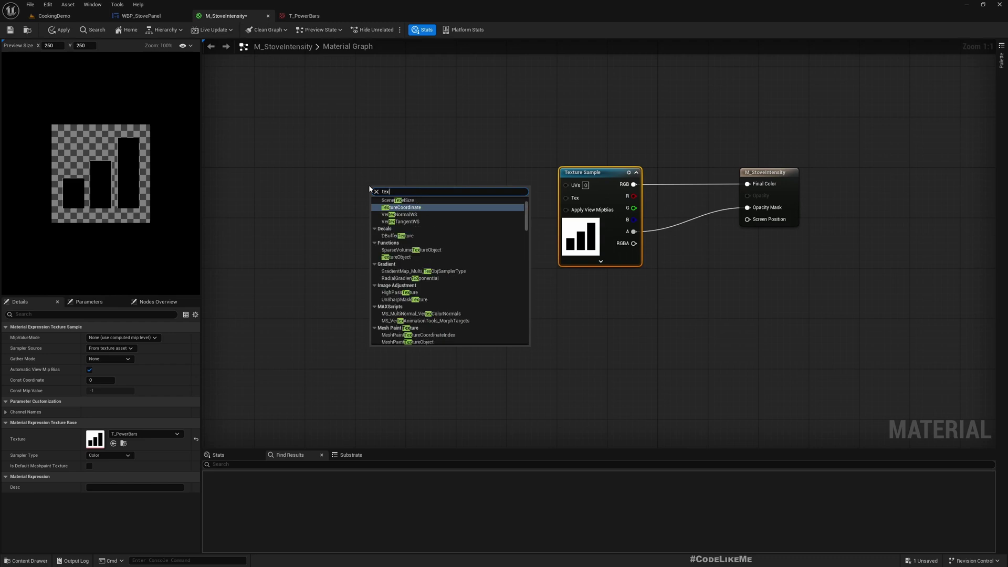
{"action": "left_click", "coordinate": [401, 207]}
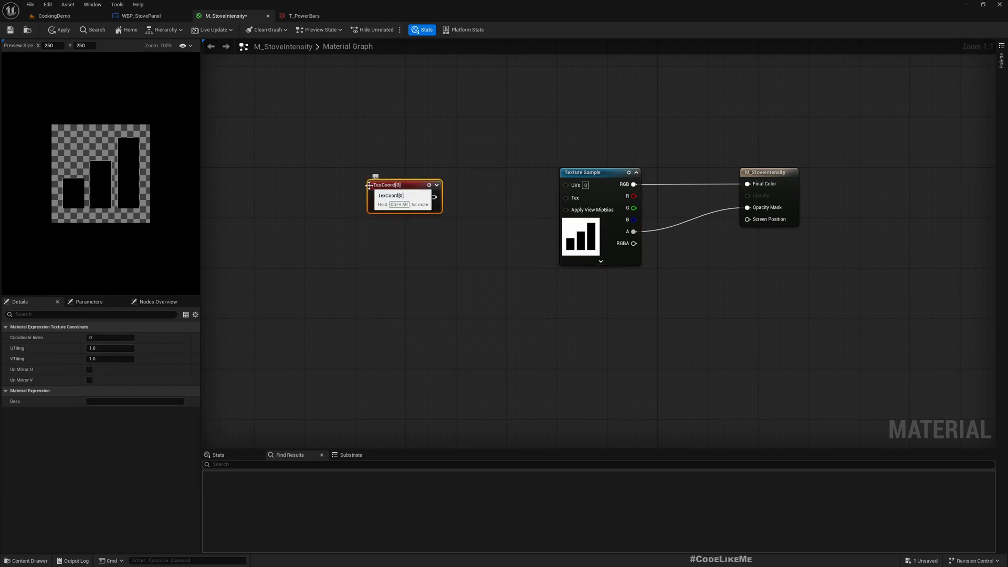
{"action": "left_click_drag", "start_coordinate": [399, 196], "coordinate": [291, 296]}
{"action": "type", "text": "compo"}
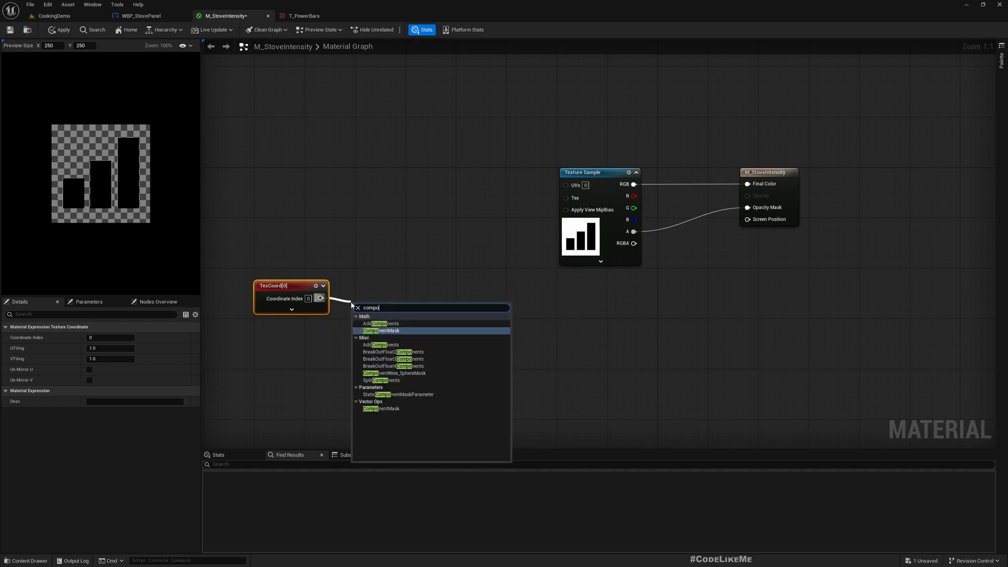
{"action": "left_click", "coordinate": [381, 330]}
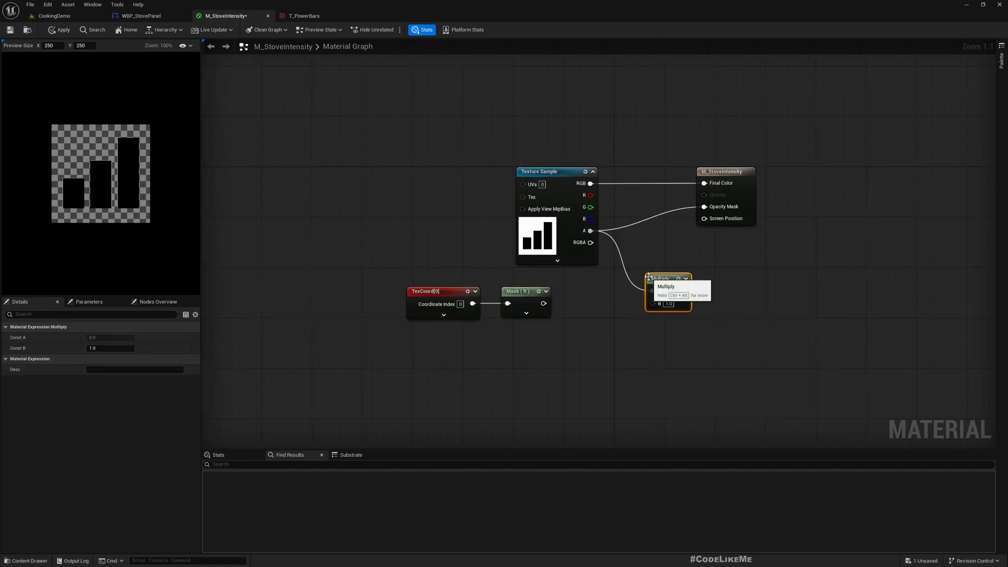
{"action": "mouse_move", "coordinate": [726, 303]}
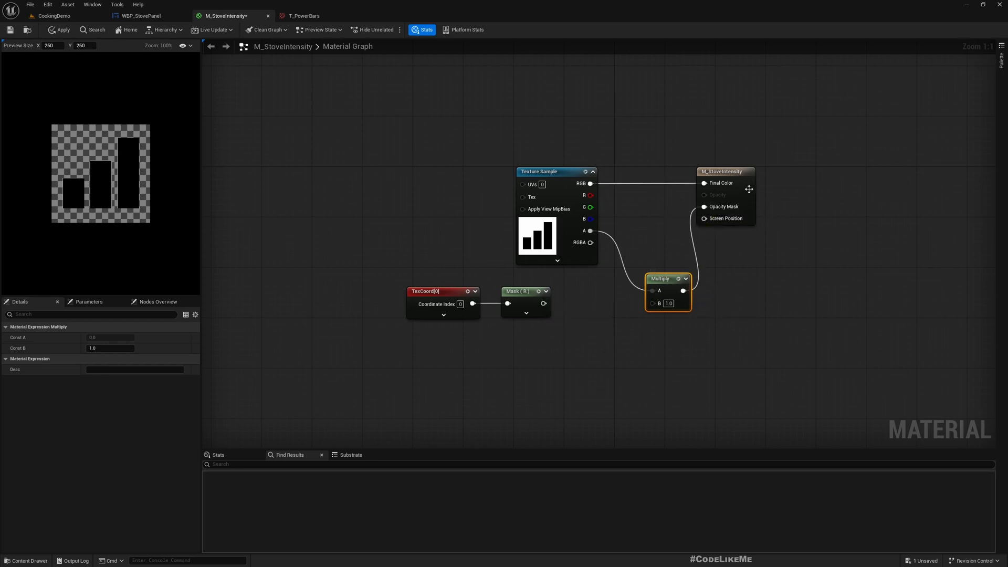
{"action": "left_click", "coordinate": [787, 172]}
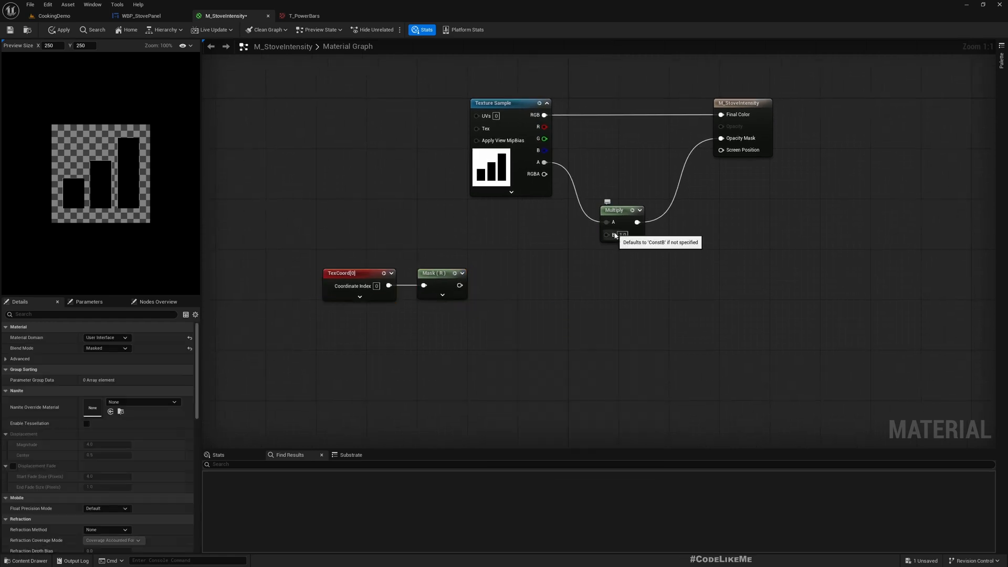
Add an If node from Mask (R) into Multiply B with a Scalar Parameter on its B input
{"action": "left_click_drag", "start_coordinate": [607, 235], "coordinate": [566, 296]}
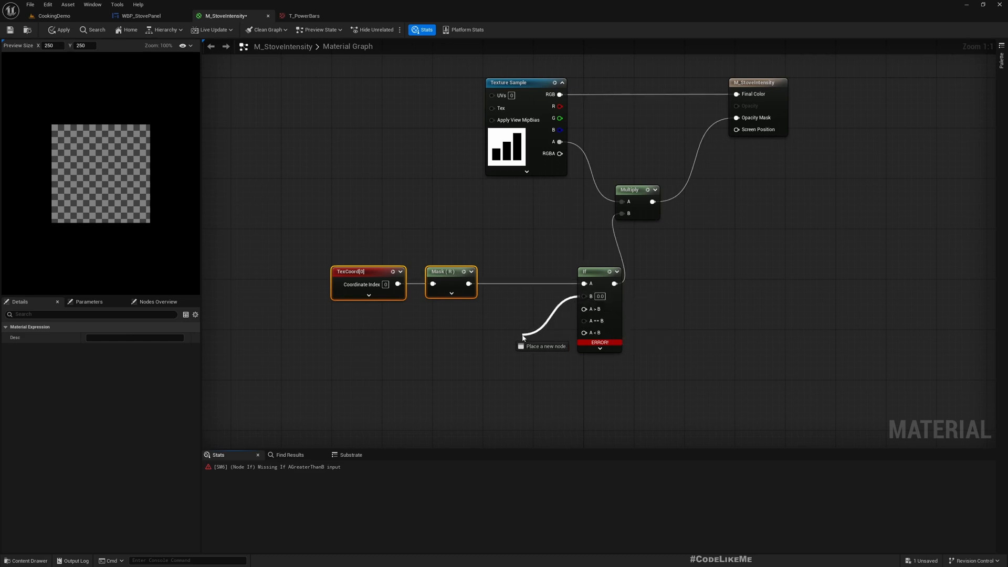
{"action": "left_click", "coordinate": [523, 338]}
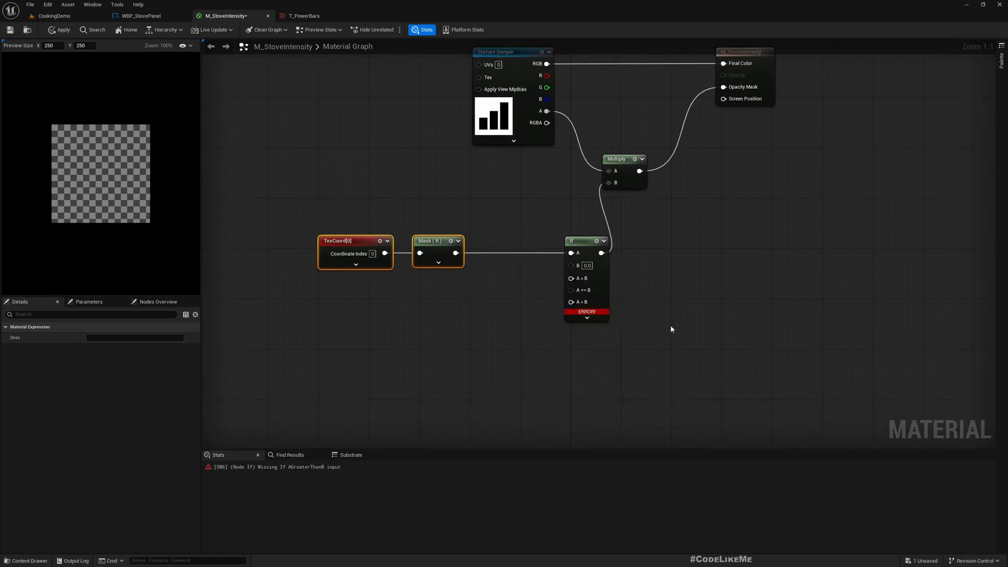
{"action": "left_click_drag", "start_coordinate": [570, 253], "coordinate": [523, 288]}
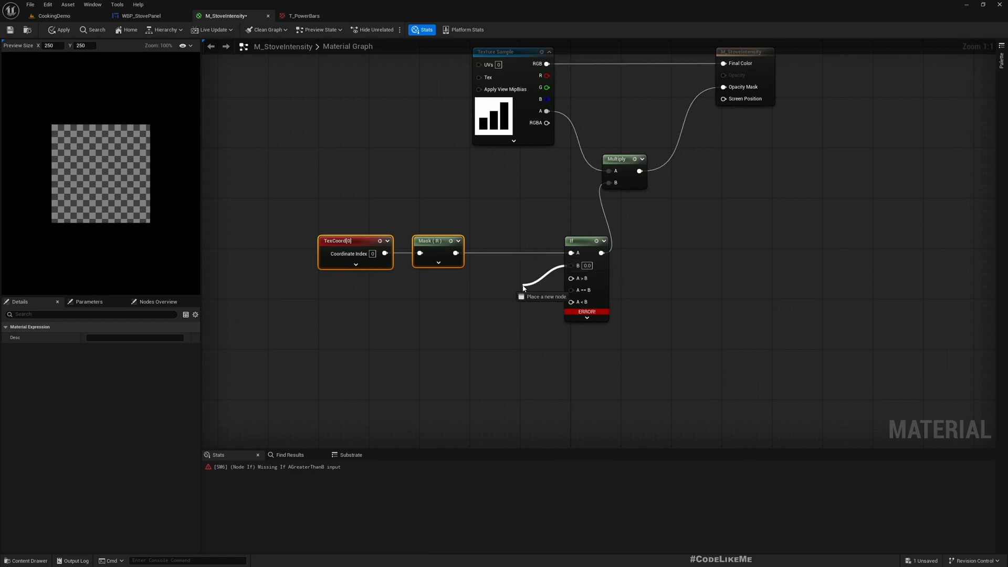
{"action": "right_click", "coordinate": [585, 249]}
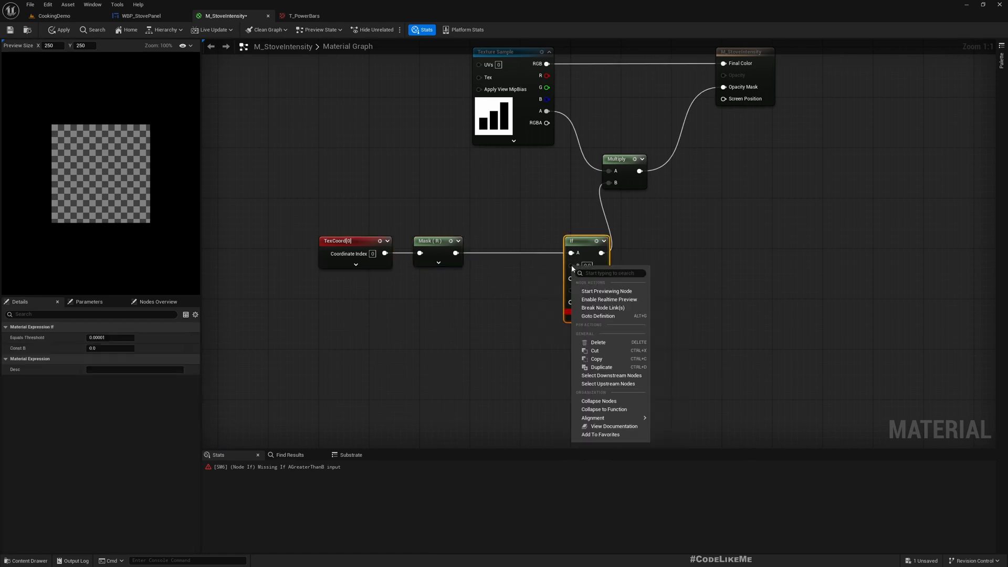
{"action": "mouse_move", "coordinate": [610, 409]}
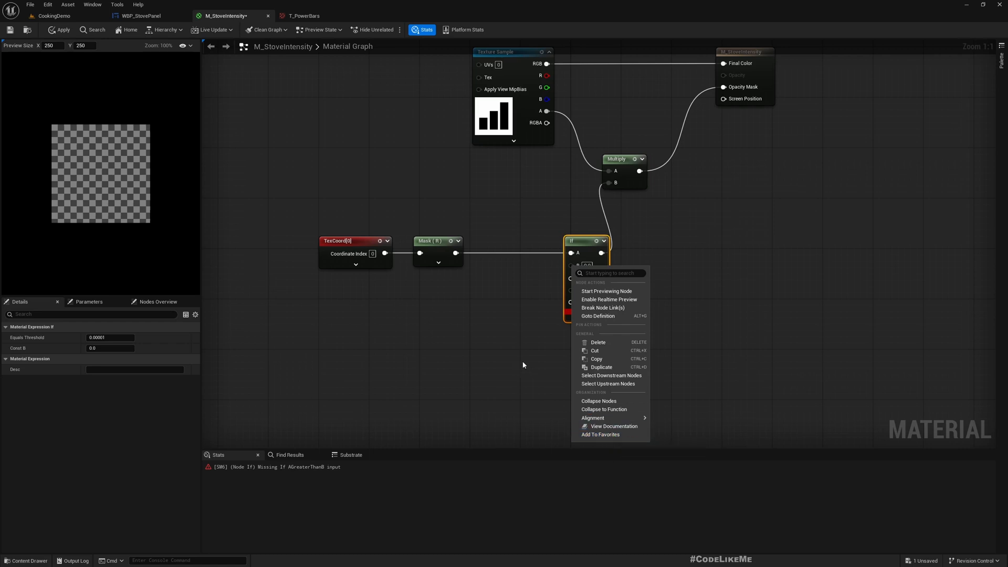
{"action": "mouse_move", "coordinate": [621, 376]}
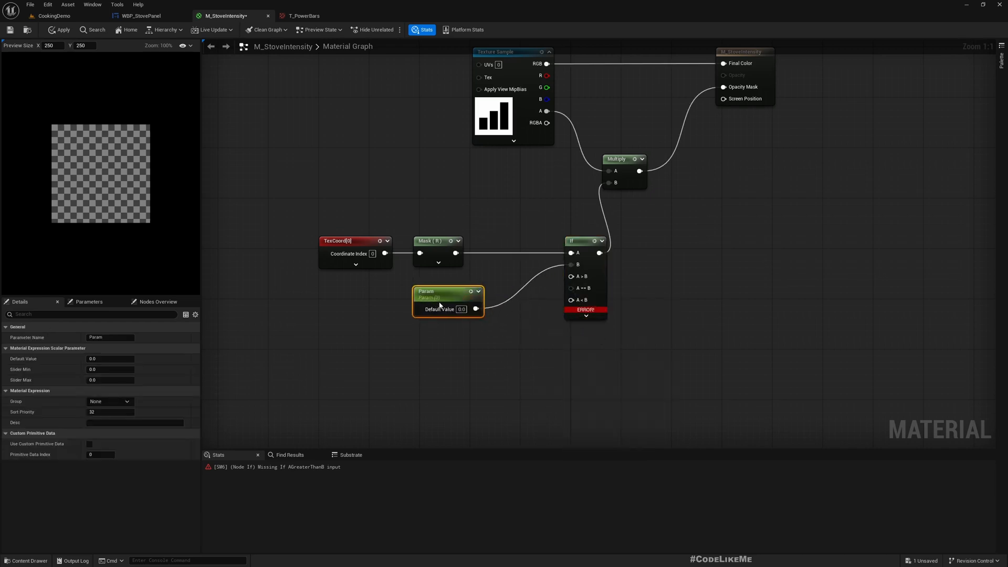
Rename the new scalar parameter to HeatIntensity
{"action": "double_click", "coordinate": [438, 291]}
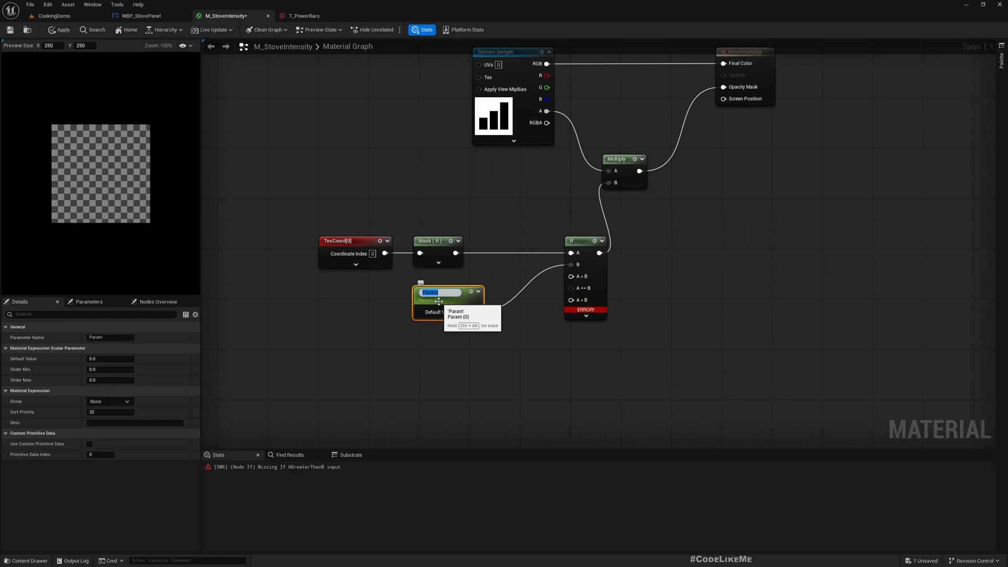
{"action": "type", "text": "FlameIn"}
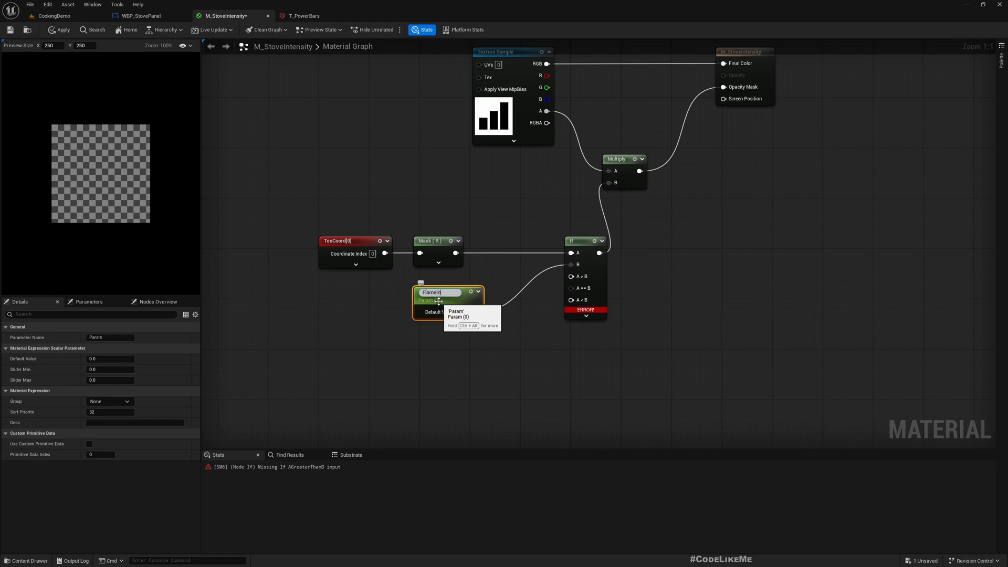
{"action": "type", "text": "FlameIntensity"}
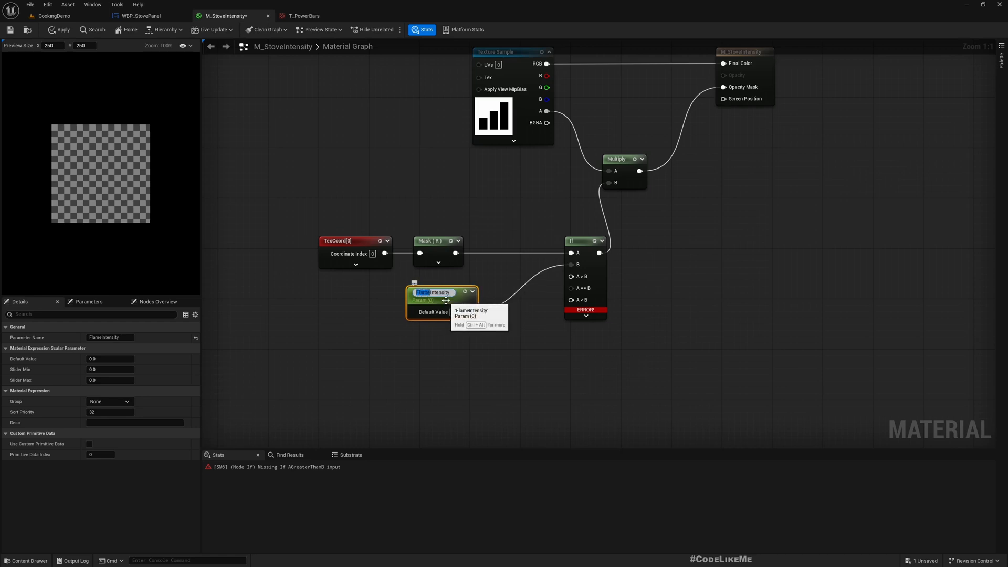
{"action": "type", "text": "HeatIntensity"}
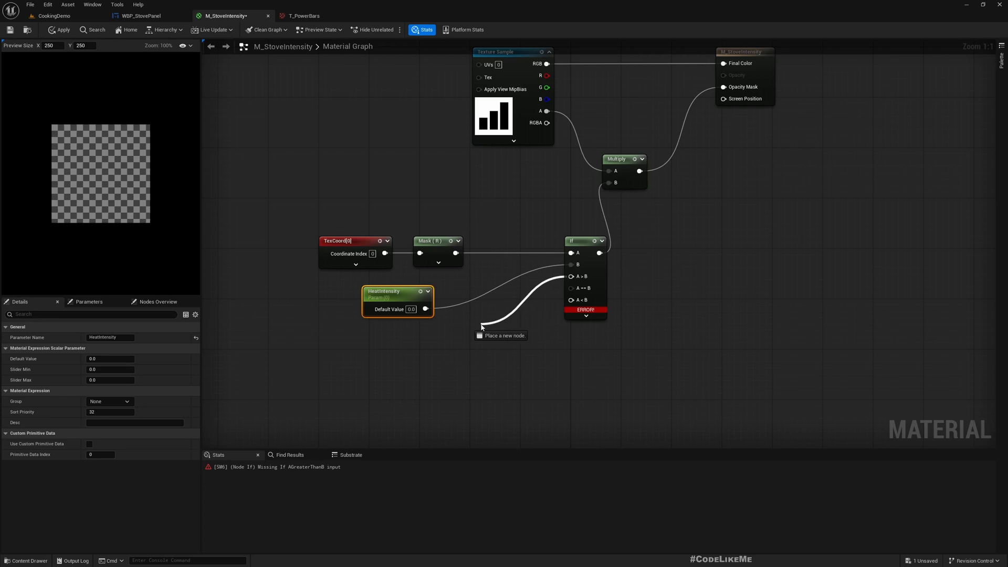
Add Constant nodes of 0.0 and 1.0 as the If node's outcomes
{"action": "left_click", "coordinate": [482, 328]}
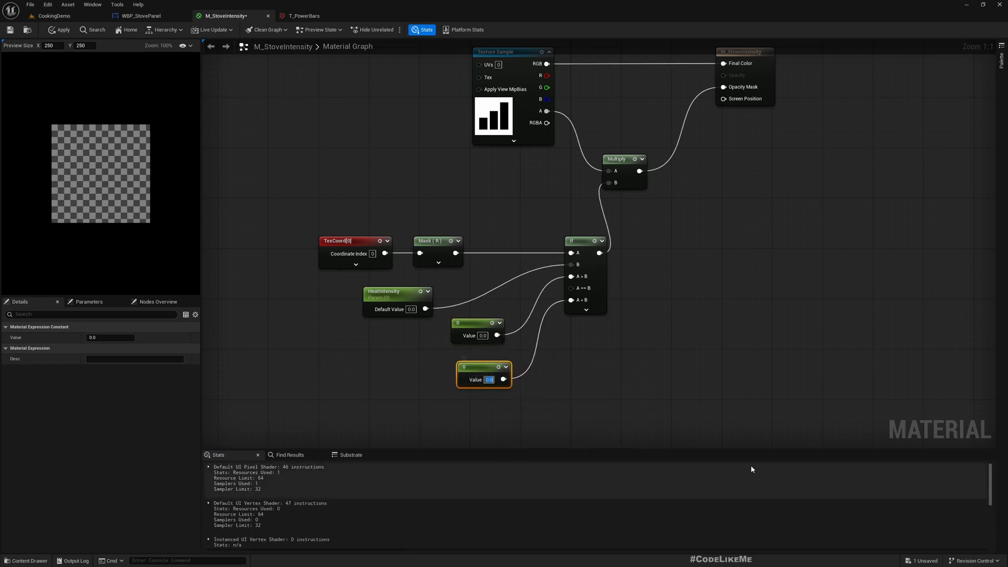
{"action": "type", "text": "1.0"}
{"action": "left_click", "coordinate": [410, 309]}
{"action": "type", "text": "0.5"}
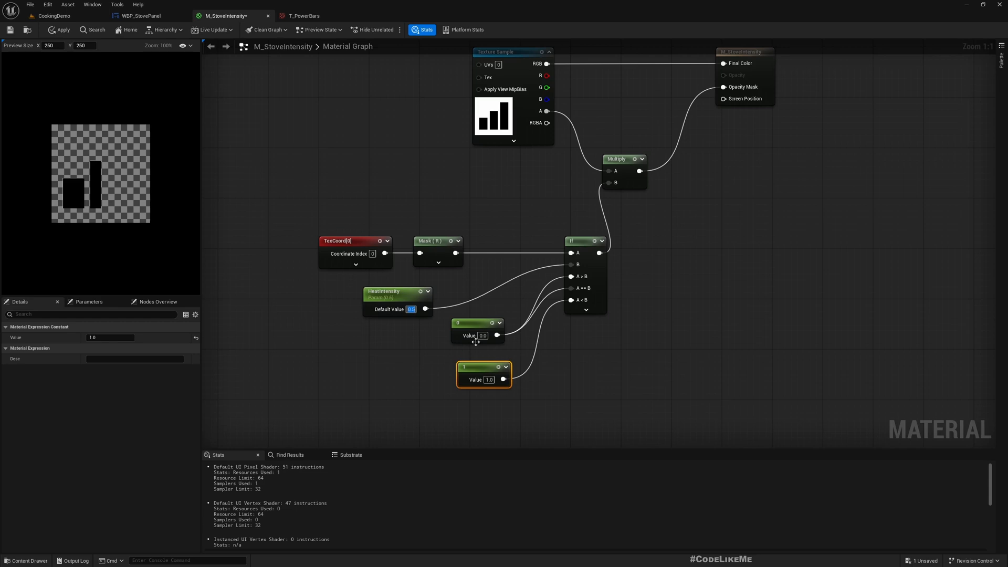
Test HeatIntensity defaults 0.33, 0.66, 1.0 and 0.0 to reveal one, two, three or no bars
{"action": "left_click", "coordinate": [384, 291]}
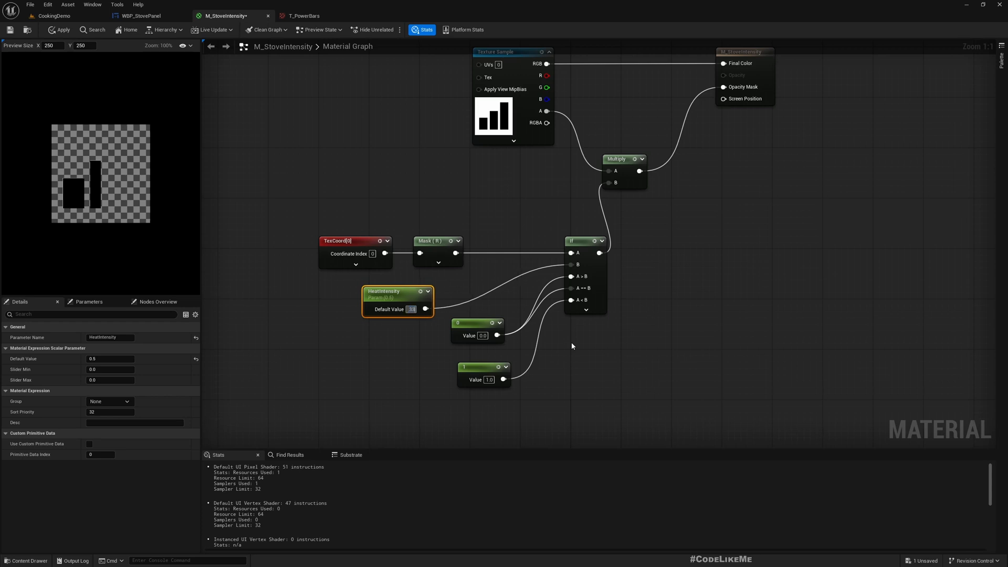
{"action": "type", "text": "0.33"}
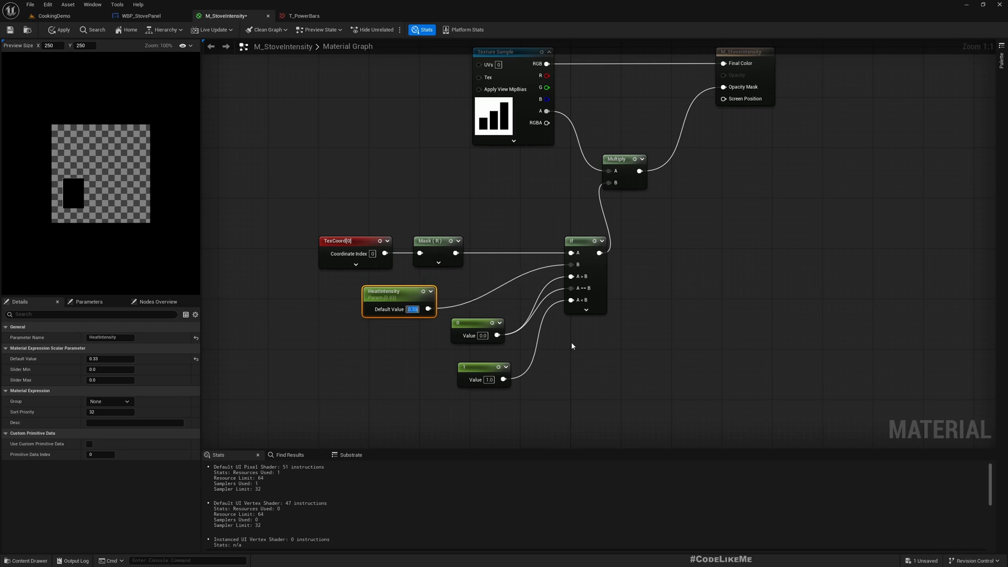
{"action": "type", "text": "0.66"}
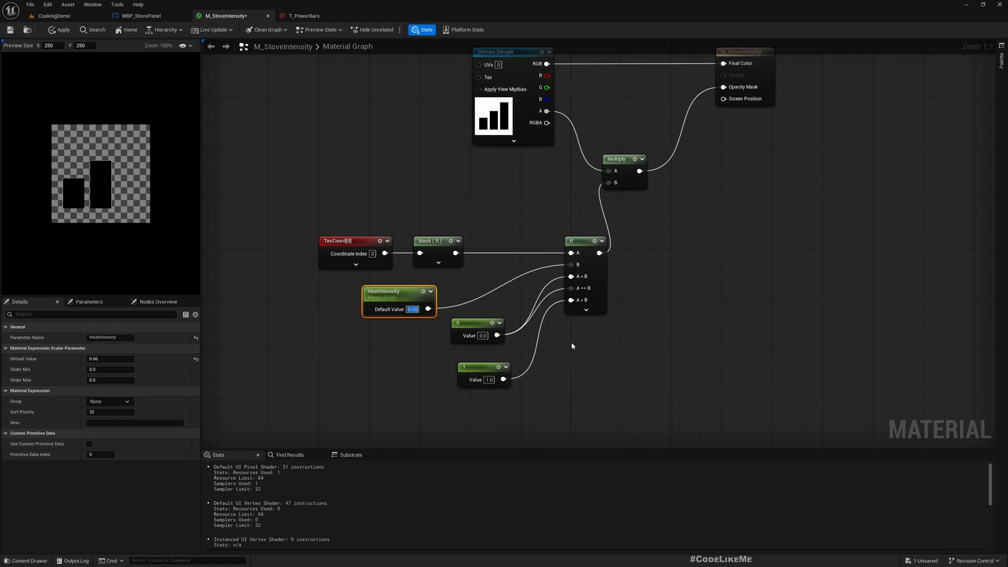
{"action": "type", "text": "1.0"}
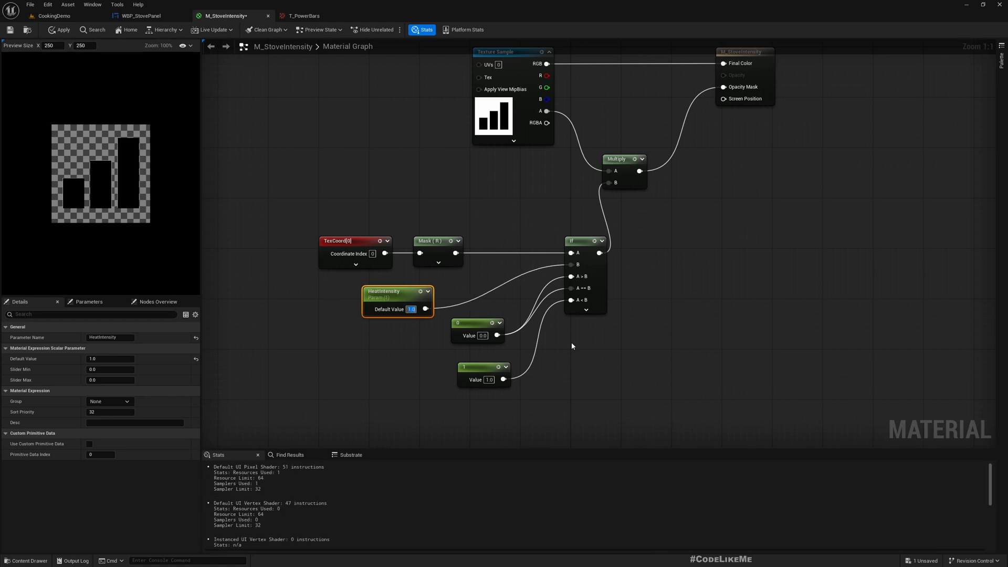
{"action": "type", "text": "0.33"}
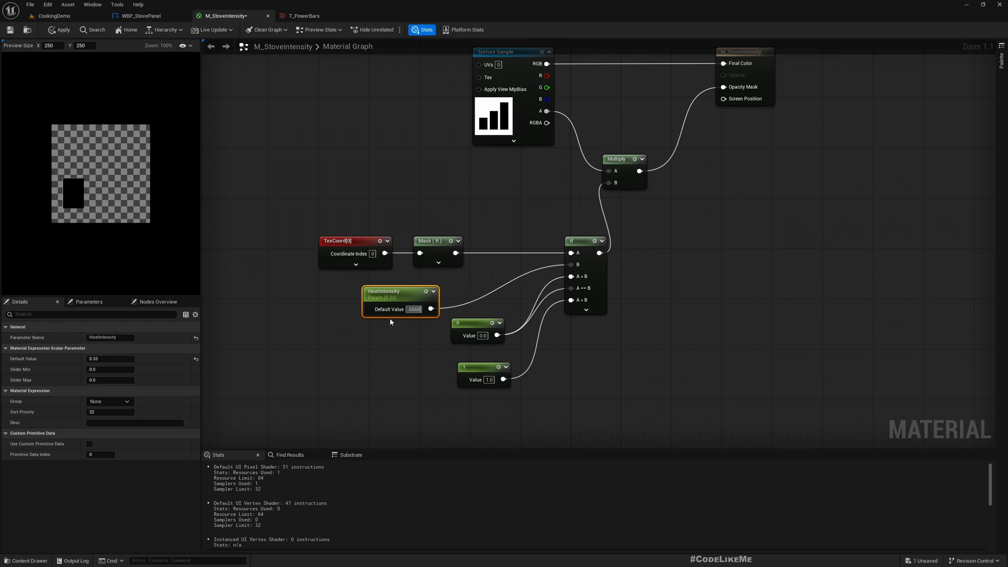
{"action": "type", "text": "0.666666"}
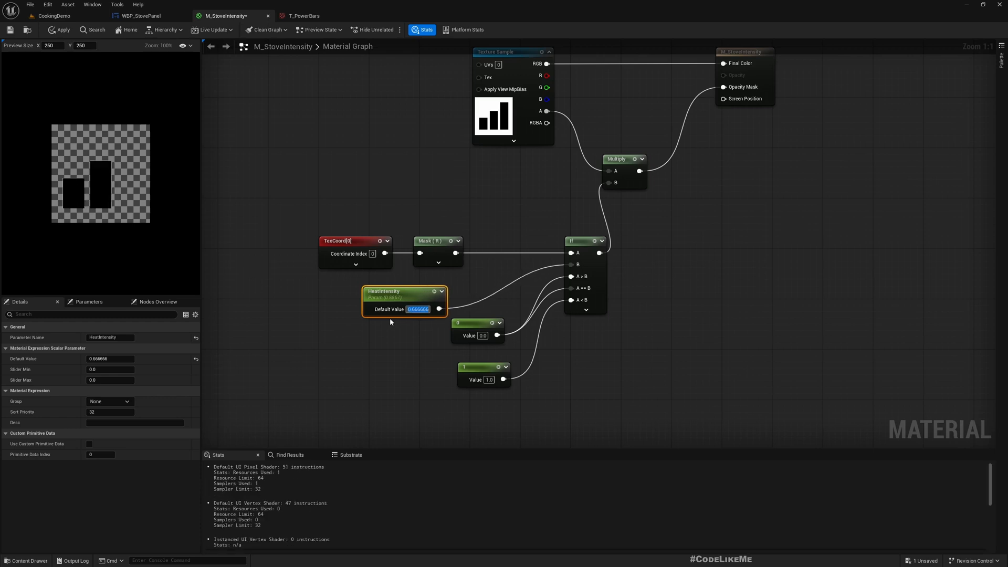
{"action": "type", "text": "0.0"}
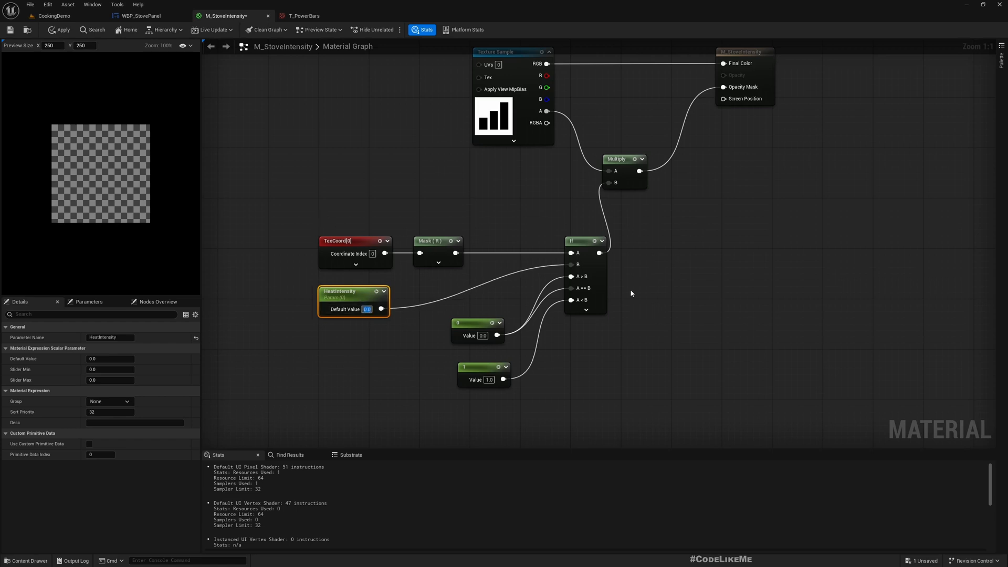
{"action": "type", "text": "0.33"}
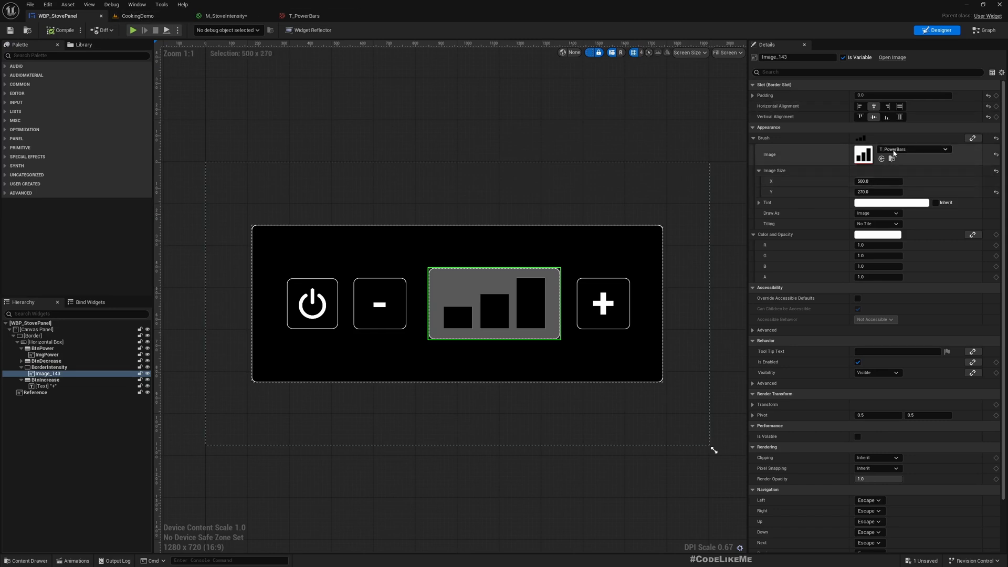
Set the bars image Brush to M_StoveIntensity and rename the widget ImgStoveIntensity
{"action": "left_click", "coordinate": [944, 149]}
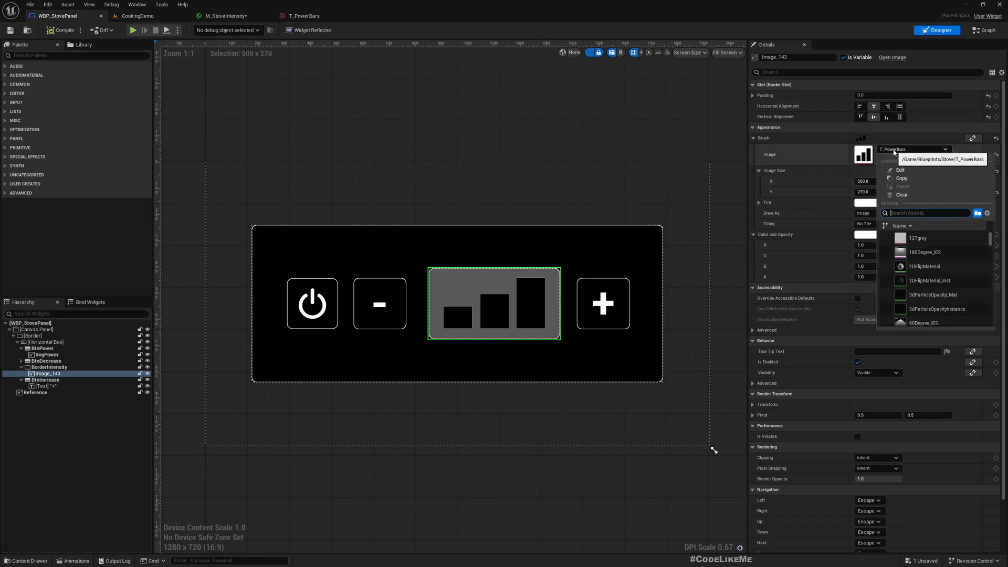
{"action": "type", "text": "stovein"}
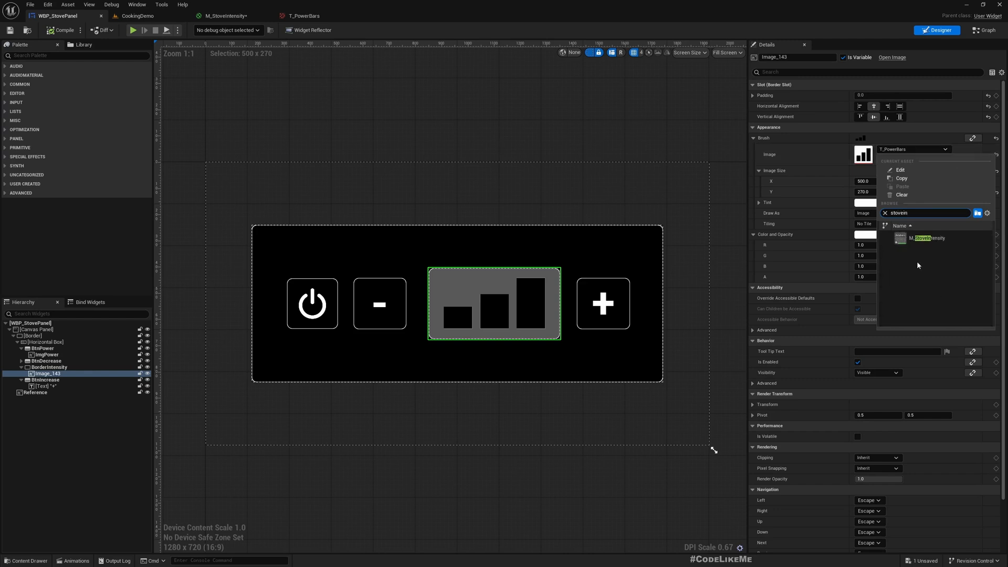
{"action": "left_click", "coordinate": [923, 238]}
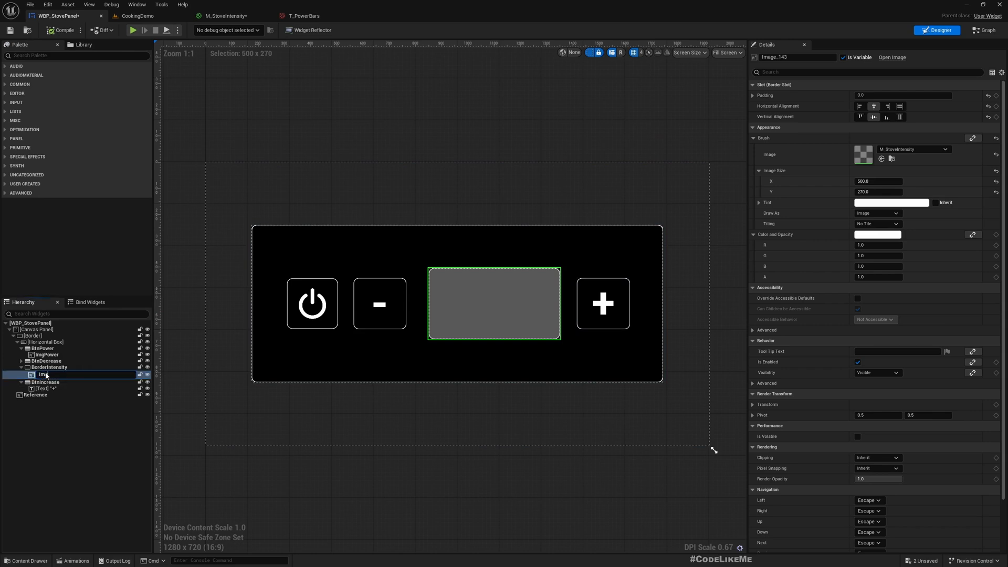
{"action": "type", "text": "ImgStoveIntensity"}
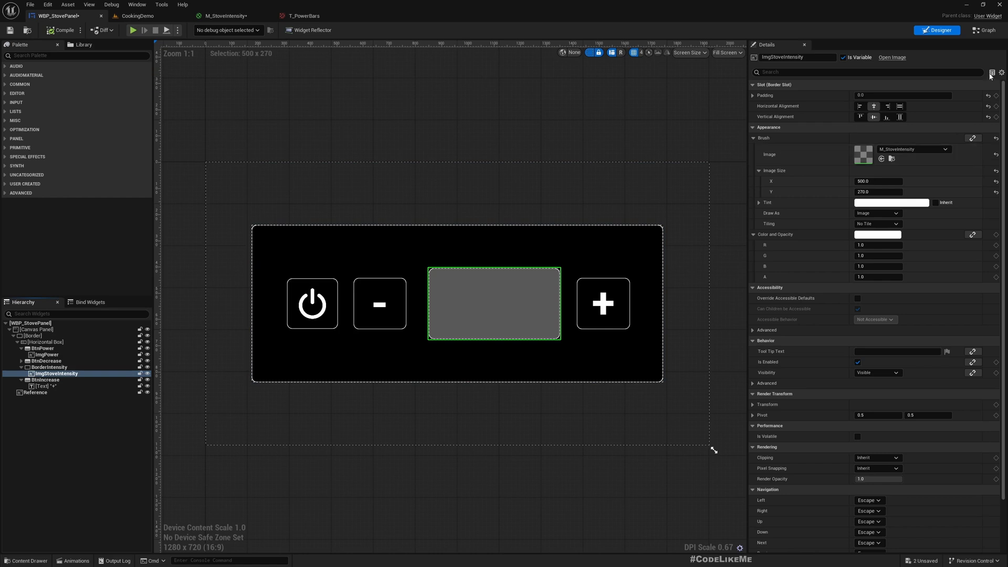
{"action": "left_click", "coordinate": [986, 30]}
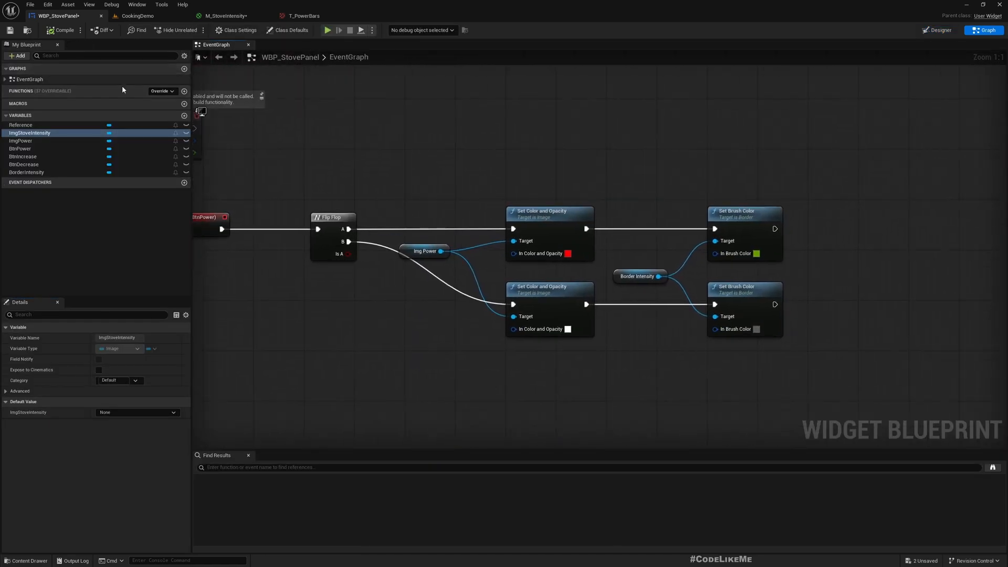
Create a new blueprint function named IncrementStoveIntensity
{"action": "left_click", "coordinate": [183, 91]}
{"action": "type", "text": "UpdateStove"}
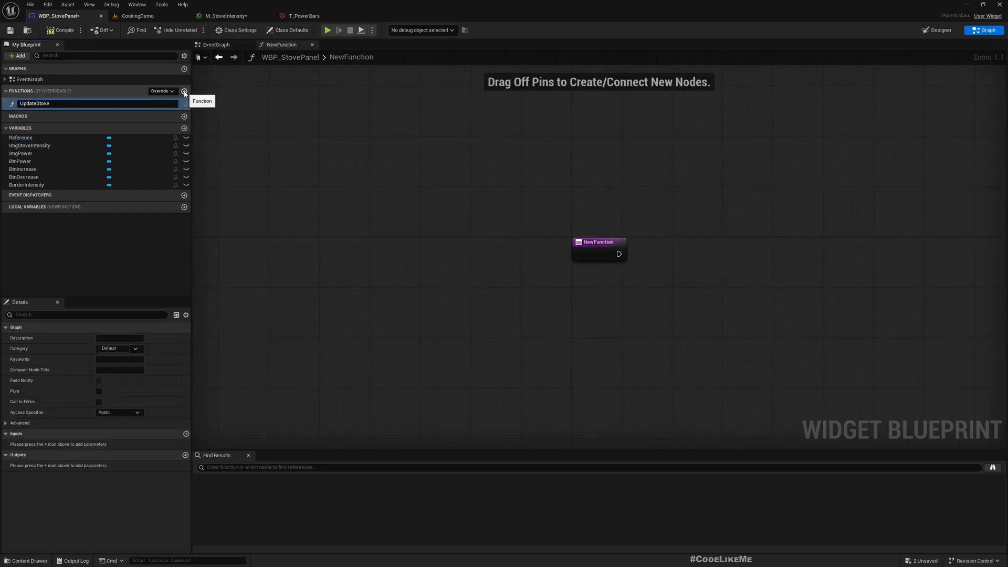
{"action": "double_click", "coordinate": [32, 103]}
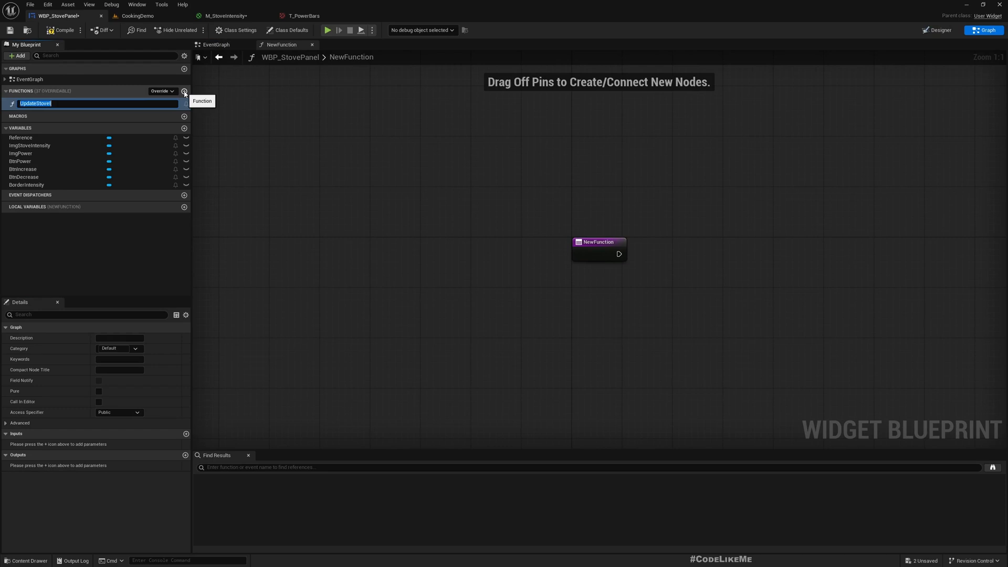
{"action": "type", "text": "Increment"}
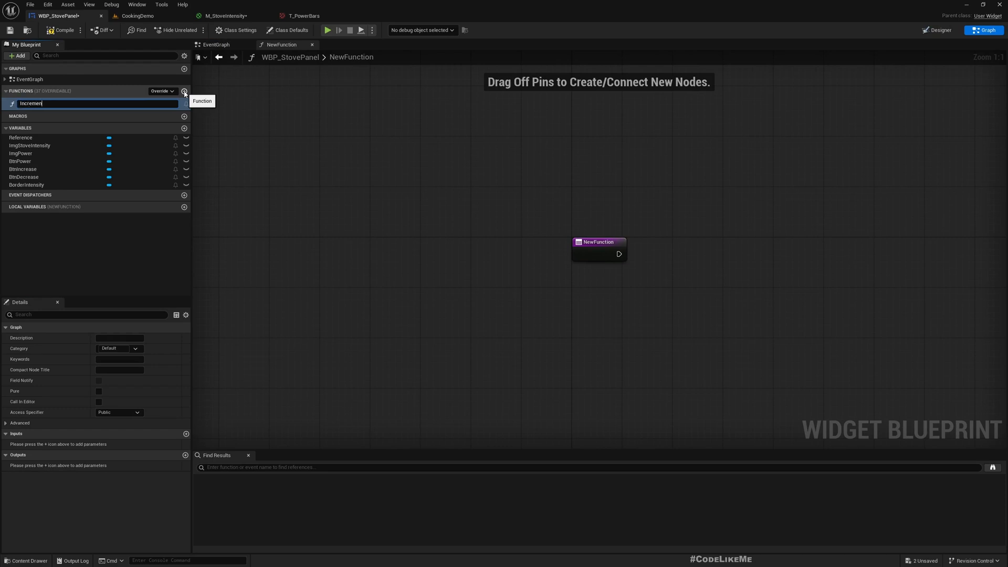
{"action": "type", "text": "StoveIntensity"}
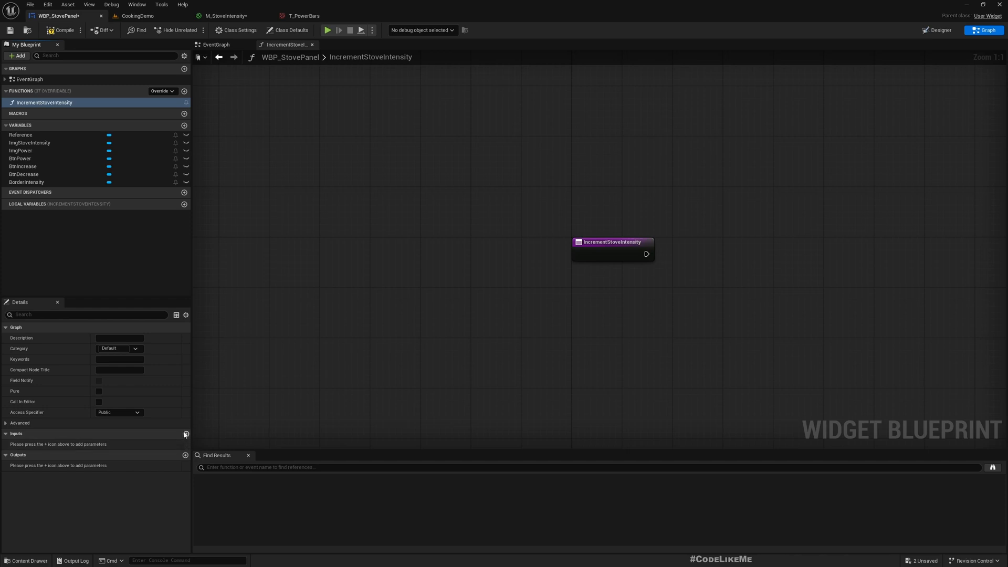
Give the function a Float input parameter named Change
{"action": "left_click", "coordinate": [185, 434]}
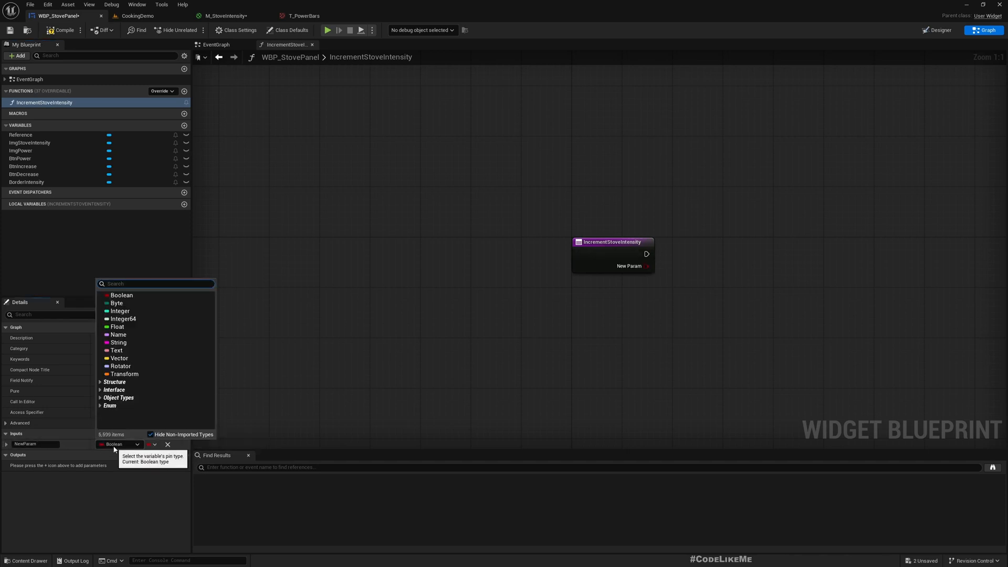
{"action": "left_click", "coordinate": [120, 311]}
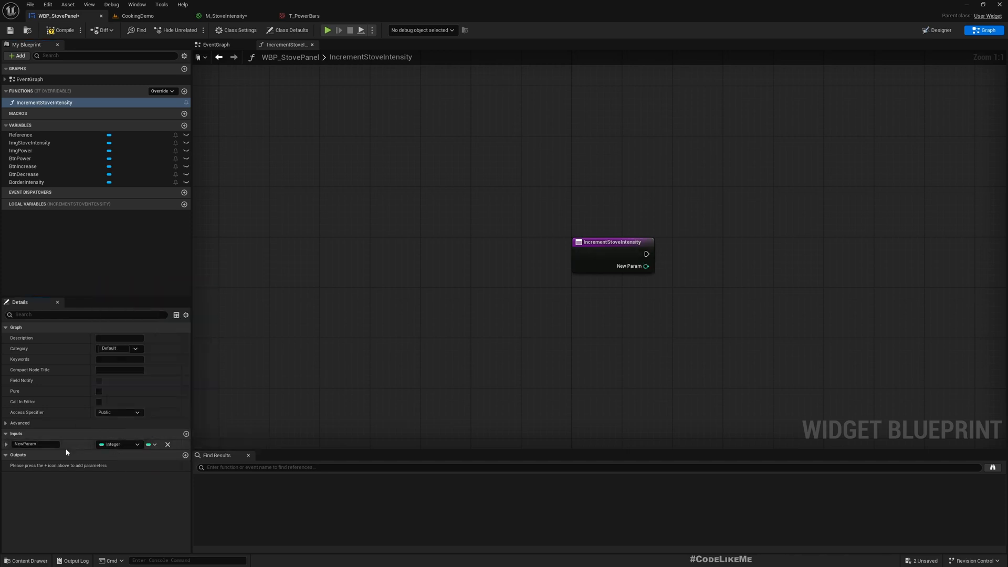
{"action": "left_click", "coordinate": [119, 444]}
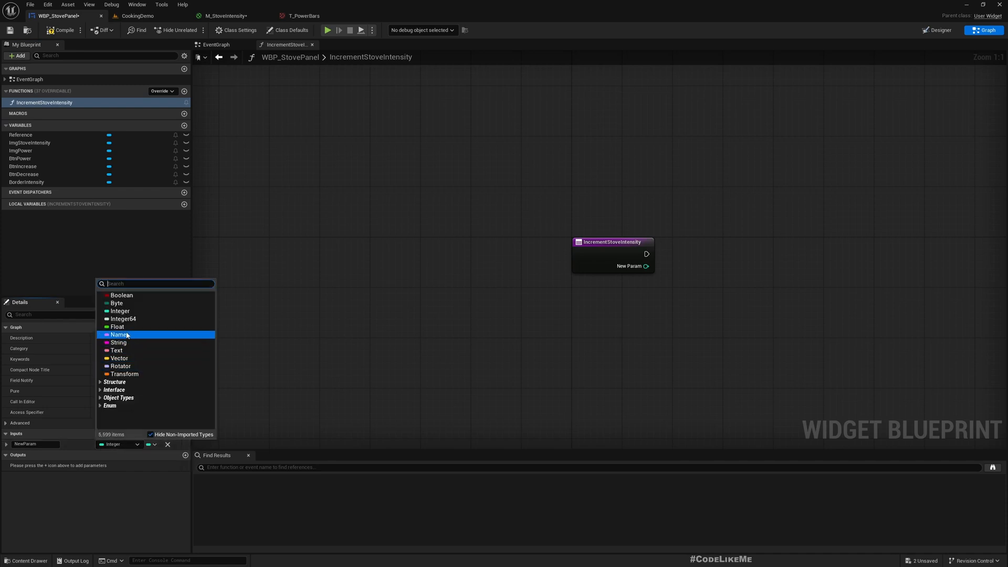
{"action": "left_click", "coordinate": [117, 327]}
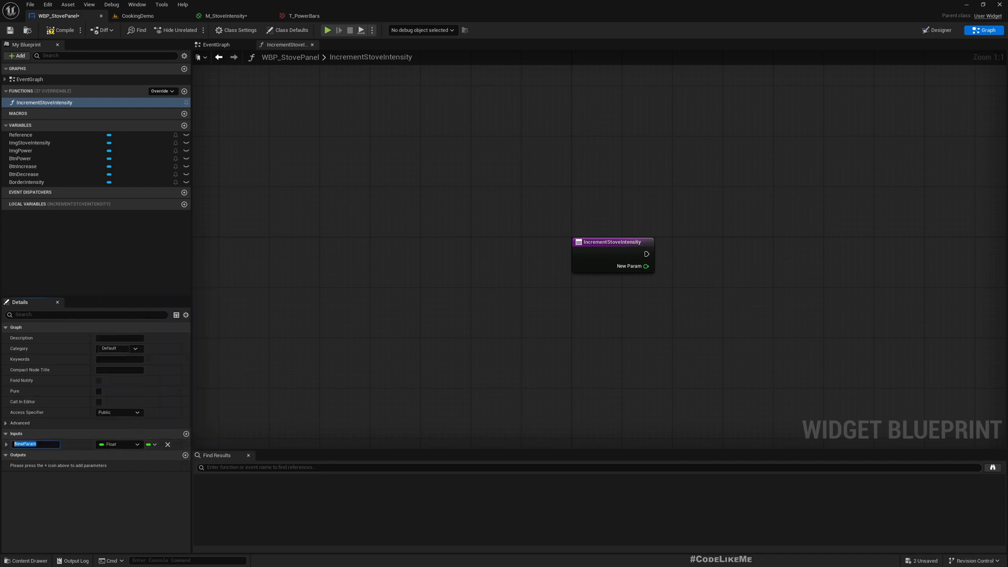
{"action": "type", "text": "Change"}
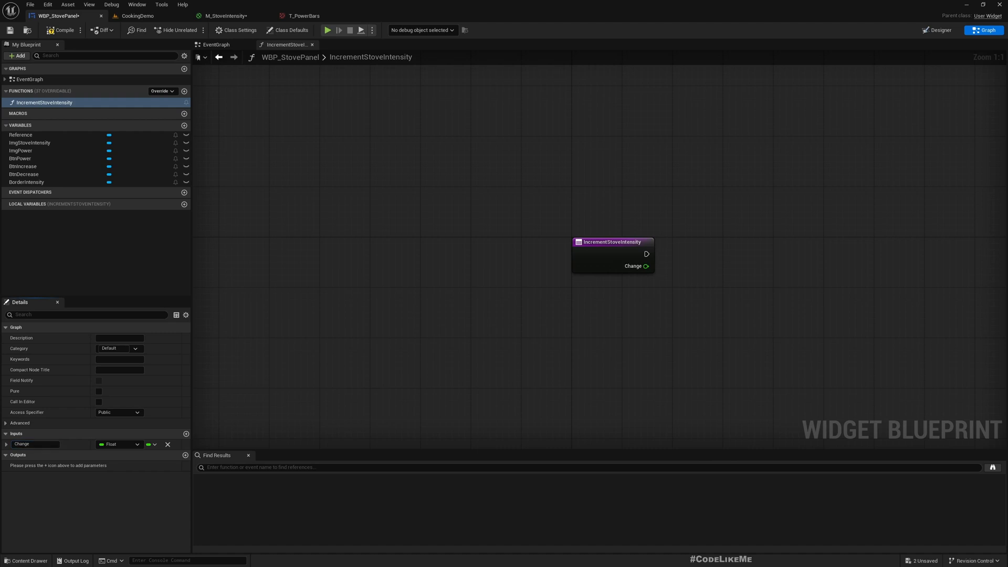
{"action": "mouse_move", "coordinate": [536, 249]}
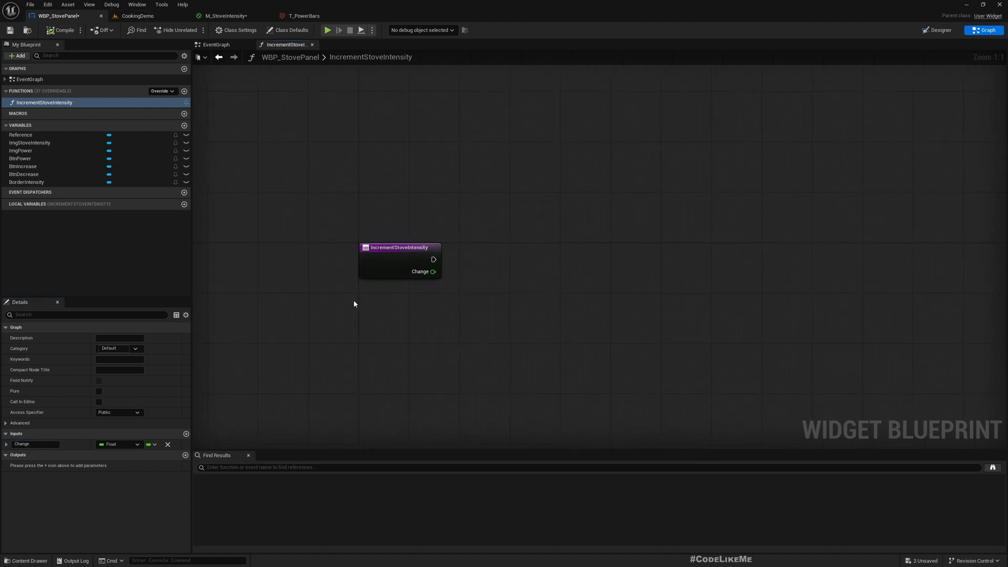
Add a Float variable named StoveIntensity with default 0.0 to the stove panel
{"action": "left_click", "coordinate": [184, 125]}
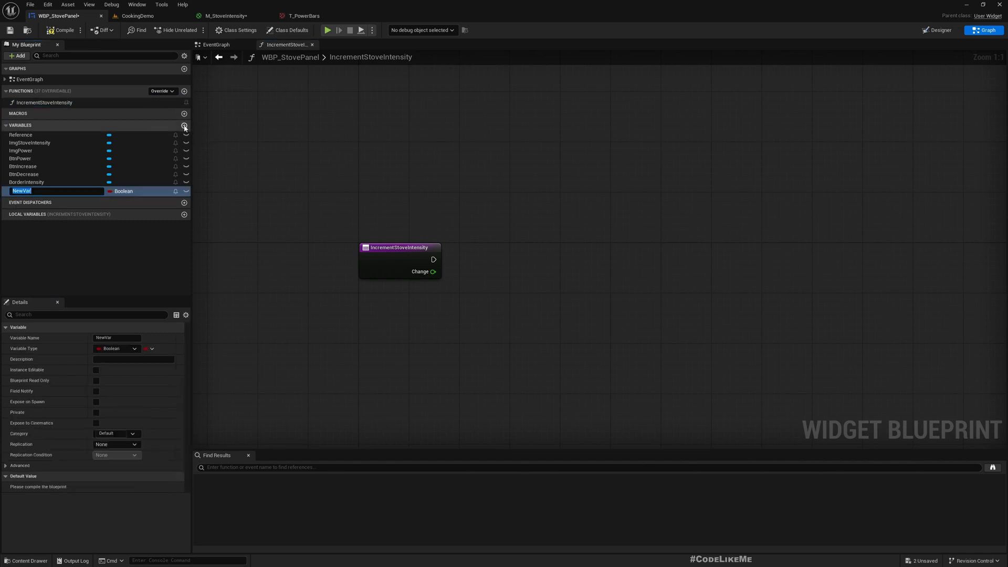
{"action": "type", "text": "SA"}
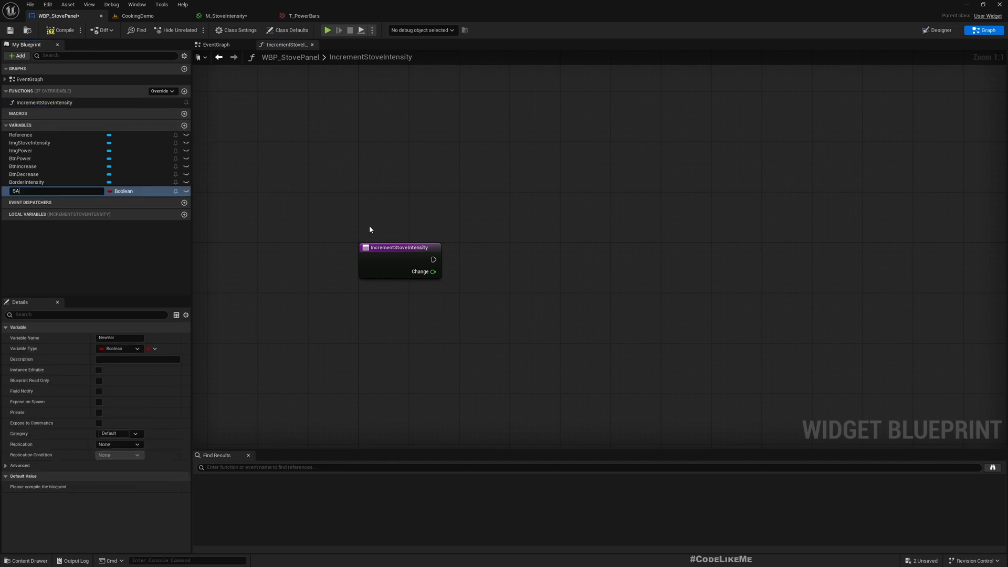
{"action": "type", "text": "StoveIntensity"}
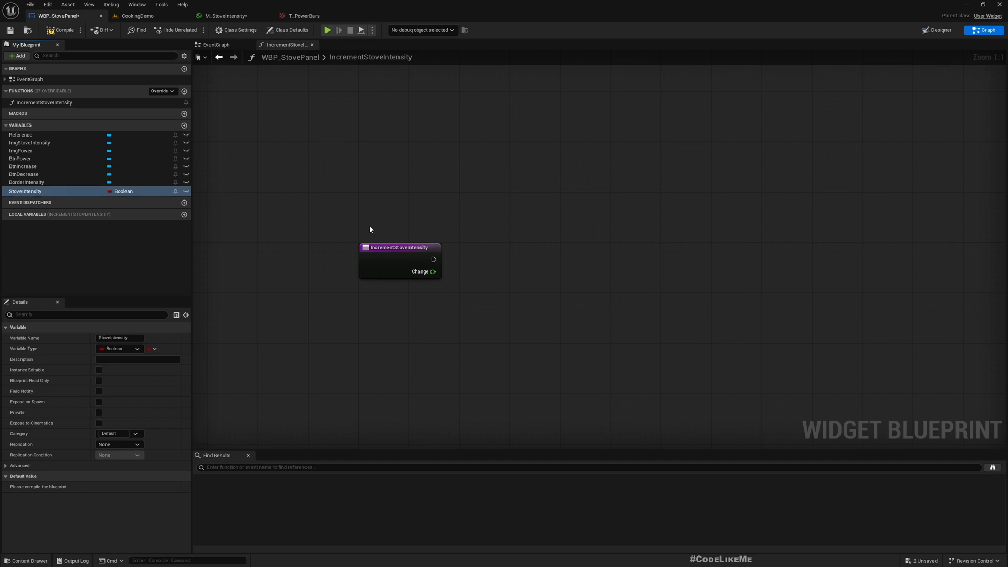
{"action": "left_click", "coordinate": [123, 191]}
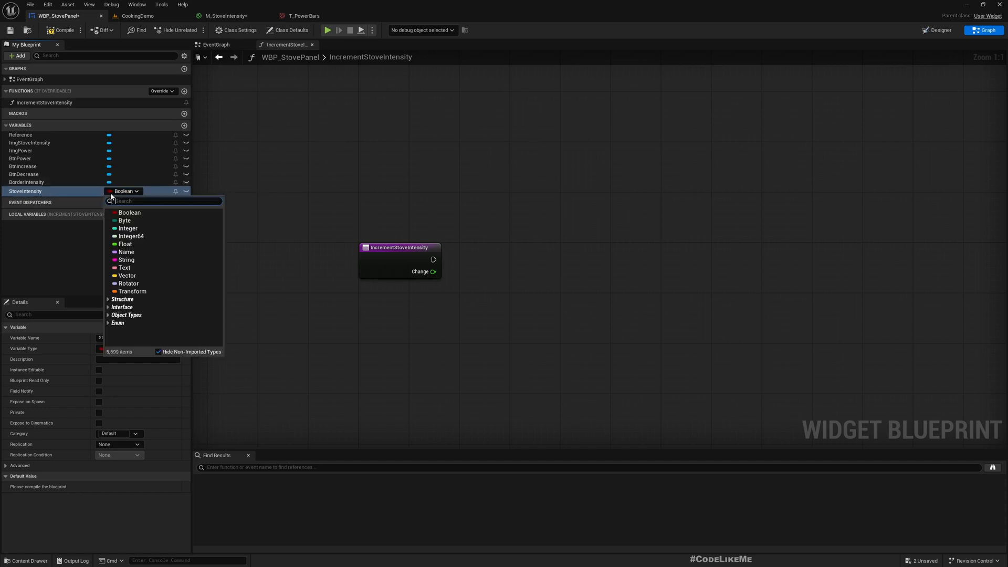
{"action": "left_click", "coordinate": [125, 244]}
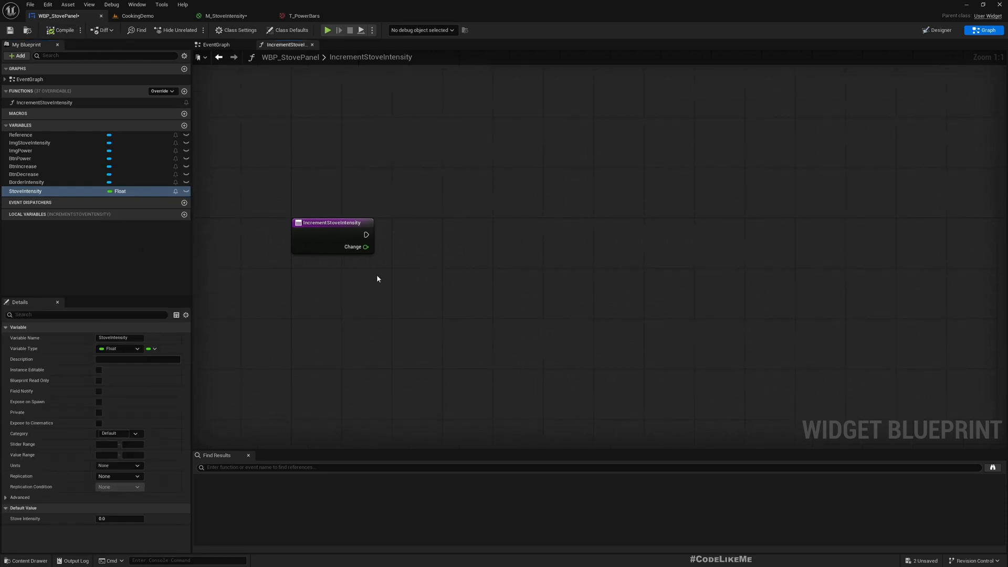
{"action": "left_click", "coordinate": [25, 191]}
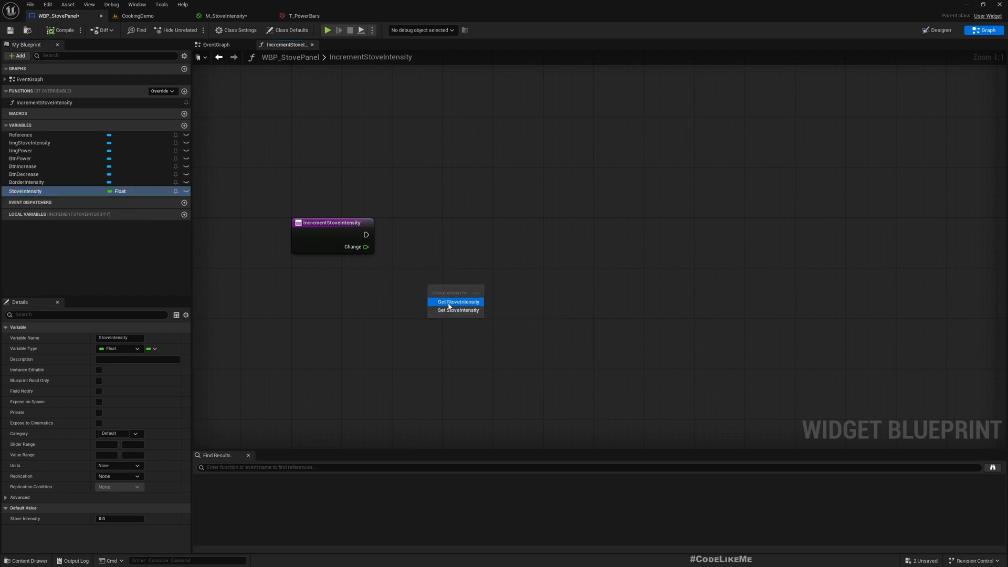
Add Change to a StoveIntensity getter and feed the sum toward Set StoveIntensity
{"action": "left_click", "coordinate": [458, 301]}
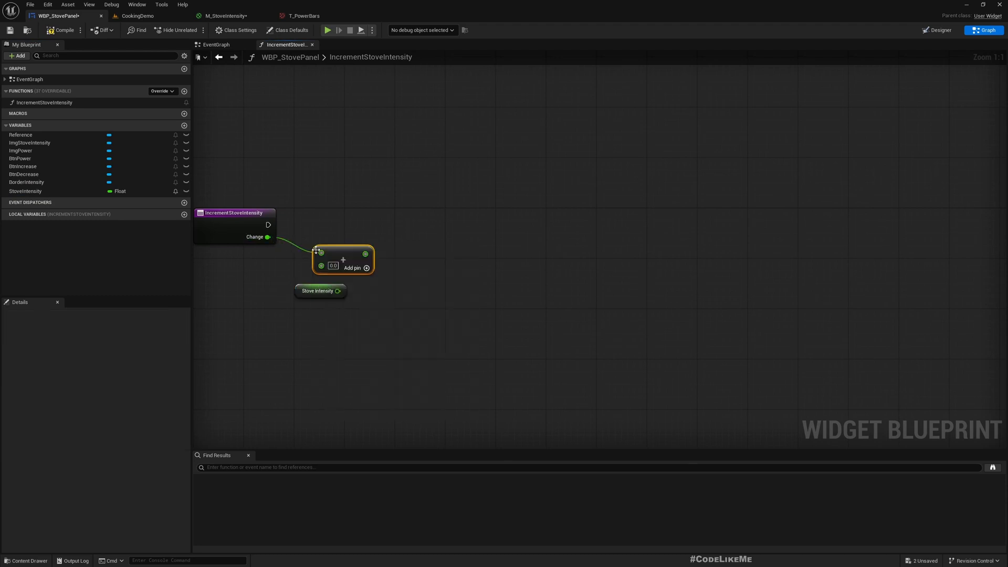
{"action": "left_click_drag", "start_coordinate": [343, 258], "coordinate": [375, 259]}
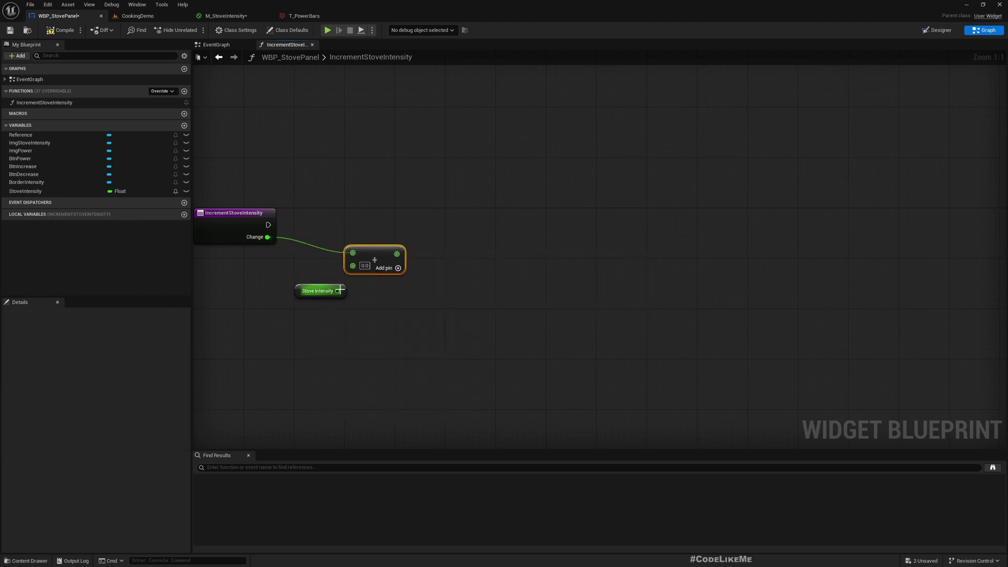
{"action": "left_click", "coordinate": [318, 291]}
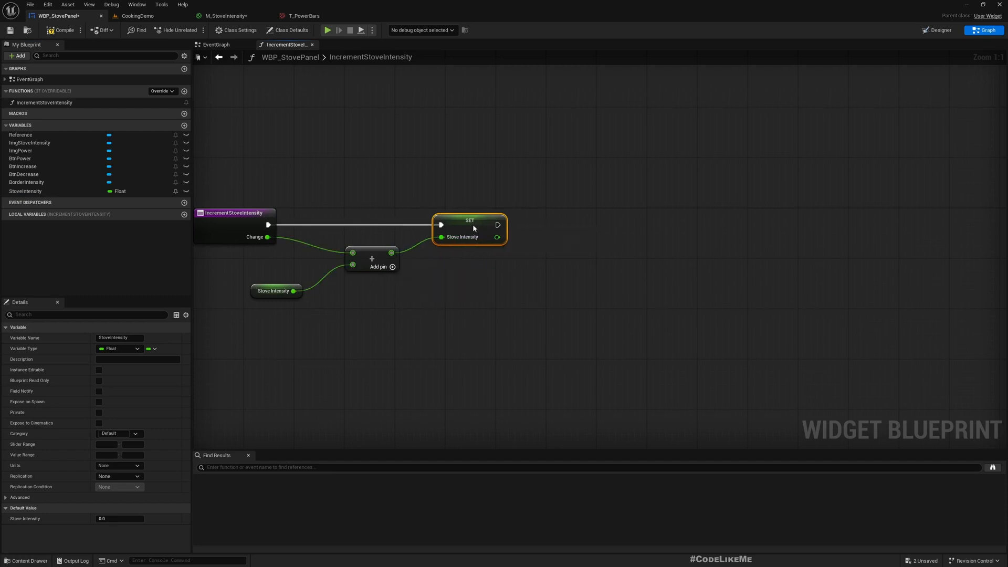
{"action": "left_click_drag", "start_coordinate": [470, 230], "coordinate": [570, 230]}
{"action": "type", "text": "clamp"}
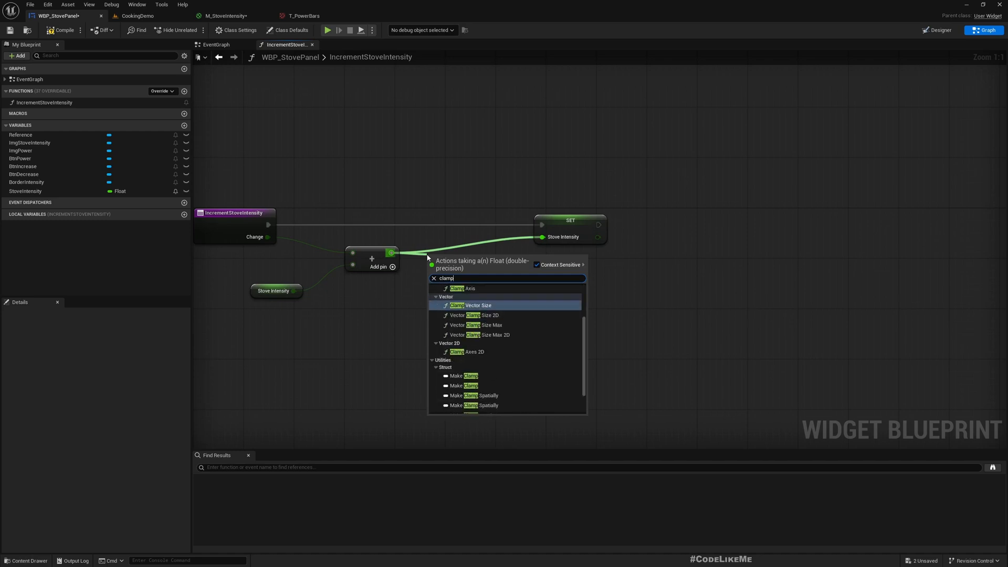
Clamp the sum with Clamp (Float) bounded by new locals MinIntensity and MaxIntensity
{"action": "type", "text": "flo"}
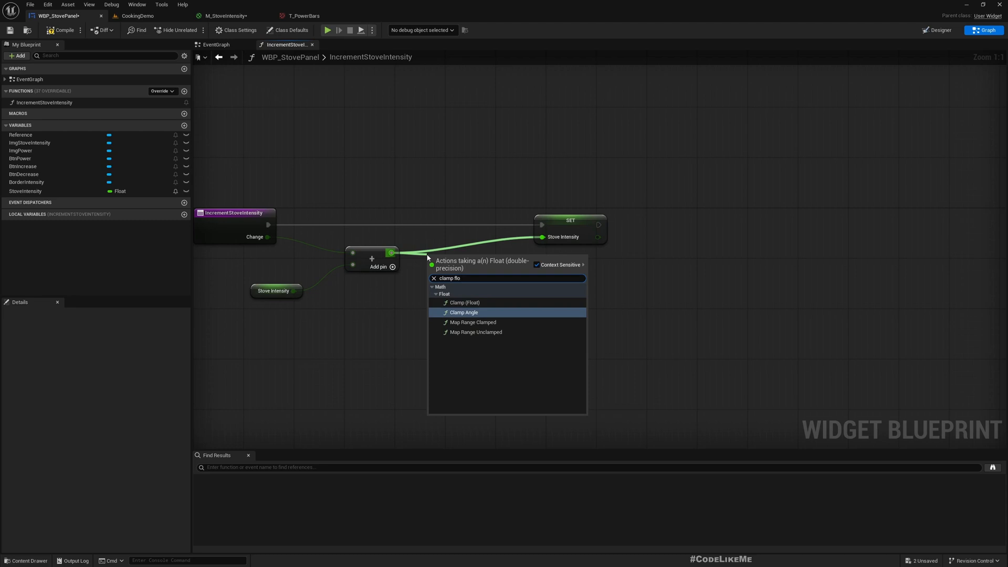
{"action": "left_click", "coordinate": [464, 302]}
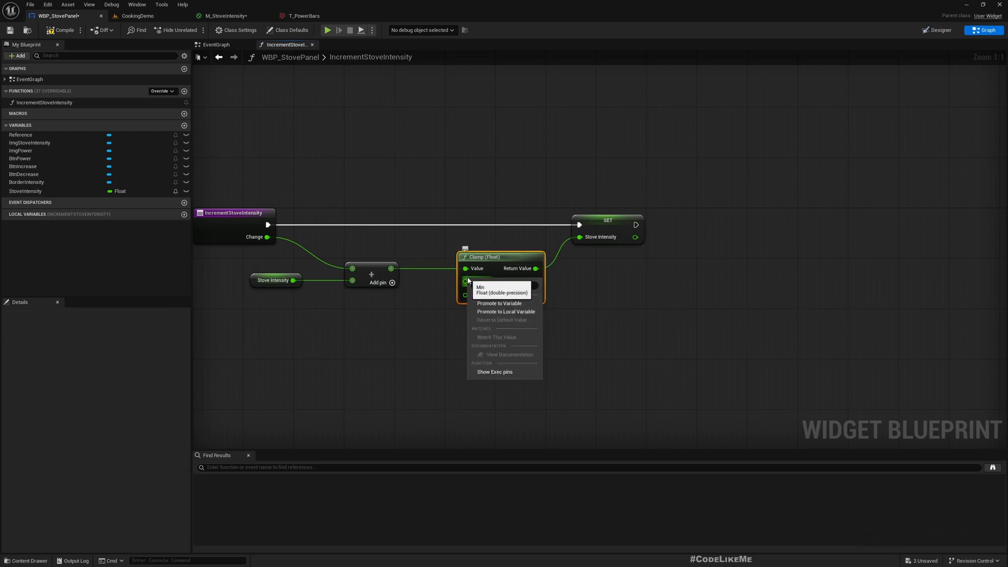
{"action": "left_click", "coordinate": [506, 311]}
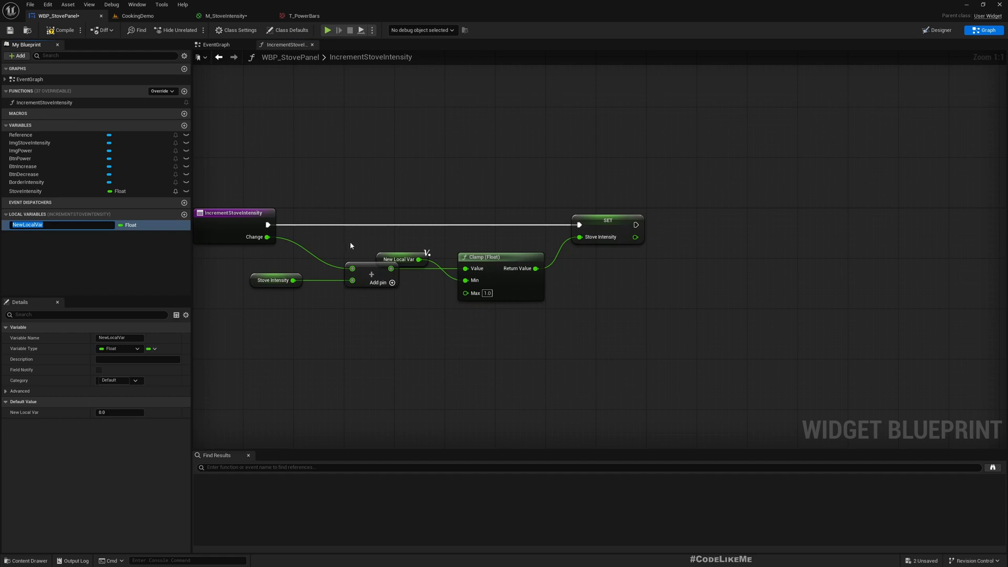
{"action": "type", "text": "MinIntensity"}
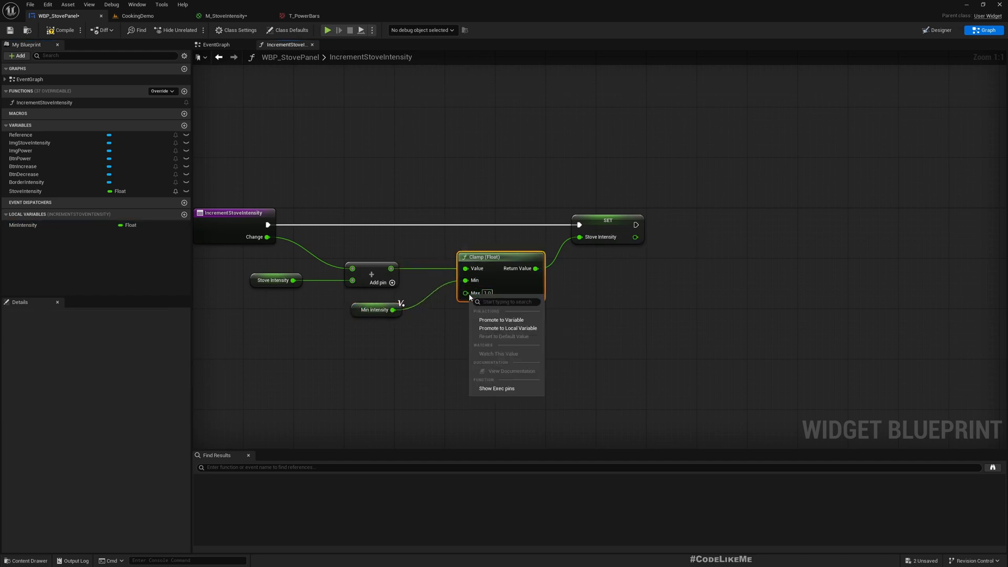
{"action": "left_click", "coordinate": [508, 328]}
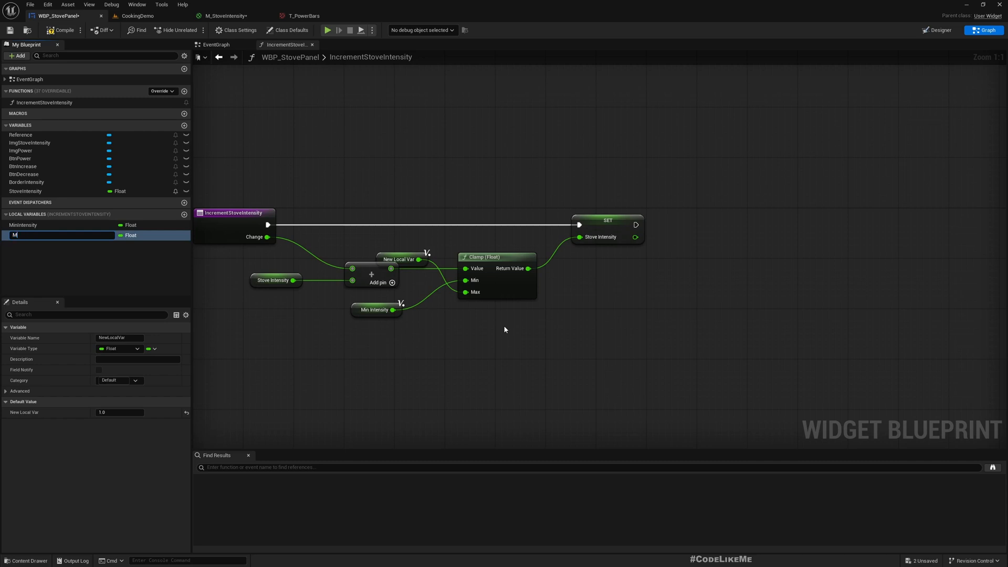
{"action": "type", "text": "axIntensity"}
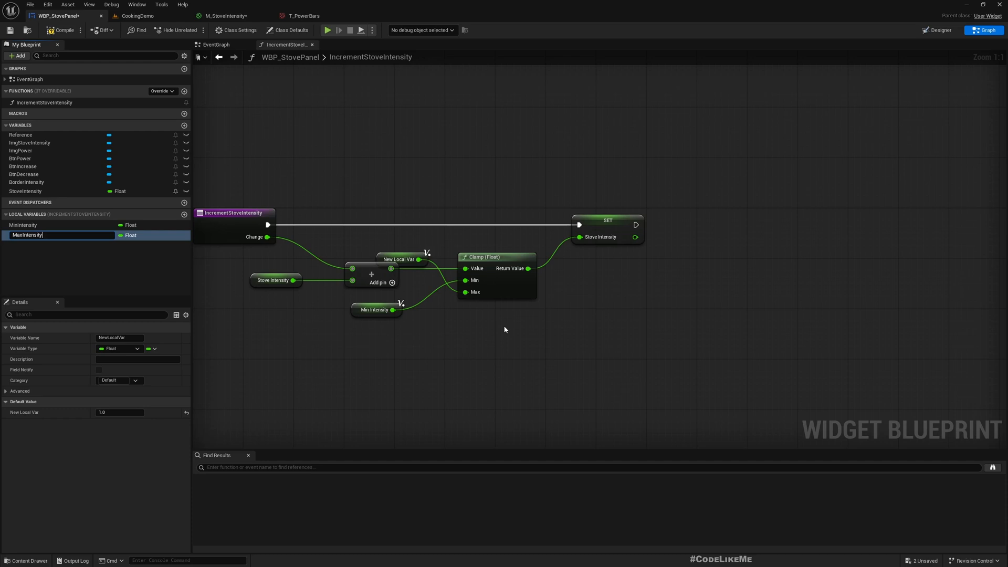
{"action": "key", "text": "Enter"}
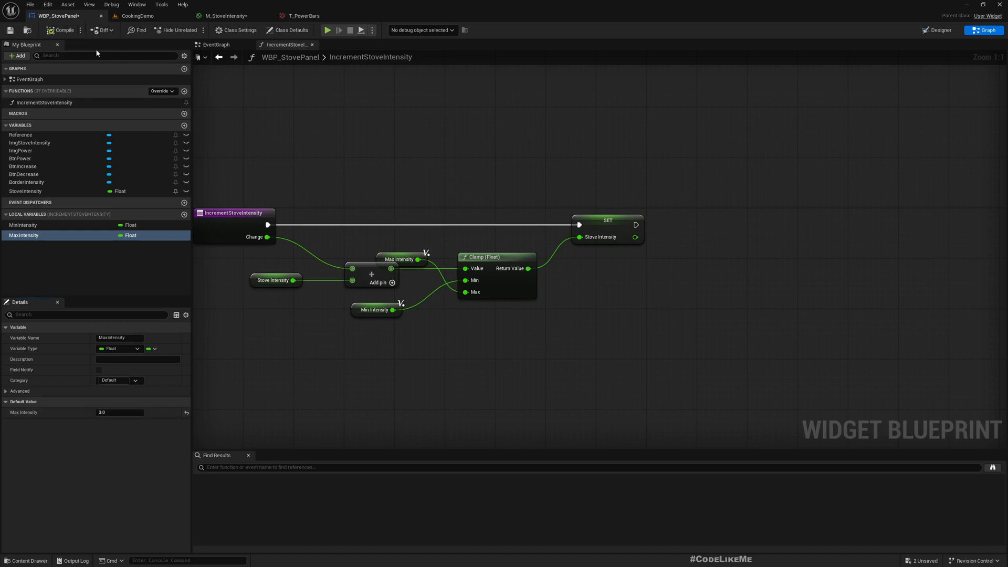
{"action": "mouse_move", "coordinate": [354, 304]}
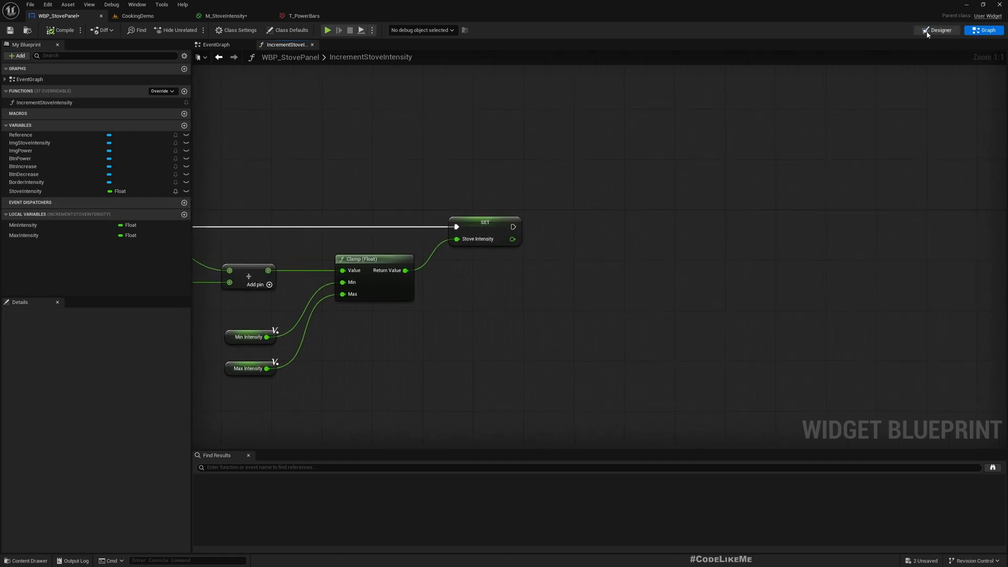
{"action": "left_click", "coordinate": [939, 30]}
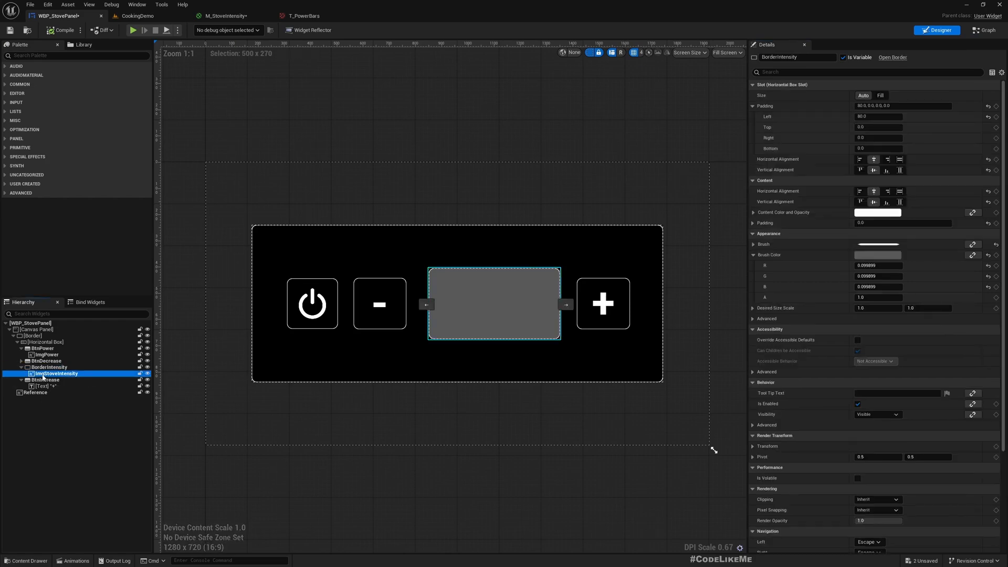
{"action": "left_click", "coordinate": [225, 15]}
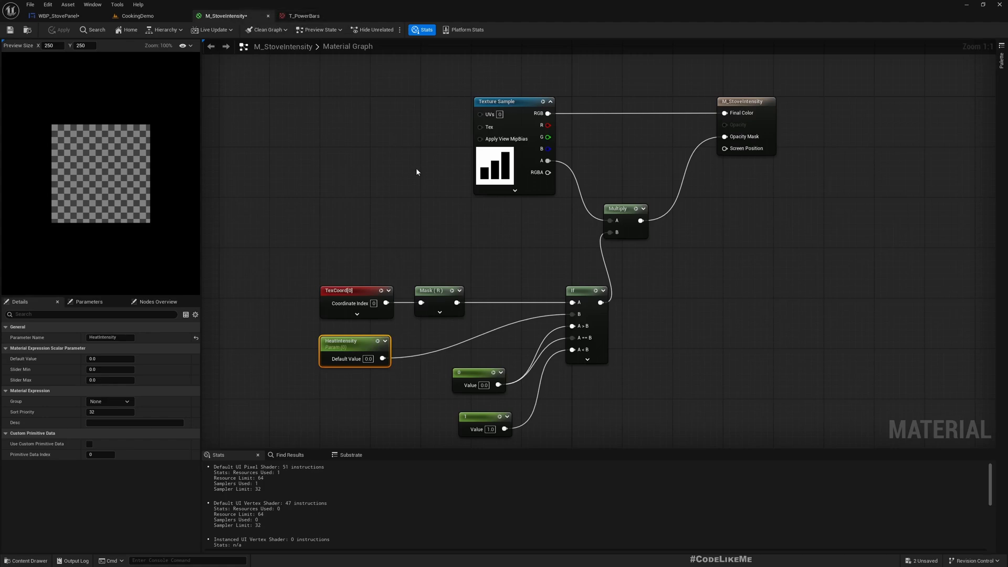
{"action": "mouse_move", "coordinate": [343, 349]}
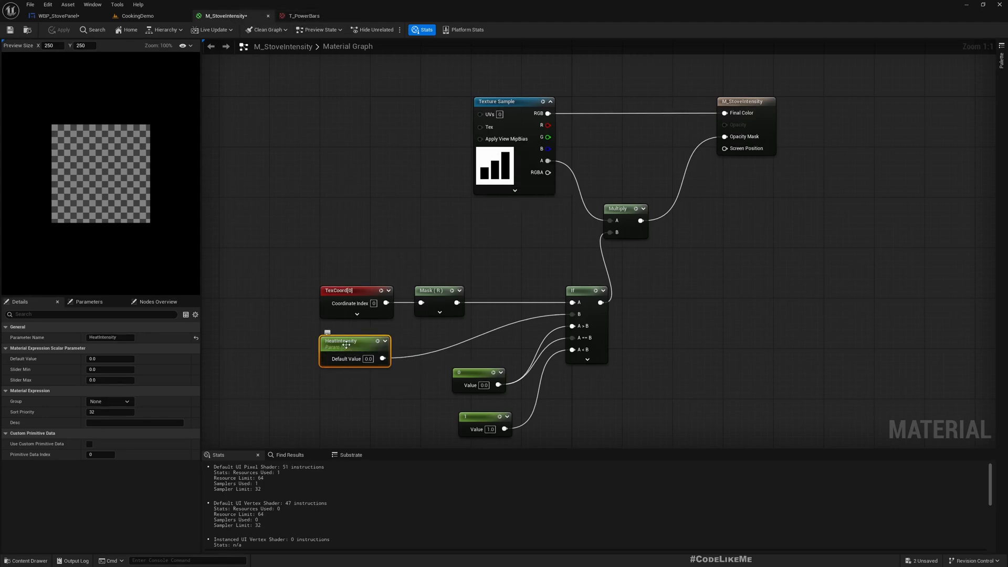
{"action": "double_click", "coordinate": [344, 342]}
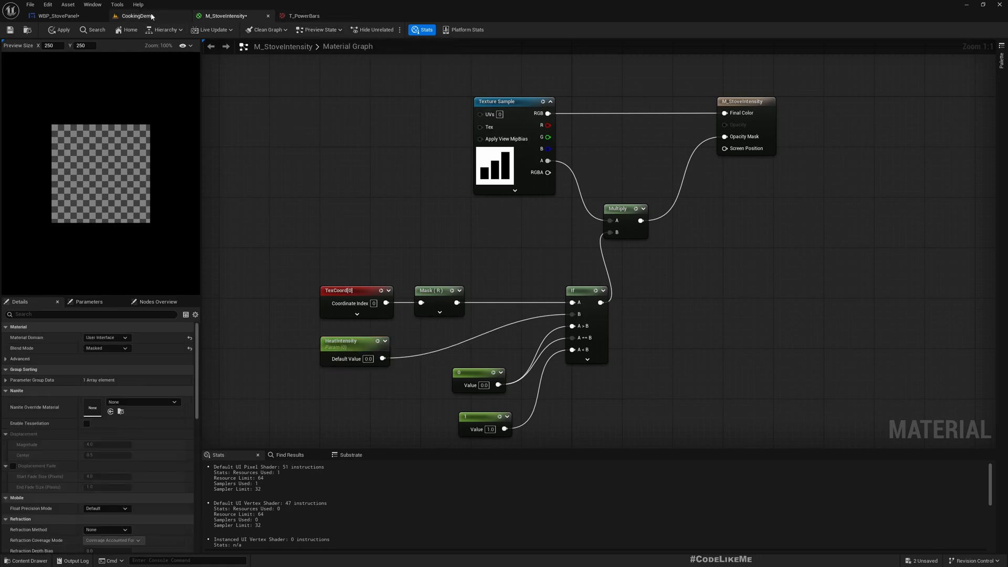
{"action": "left_click", "coordinate": [49, 13]}
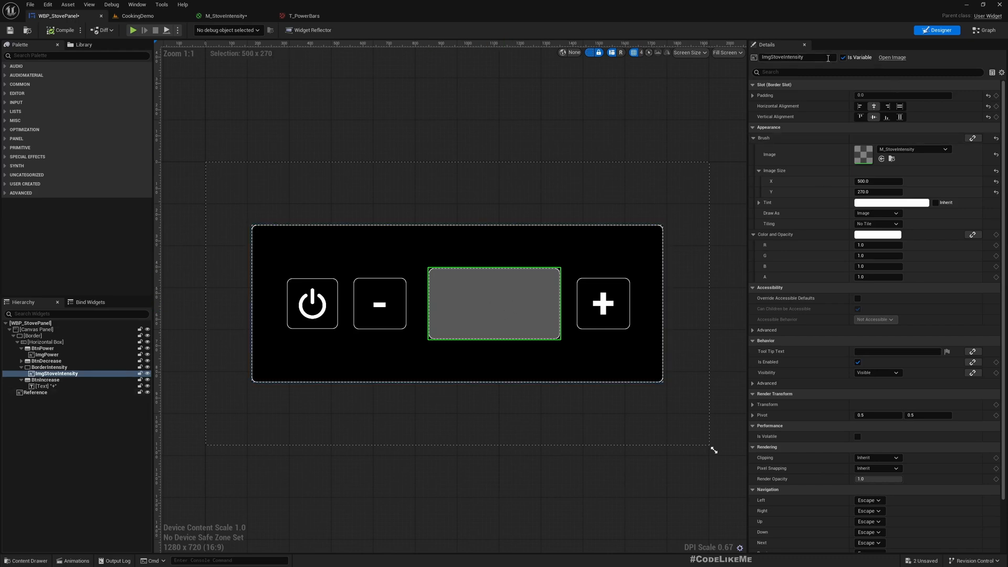
{"action": "left_click", "coordinate": [987, 30]}
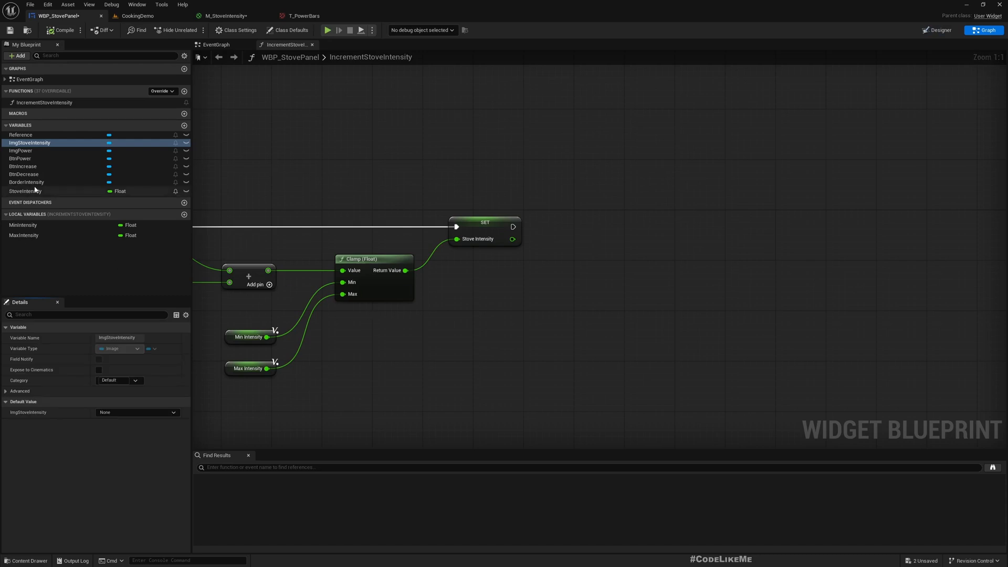
{"action": "mouse_move", "coordinate": [33, 144]}
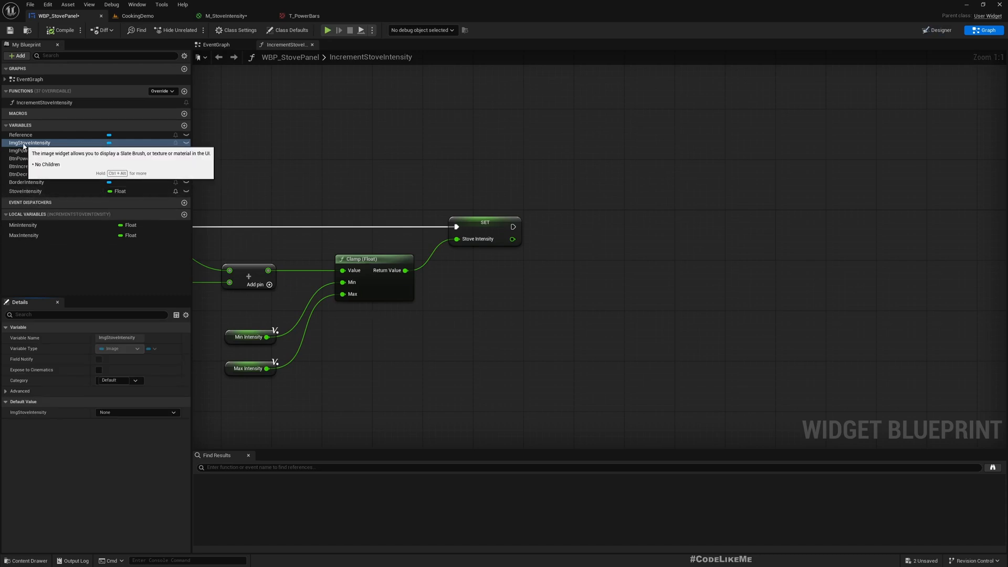
Get ImgStoveIntensity's dynamic material and add Set Scalar Parameter Value for HeatIntensity
{"action": "left_click_drag", "start_coordinate": [29, 142], "coordinate": [563, 296]}
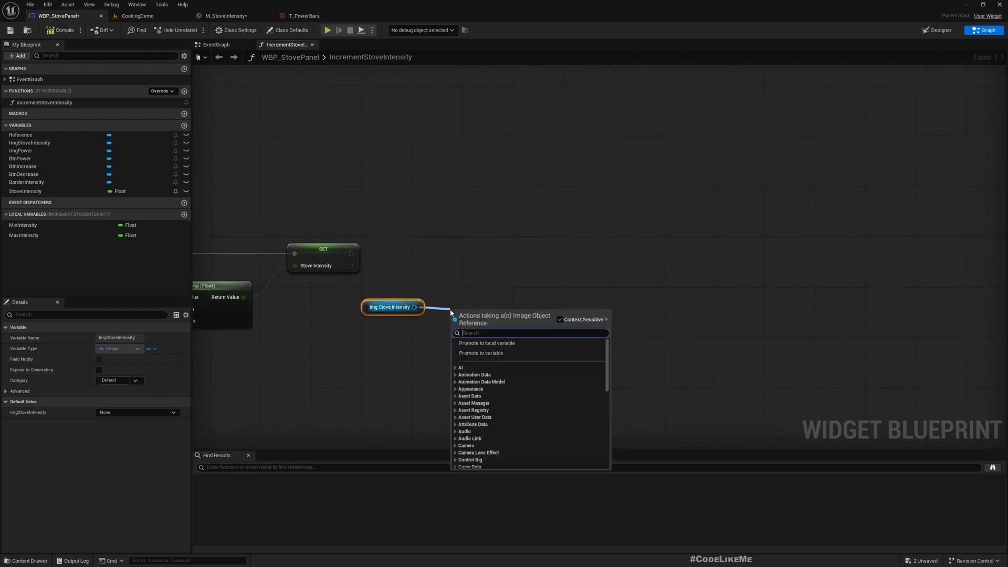
{"action": "type", "text": "getdyna"}
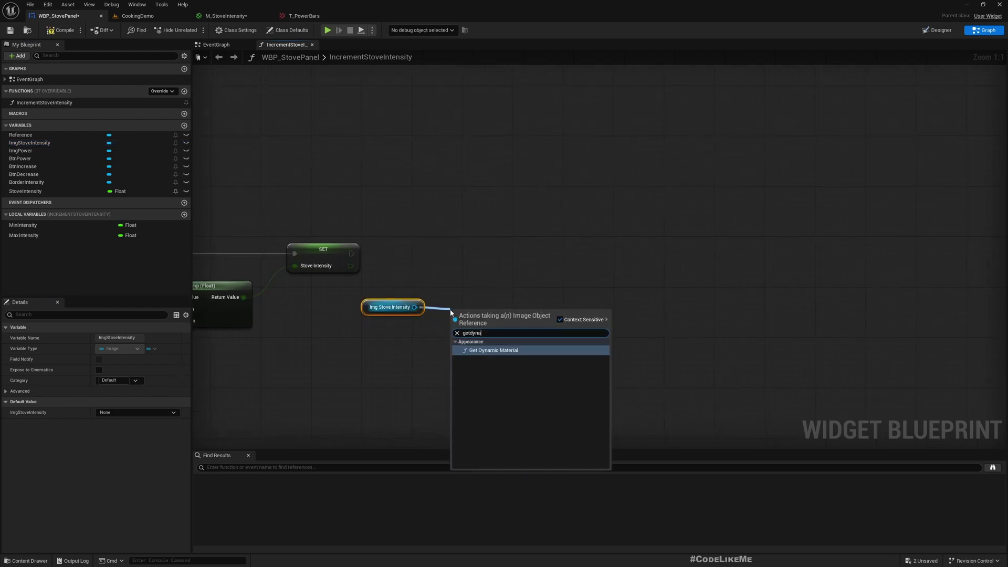
{"action": "left_click", "coordinate": [493, 350]}
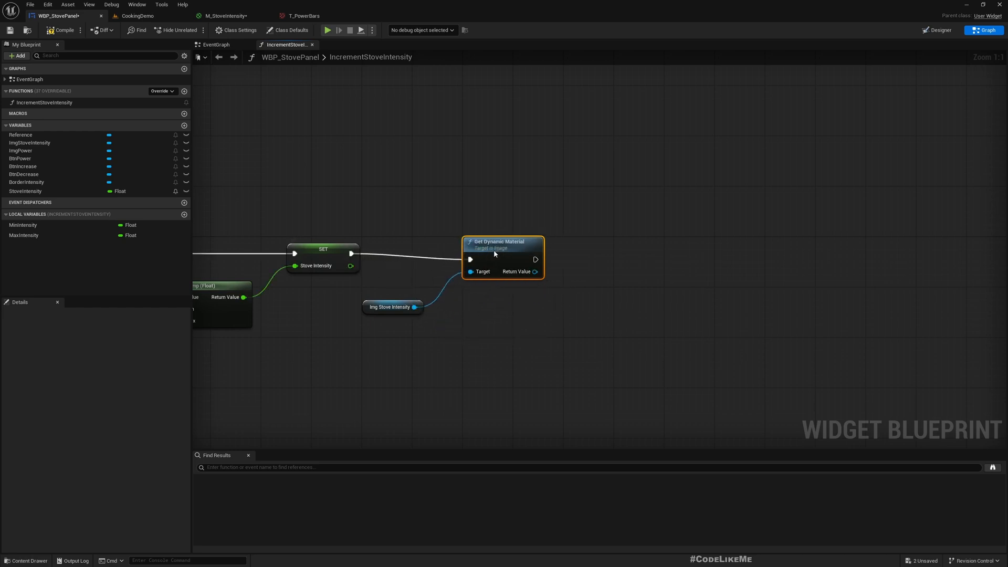
{"action": "left_click_drag", "start_coordinate": [535, 271], "coordinate": [547, 302]}
{"action": "type", "text": "set s"}
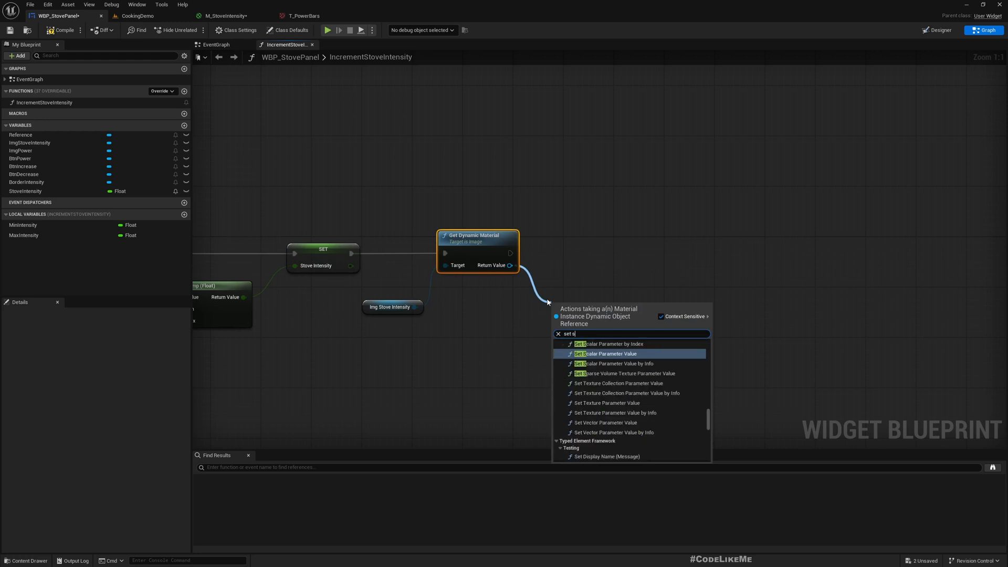
{"action": "left_click", "coordinate": [606, 353]}
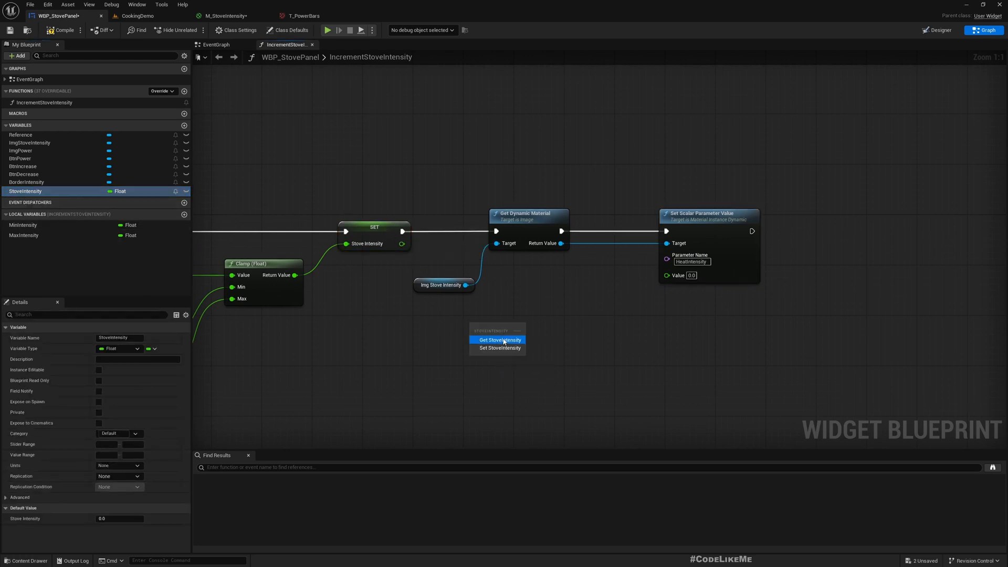
Drive HeatIntensity's Value with StoveIntensity divided by MaxIntensity
{"action": "left_click", "coordinate": [499, 340]}
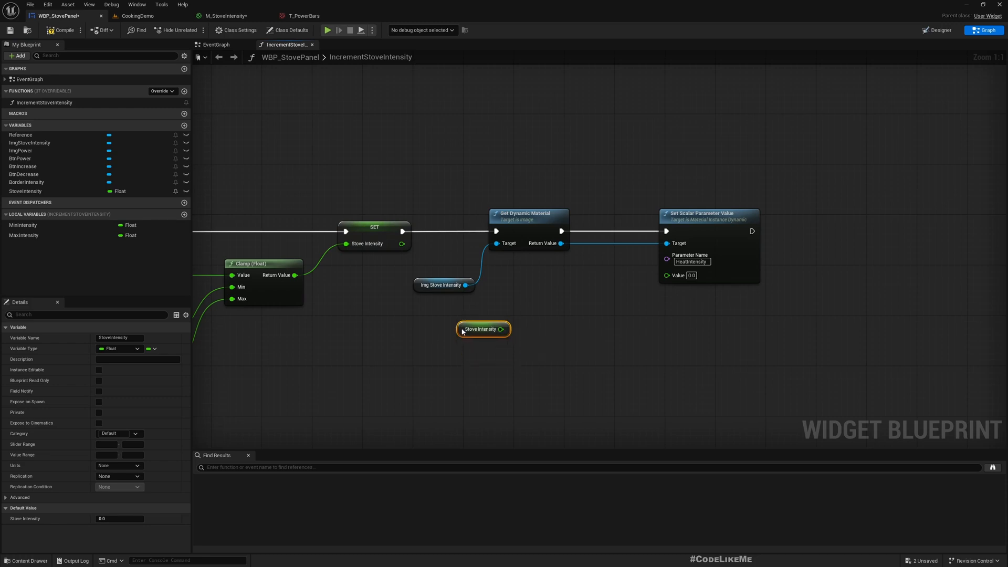
{"action": "left_click_drag", "start_coordinate": [502, 329], "coordinate": [528, 357]}
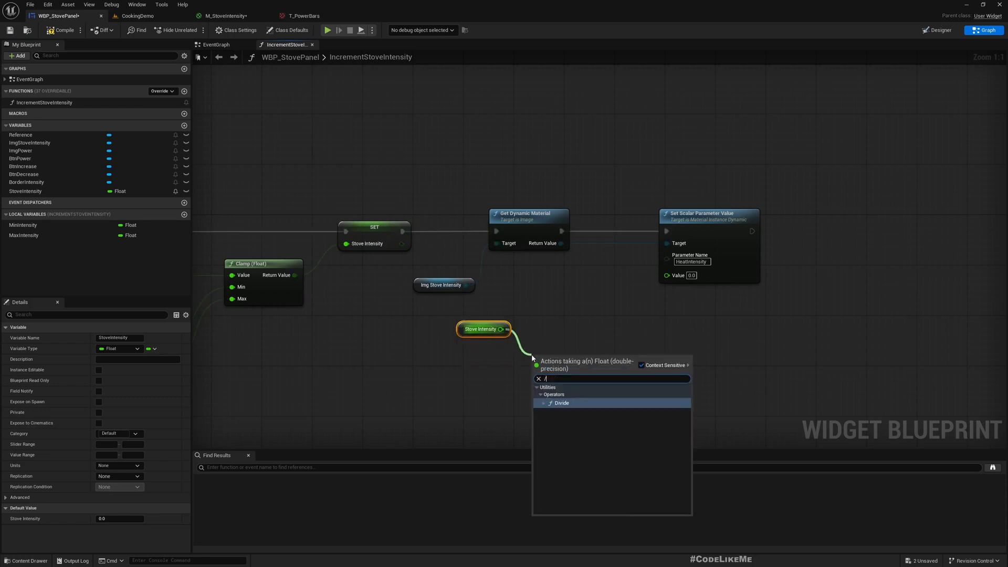
{"action": "left_click", "coordinate": [561, 403]}
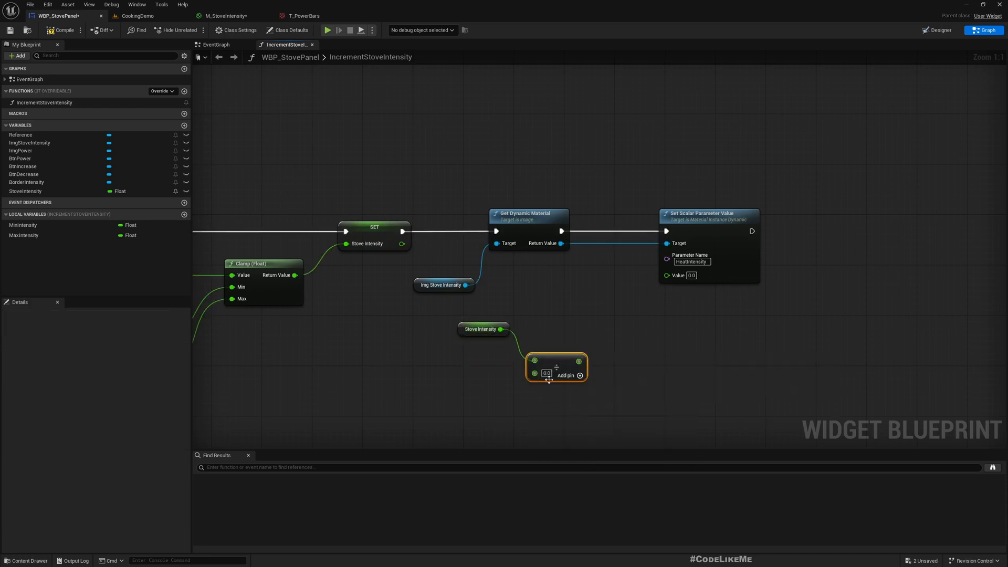
{"action": "left_click", "coordinate": [23, 235]}
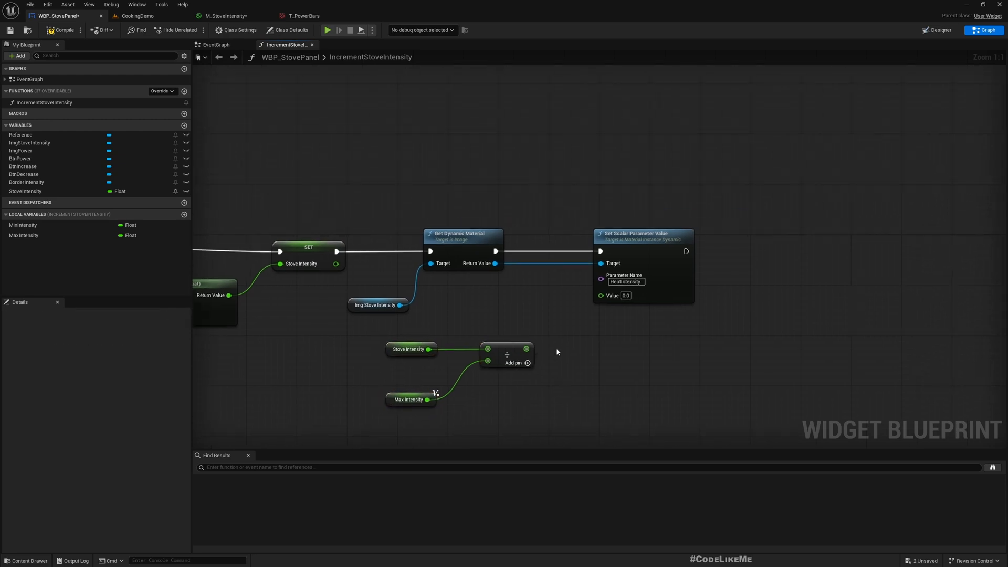
{"action": "left_click_drag", "start_coordinate": [525, 349], "coordinate": [600, 294]}
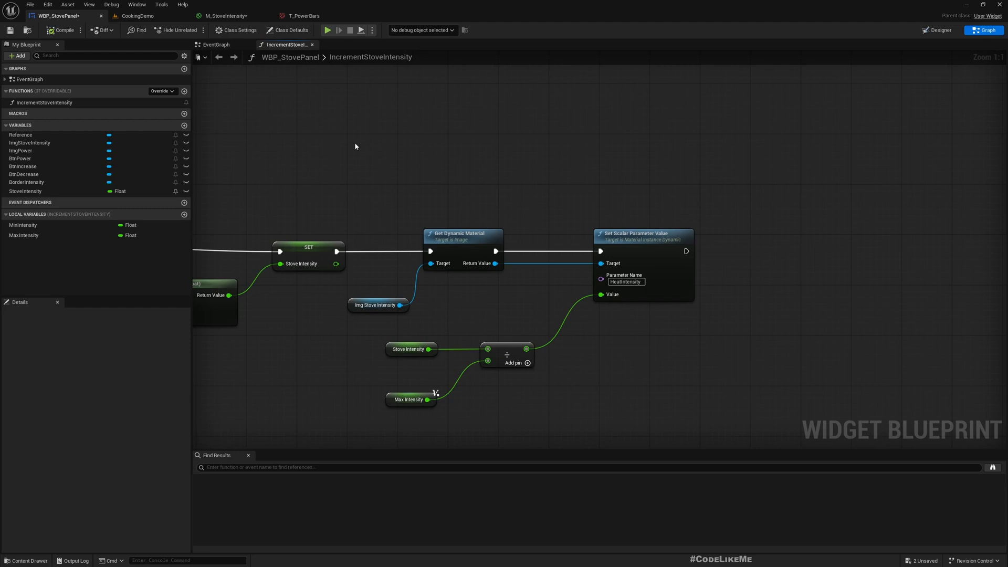
Return to the stove panel's Designer layout view
{"action": "scroll", "scroll_direction": "down", "scroll_amount": 3}
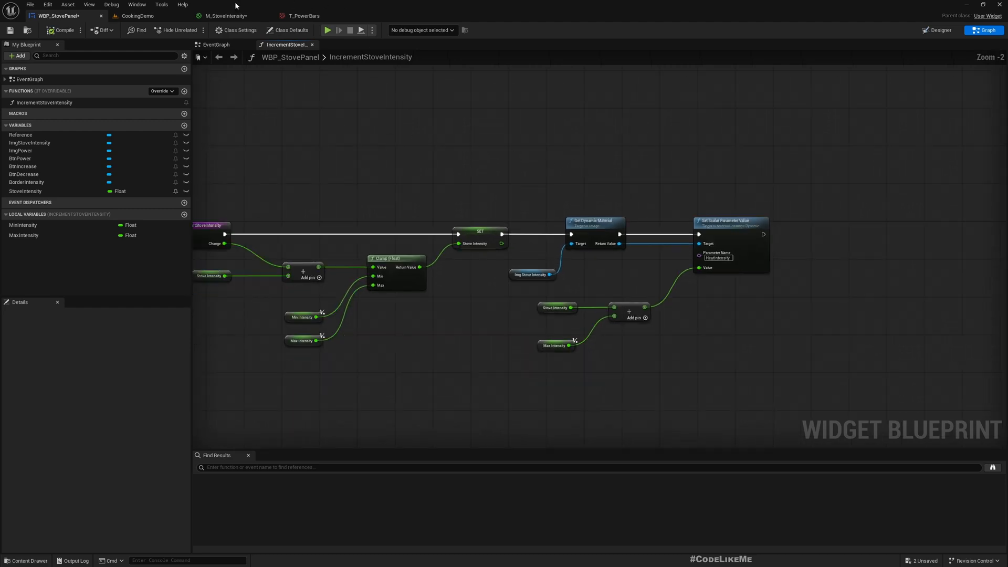
{"action": "left_click", "coordinate": [220, 15]}
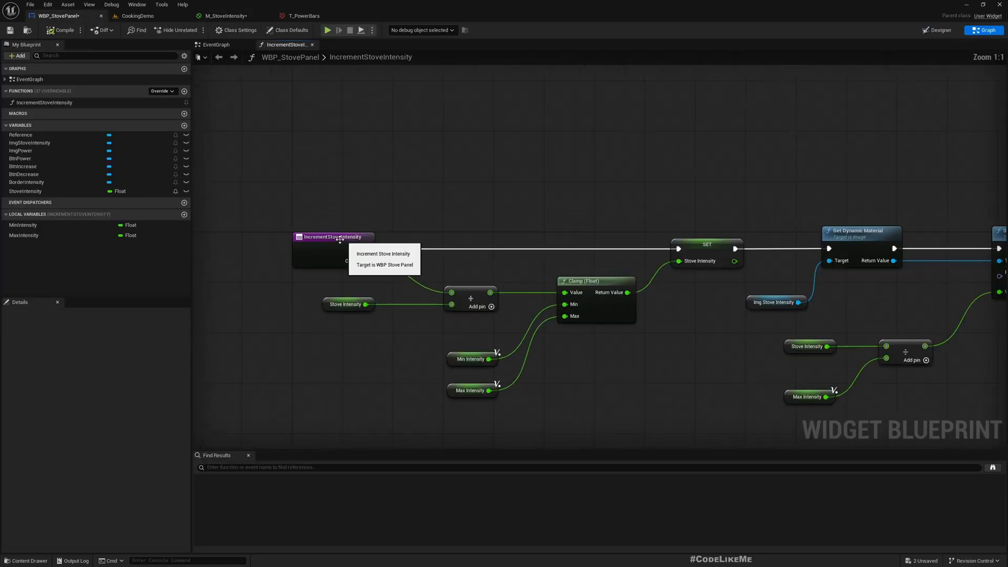
{"action": "left_click", "coordinate": [937, 30]}
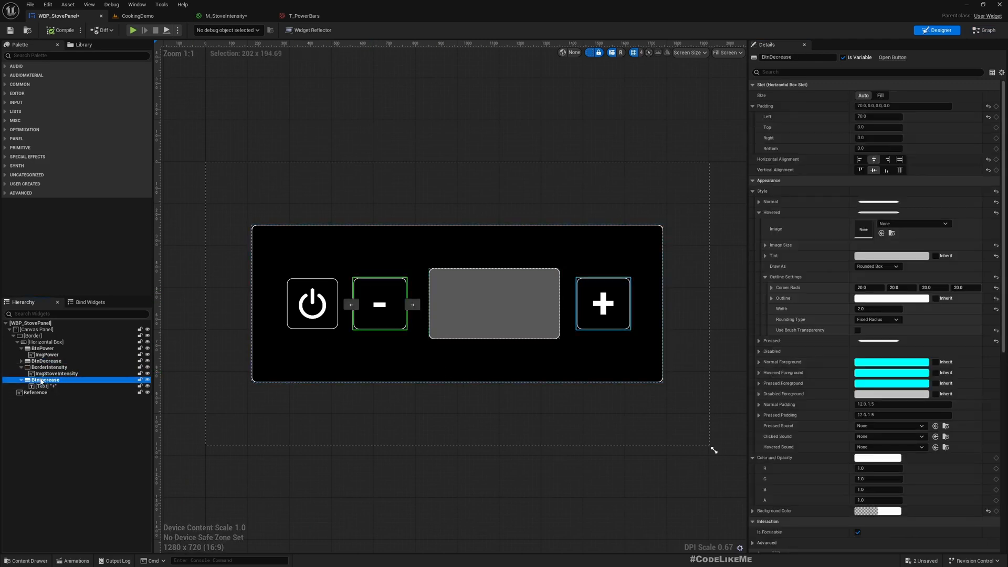
Add an On Clicked event for BtnIncrease from its Details Events section
{"action": "left_click", "coordinate": [44, 373]}
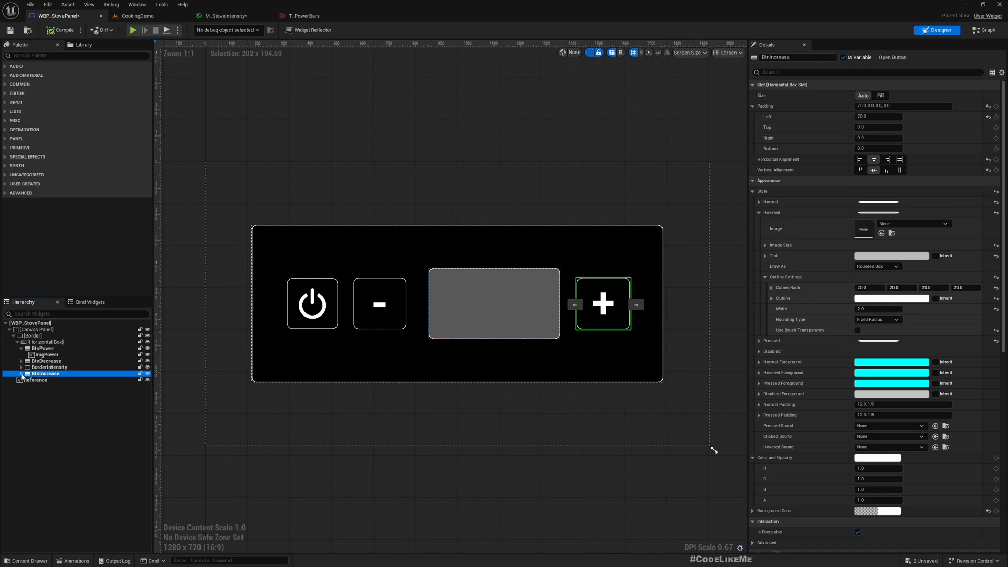
{"action": "scroll", "scroll_direction": "down", "scroll_amount": 3}
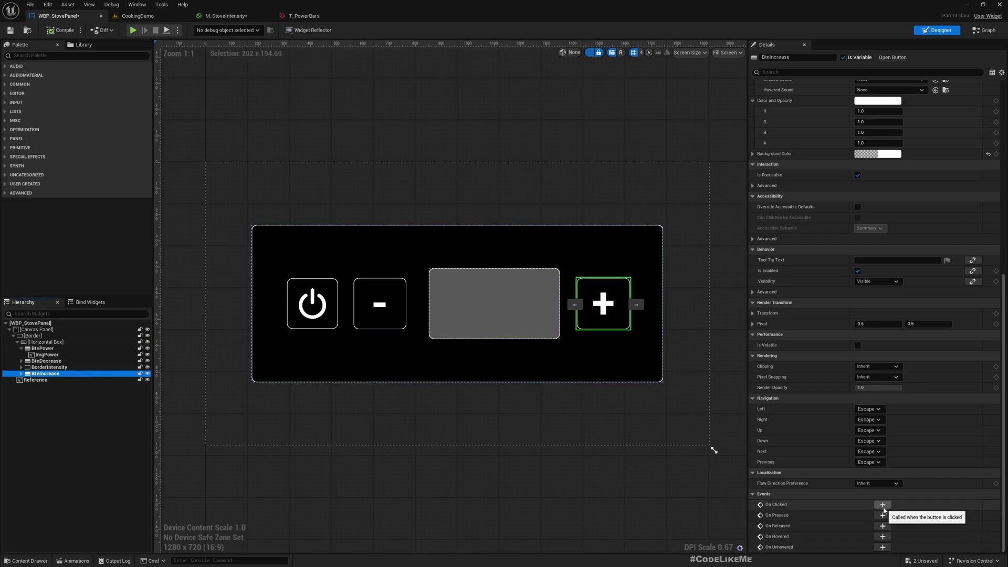
{"action": "left_click", "coordinate": [883, 504]}
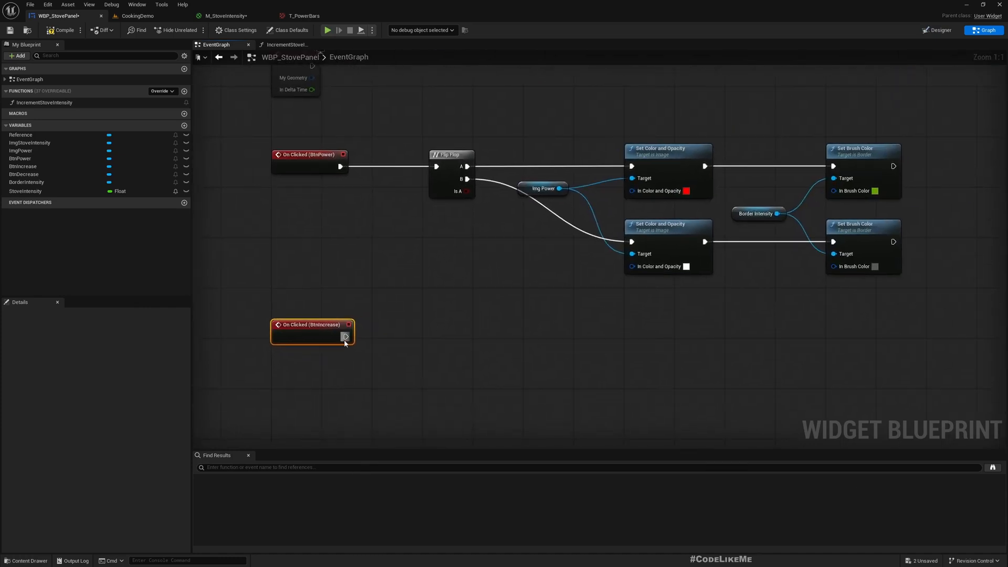
Call the stove intensity function from the increase button's OnClicked event
{"action": "left_click_drag", "start_coordinate": [345, 337], "coordinate": [413, 335]}
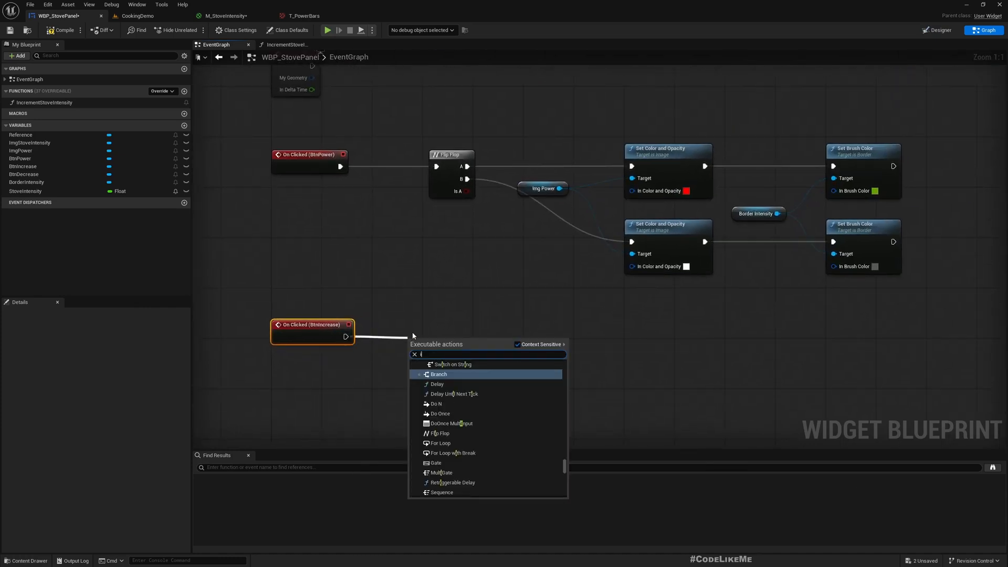
{"action": "type", "text": "incremen"}
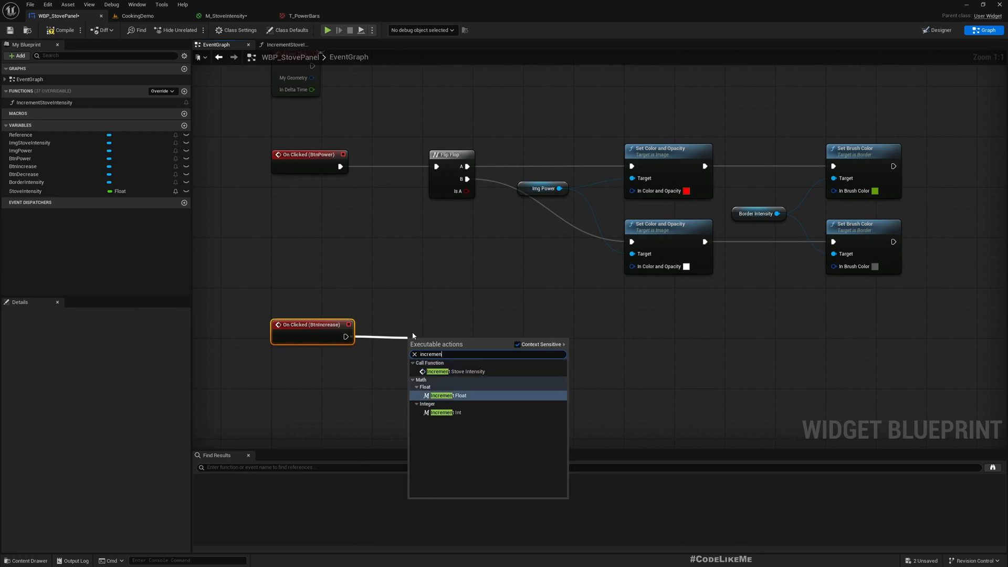
{"action": "left_click", "coordinate": [448, 372]}
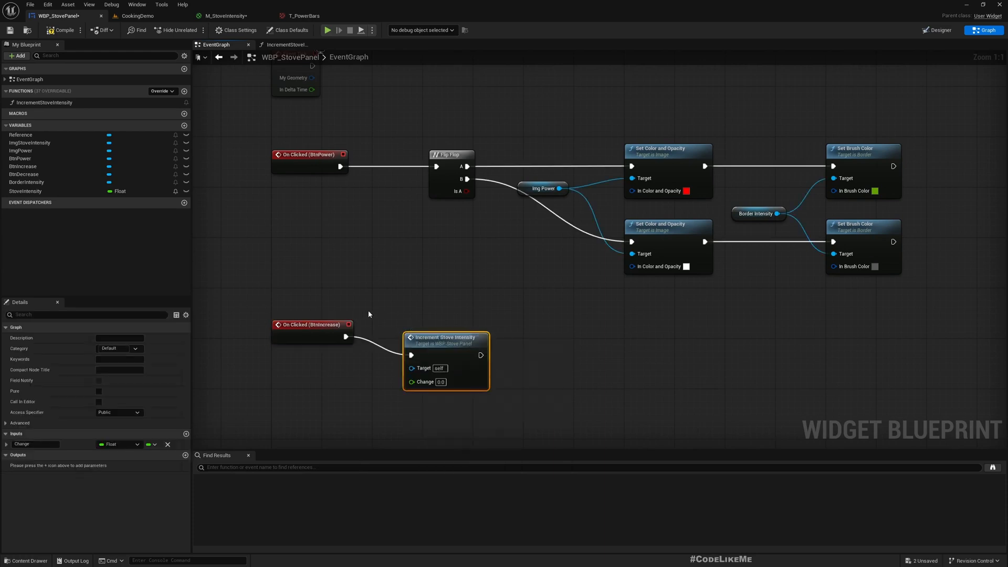
{"action": "left_click", "coordinate": [312, 324]}
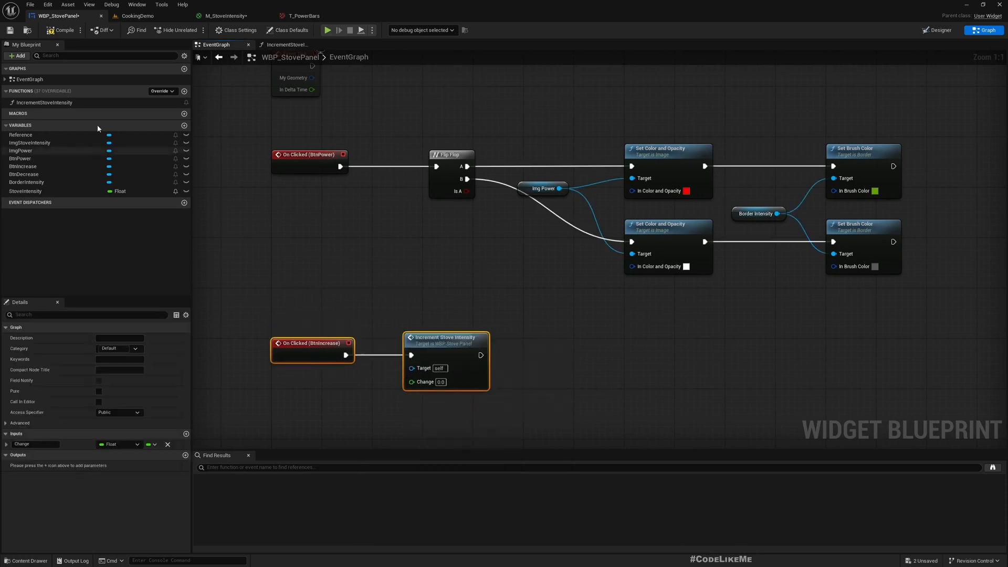
Rename the function ChangeStoveIntensity and pass 1.0 for increase, -1.0 for decrease
{"action": "double_click", "coordinate": [44, 102]}
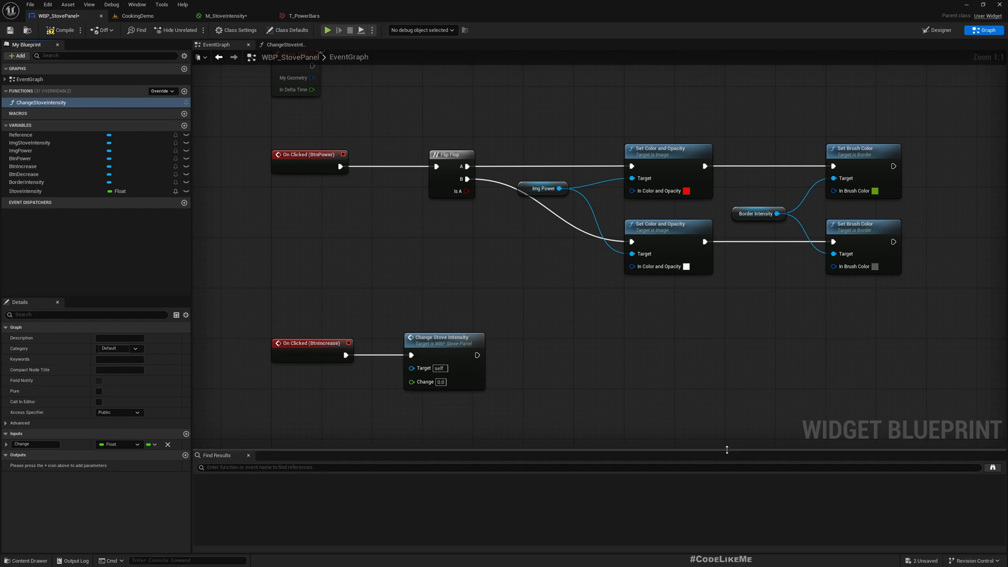
{"action": "left_click", "coordinate": [440, 382]}
{"action": "type", "text": "1"}
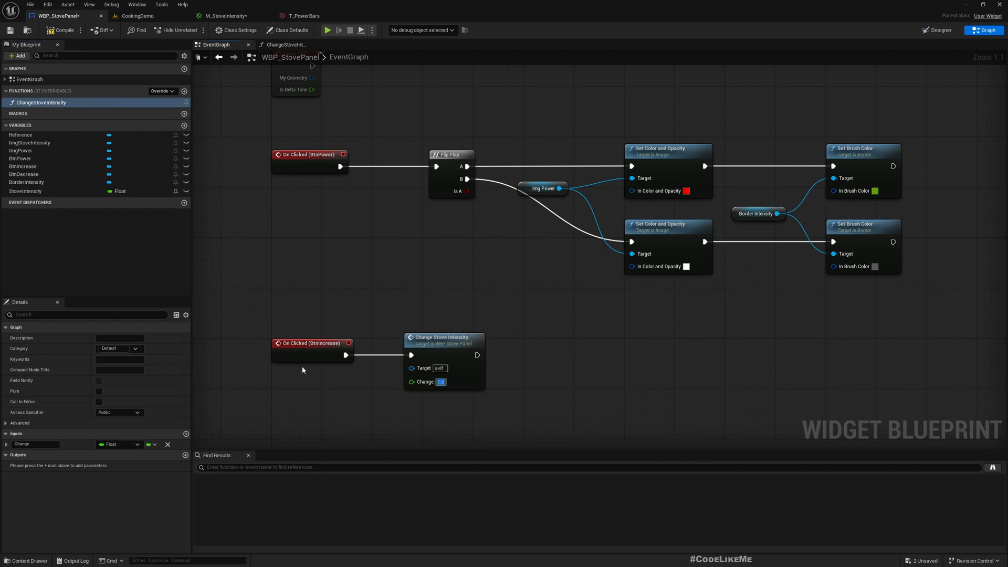
{"action": "mouse_move", "coordinate": [308, 343]}
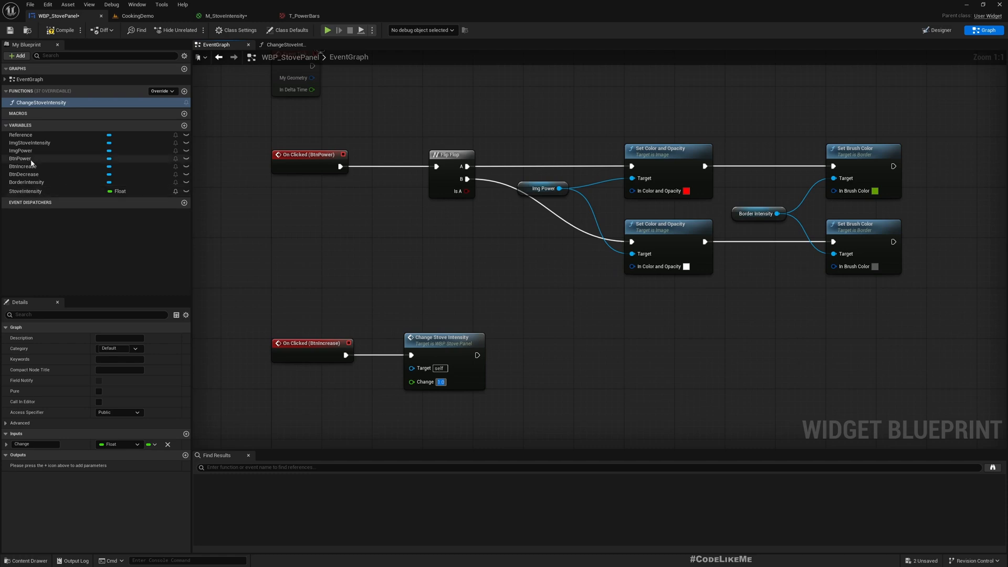
{"action": "left_click", "coordinate": [23, 174]}
{"action": "type", "text": "-1"}
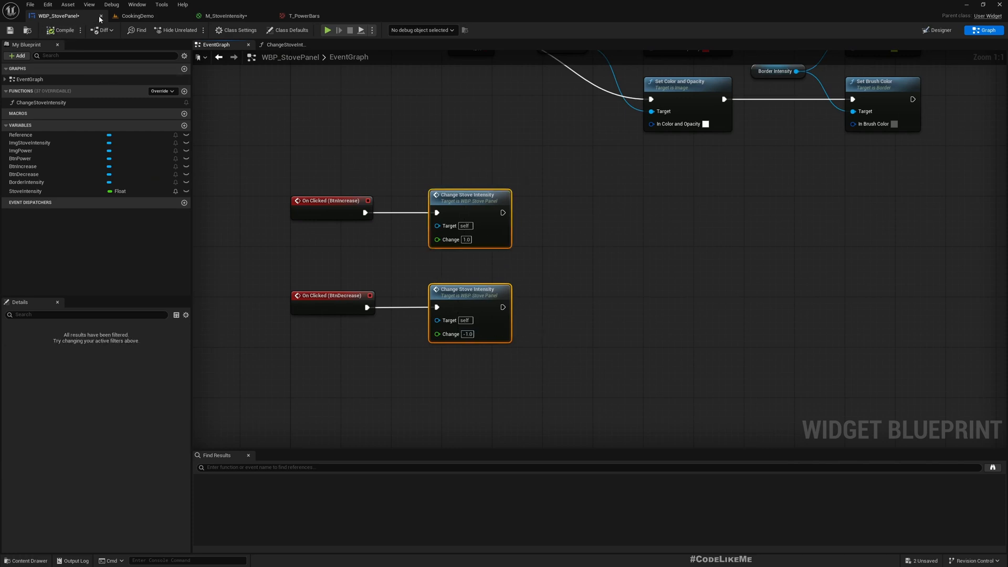
{"action": "left_click", "coordinate": [149, 15]}
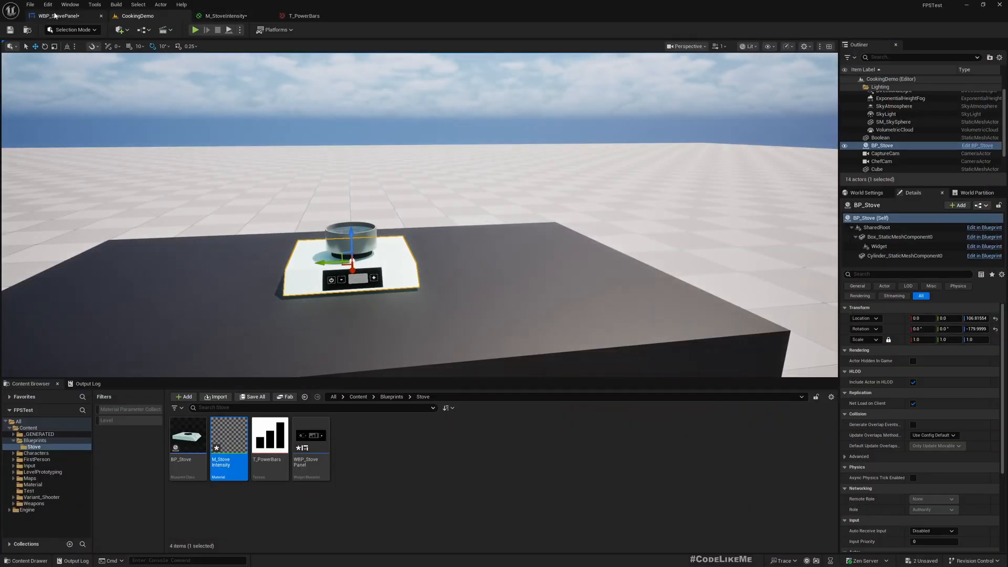
{"action": "left_click", "coordinate": [61, 16]}
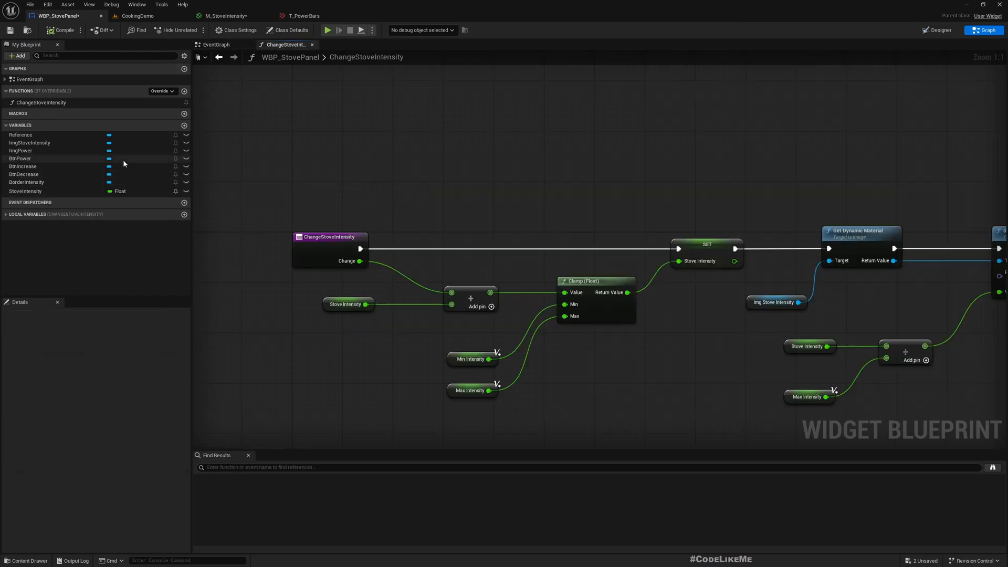
{"action": "mouse_move", "coordinate": [17, 158]}
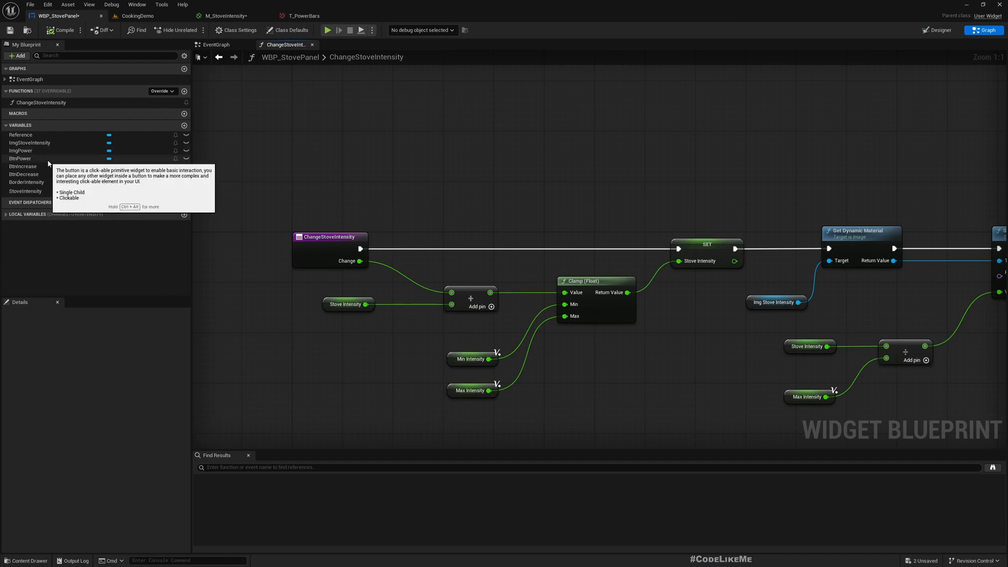
{"action": "mouse_move", "coordinate": [45, 168]}
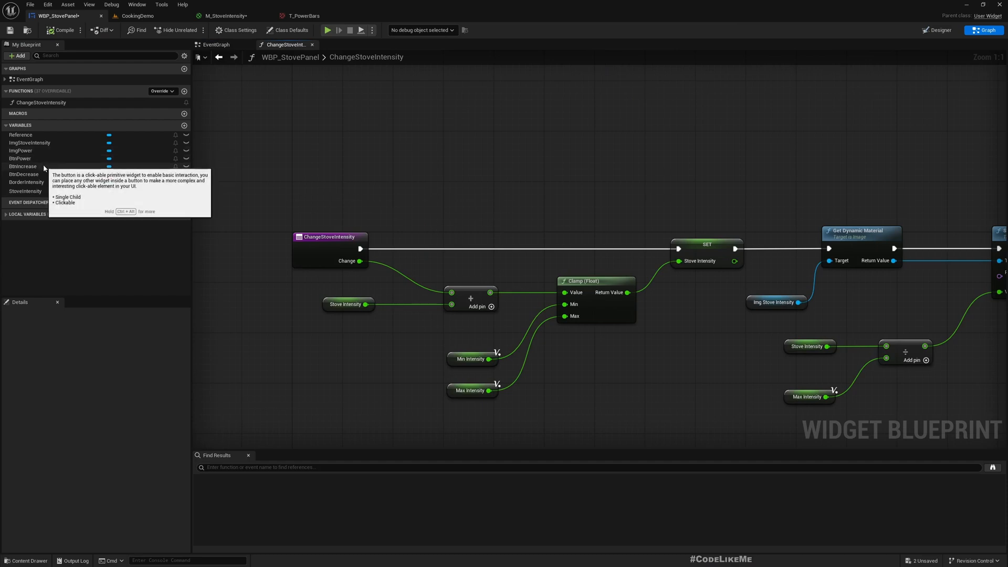
{"action": "left_click", "coordinate": [216, 44]}
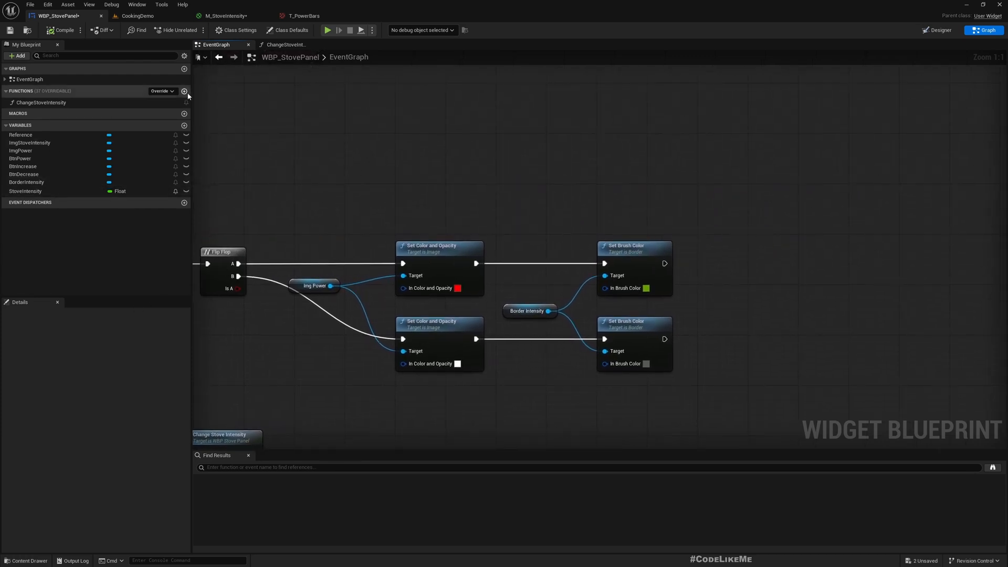
Add a Boolean variable named PowerOn
{"action": "left_click", "coordinate": [183, 125]}
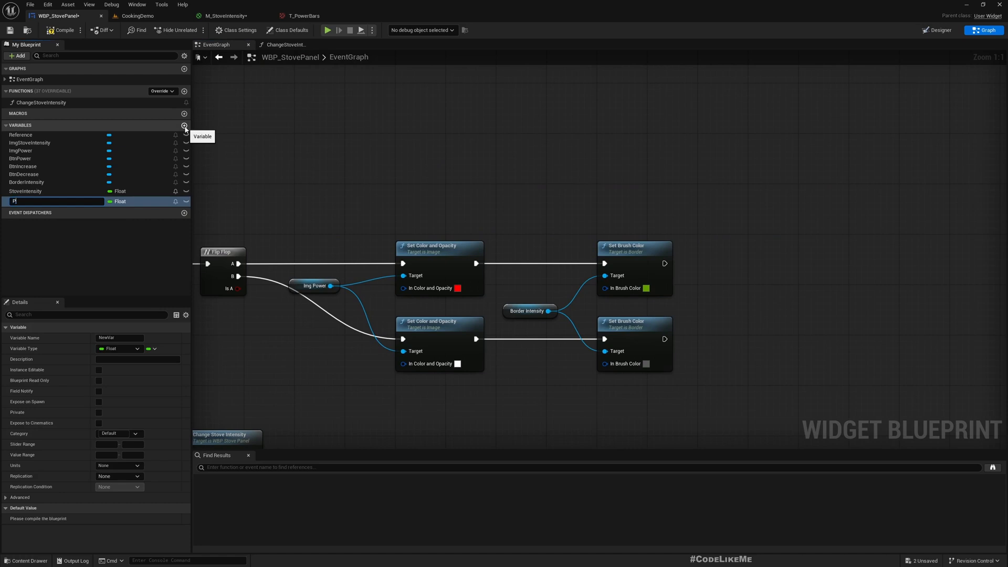
{"action": "type", "text": "owerO"}
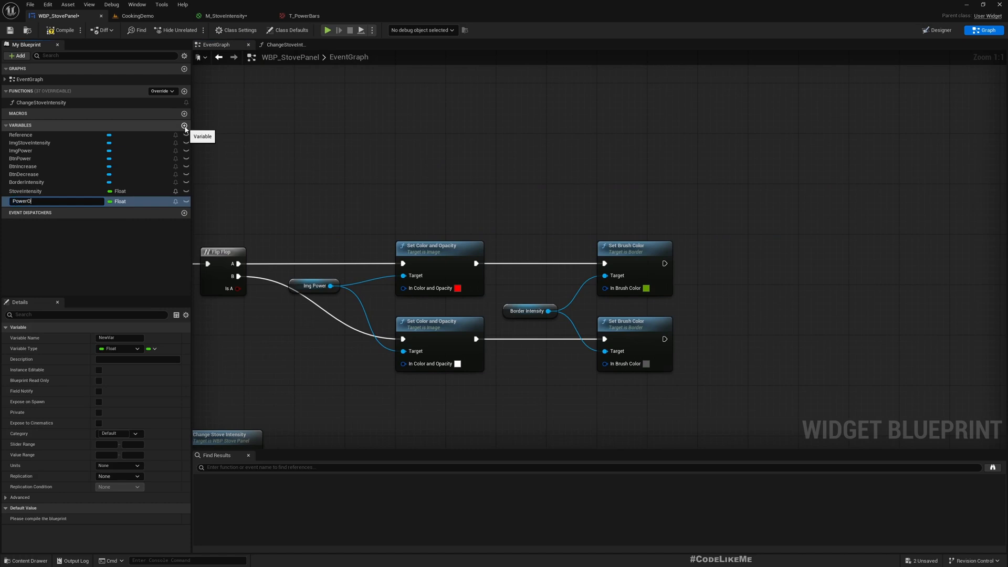
{"action": "key", "text": "Enter"}
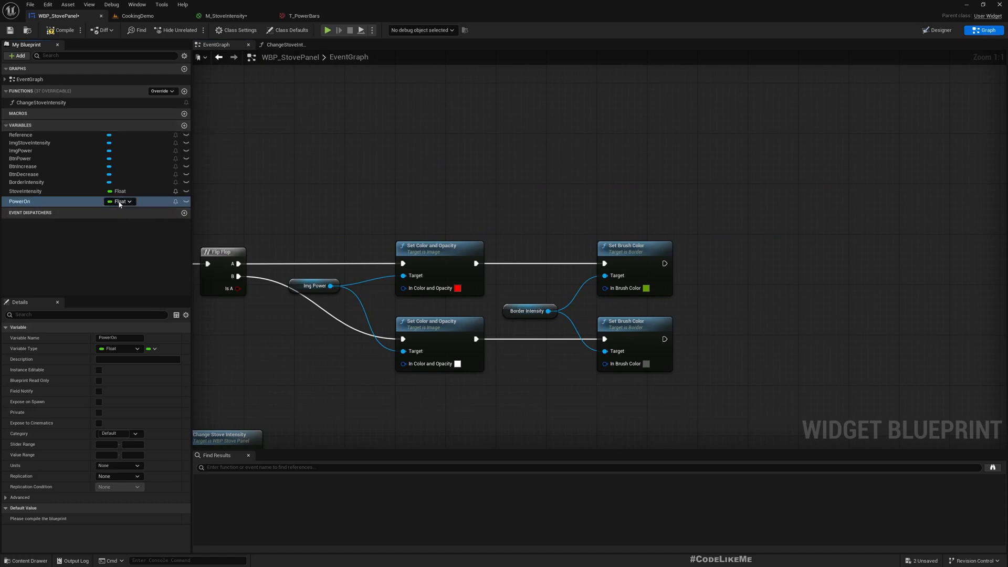
{"action": "left_click", "coordinate": [119, 349]}
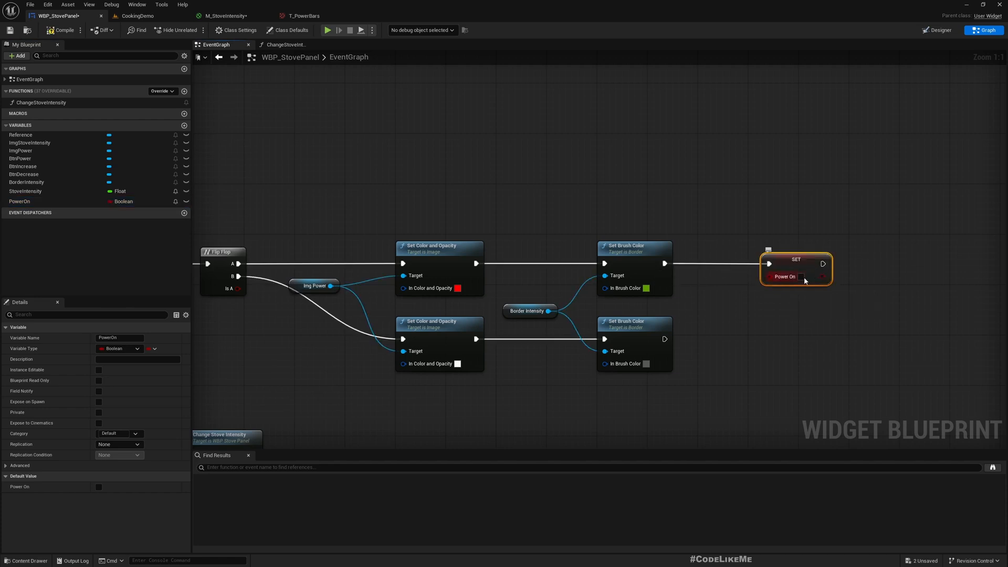
Set PowerOn true after the on branch and false after the off branch of the Flip Flop
{"action": "left_click", "coordinate": [801, 277]}
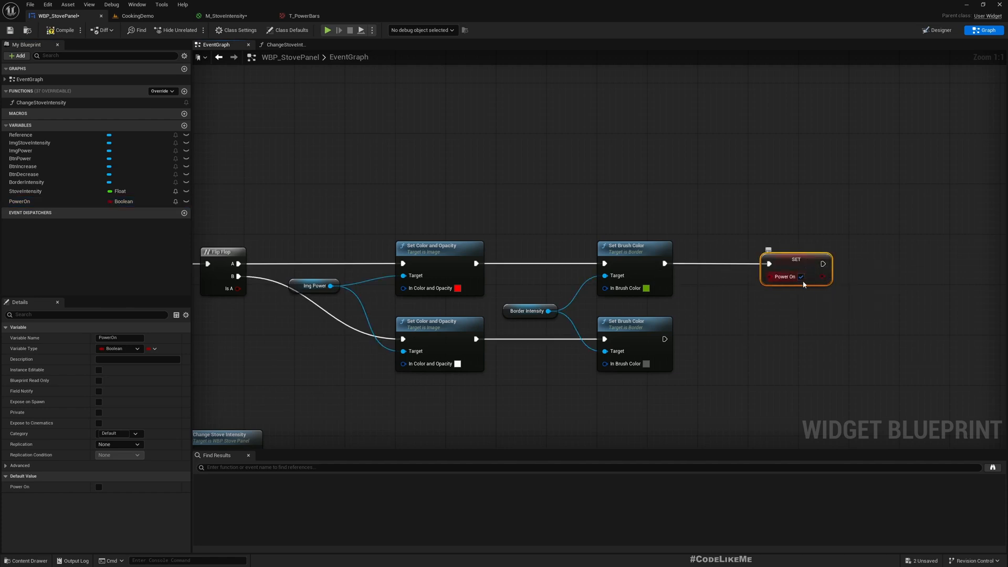
{"action": "left_click_drag", "start_coordinate": [796, 261], "coordinate": [809, 324]}
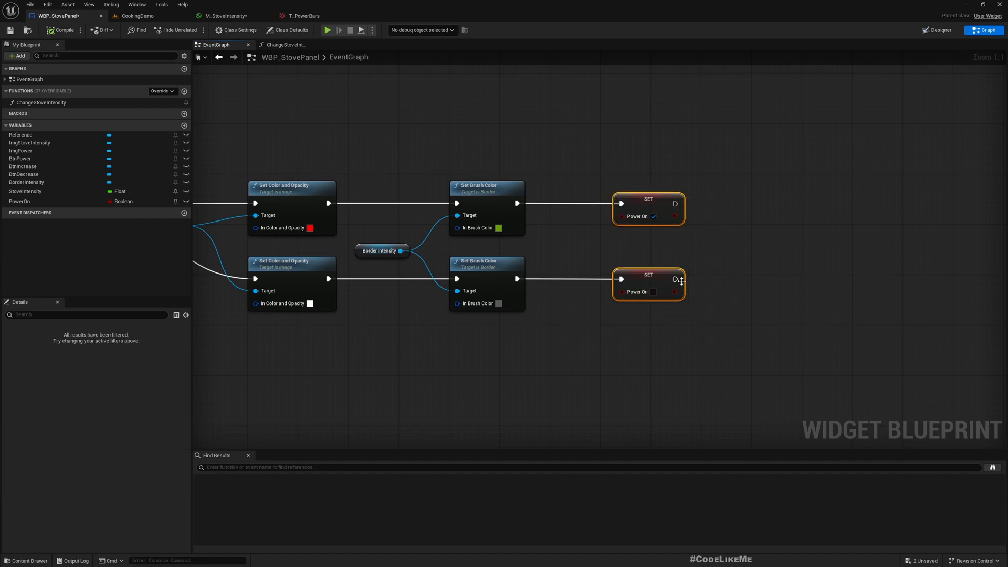
Call Change Stove Intensity with a negative change after PowerOn is set false
{"action": "left_click_drag", "start_coordinate": [677, 279], "coordinate": [733, 281]}
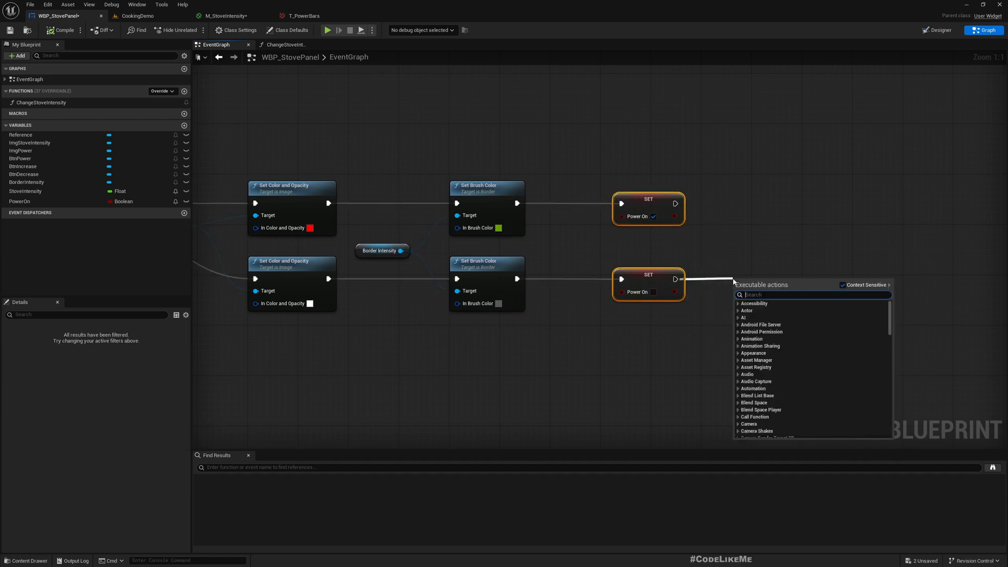
{"action": "type", "text": "changesto"}
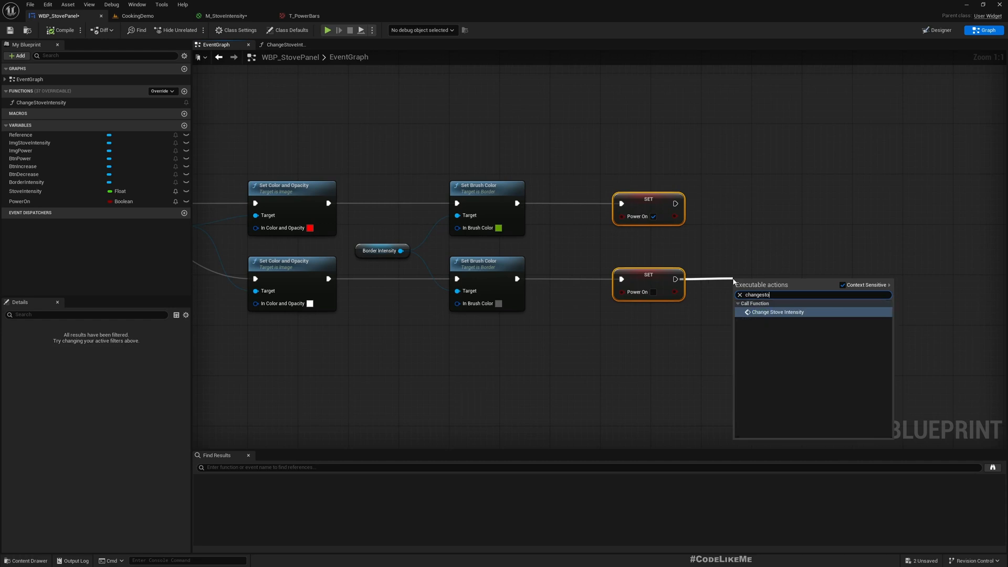
{"action": "left_click", "coordinate": [777, 312]}
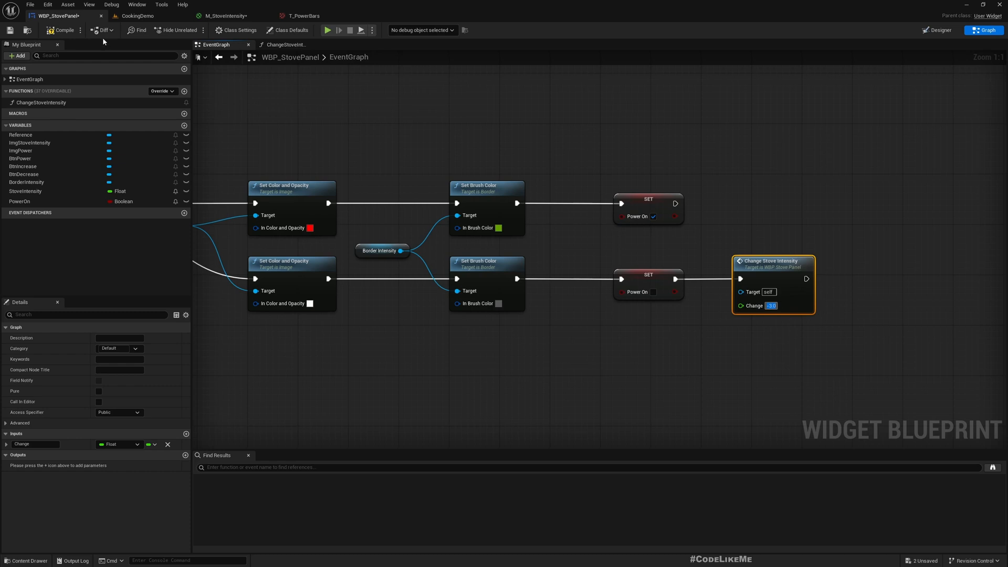
{"action": "mouse_move", "coordinate": [148, 94]}
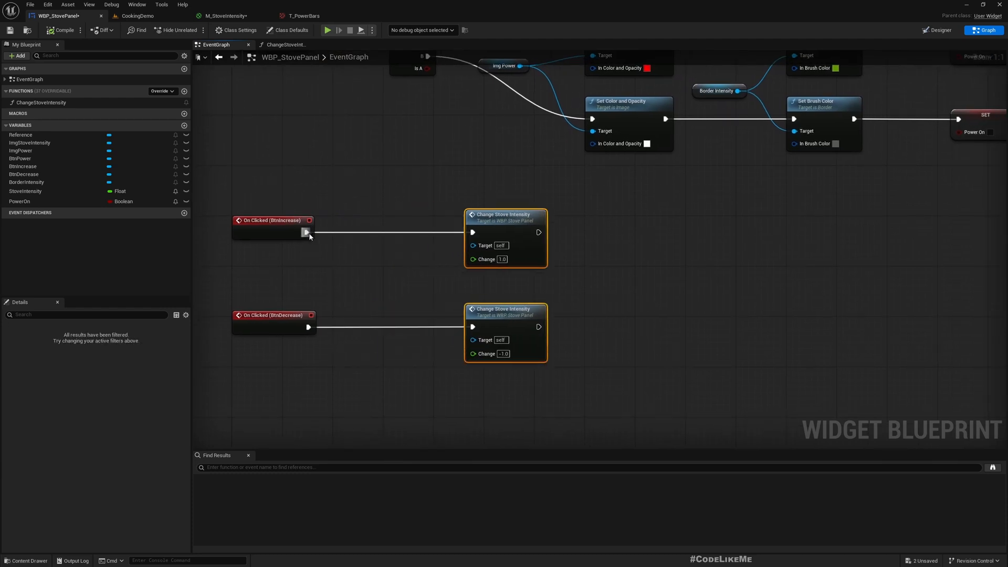
Gate both click events with Branch nodes on PowerOn before calling Change Stove Intensity
{"action": "left_click_drag", "start_coordinate": [308, 232], "coordinate": [346, 232]}
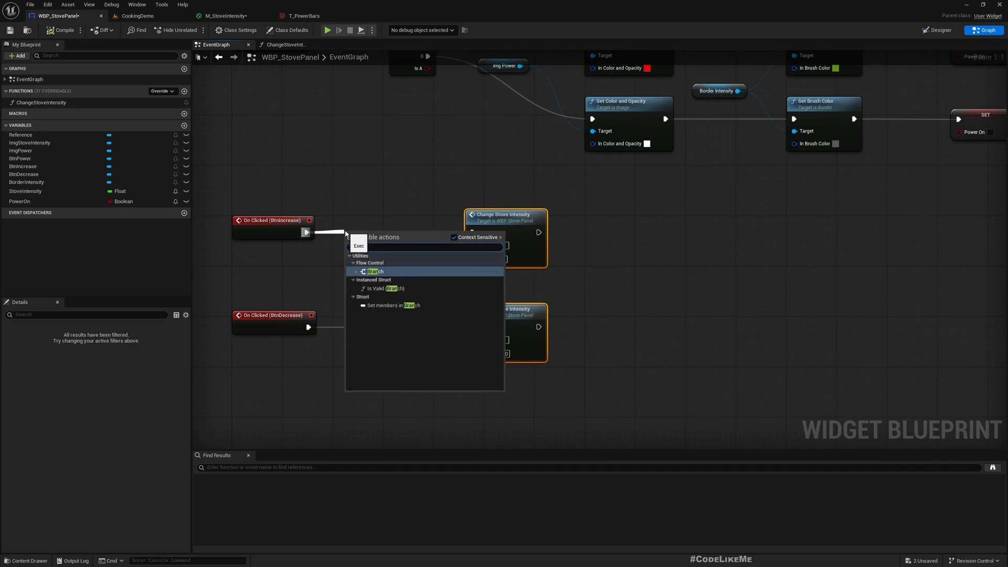
{"action": "left_click", "coordinate": [372, 271]}
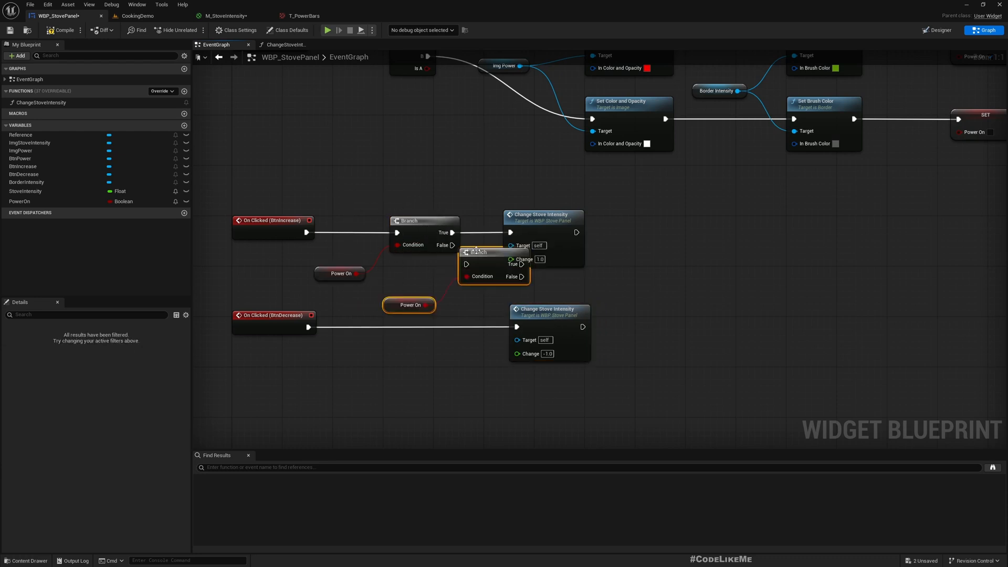
{"action": "left_click_drag", "start_coordinate": [476, 252], "coordinate": [442, 316]}
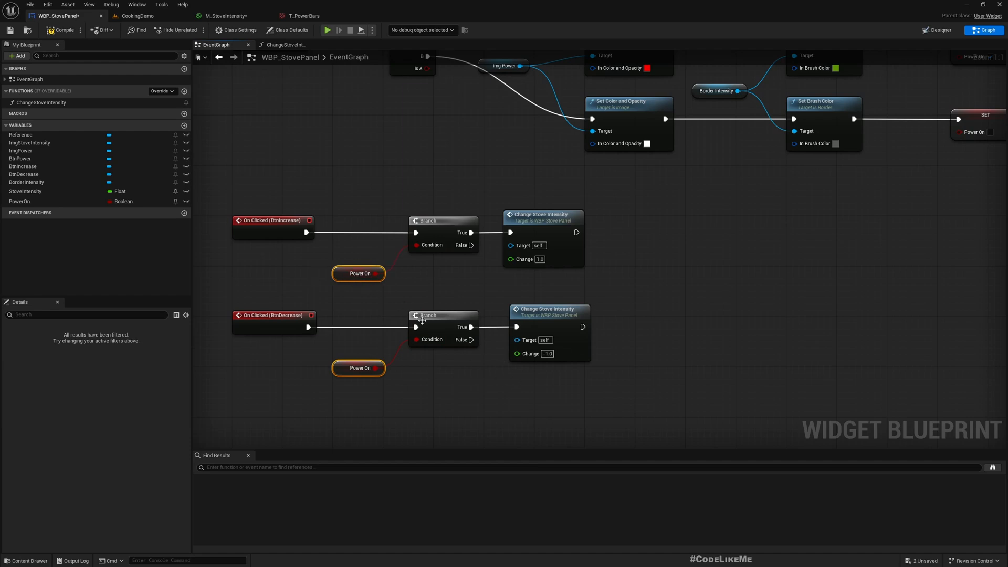
{"action": "left_click", "coordinate": [138, 15]}
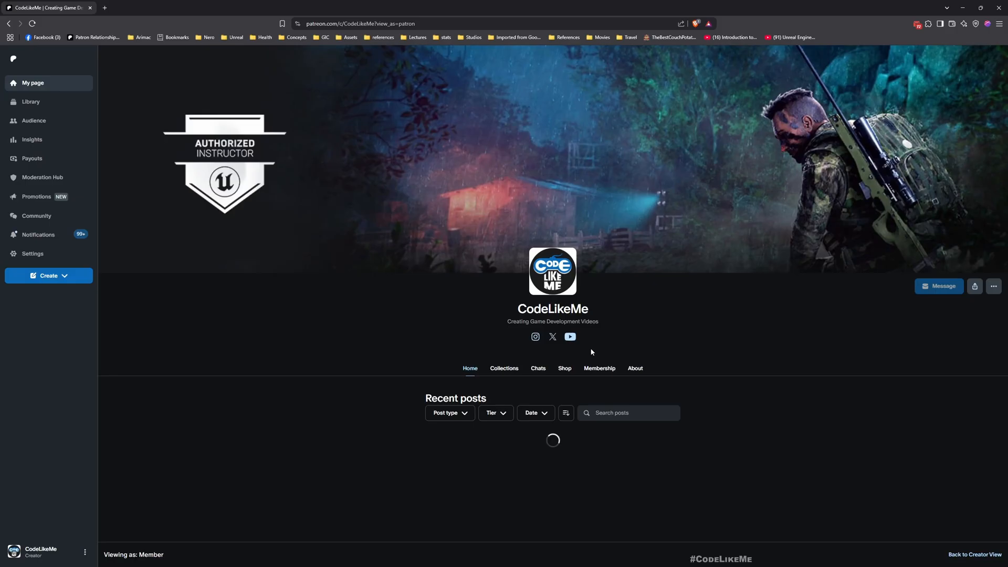
Scroll down the CodeLikeMe Patreon page past the cooking game, tooltip and T-Rex posts to the car race post
{"action": "scroll", "scroll_direction": "down", "scroll_amount": 3}
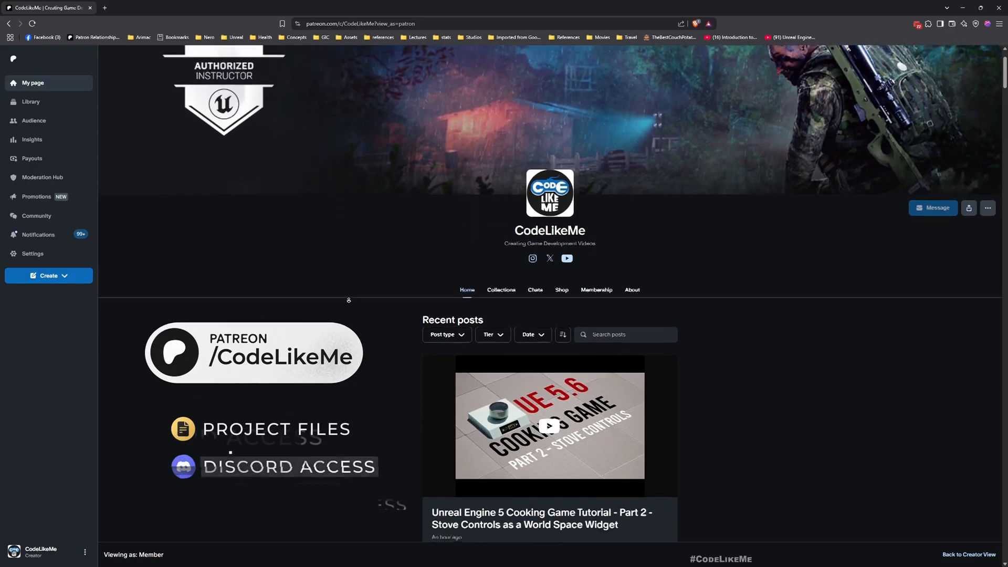
{"action": "scroll", "scroll_direction": "down", "scroll_amount": 3}
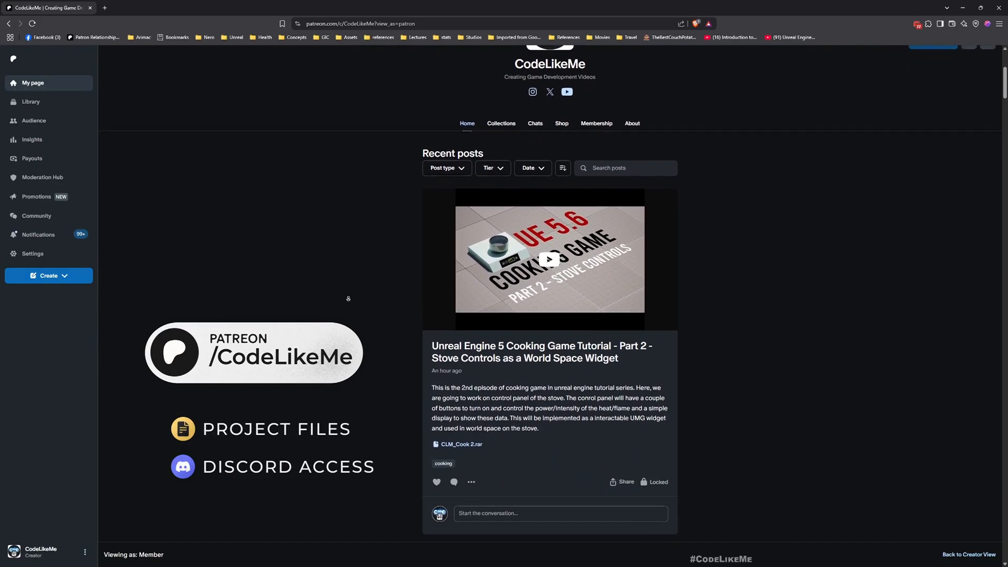
{"action": "scroll", "scroll_direction": "down", "scroll_amount": 3}
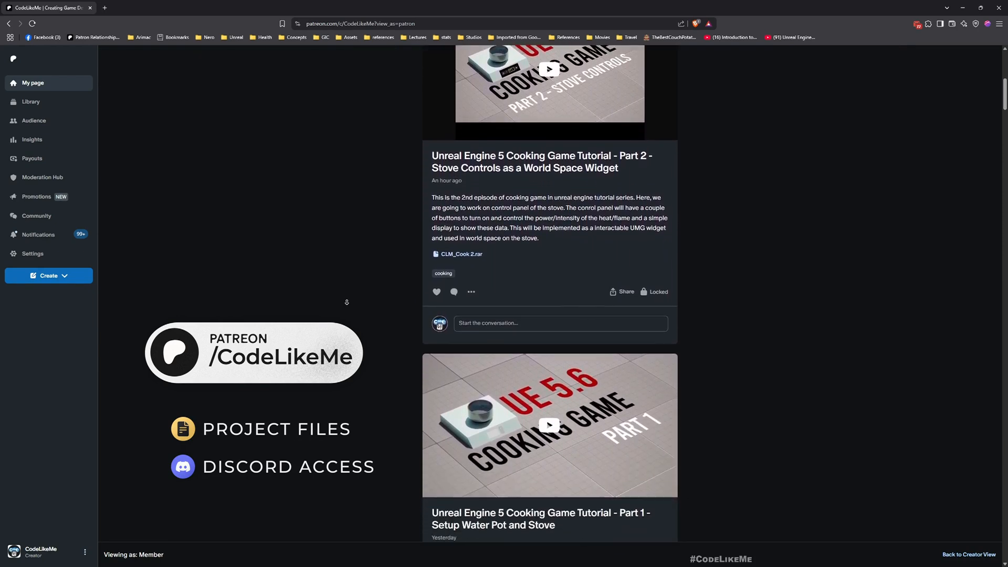
{"action": "scroll", "scroll_direction": "down", "scroll_amount": 3}
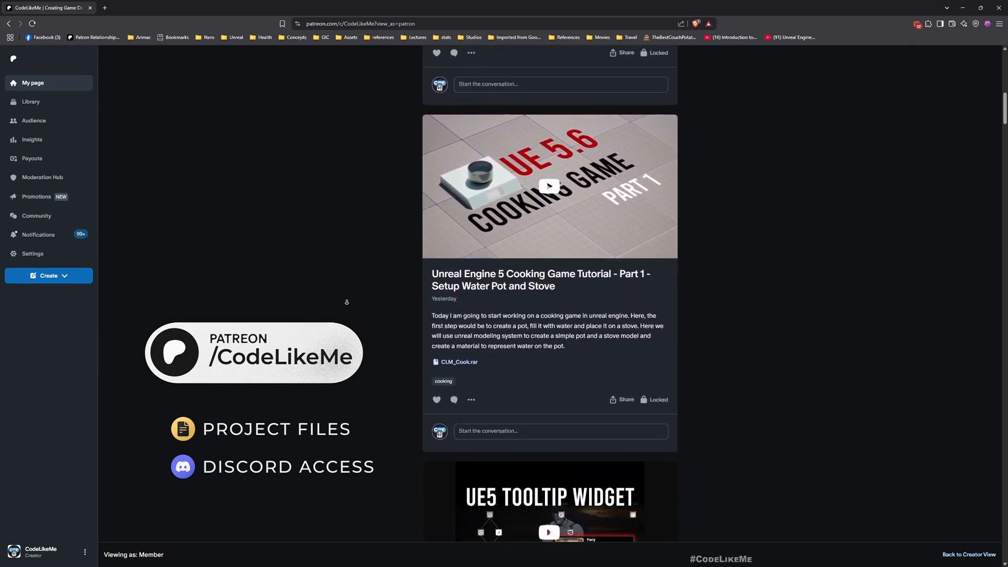
{"action": "scroll", "scroll_direction": "down", "scroll_amount": 3}
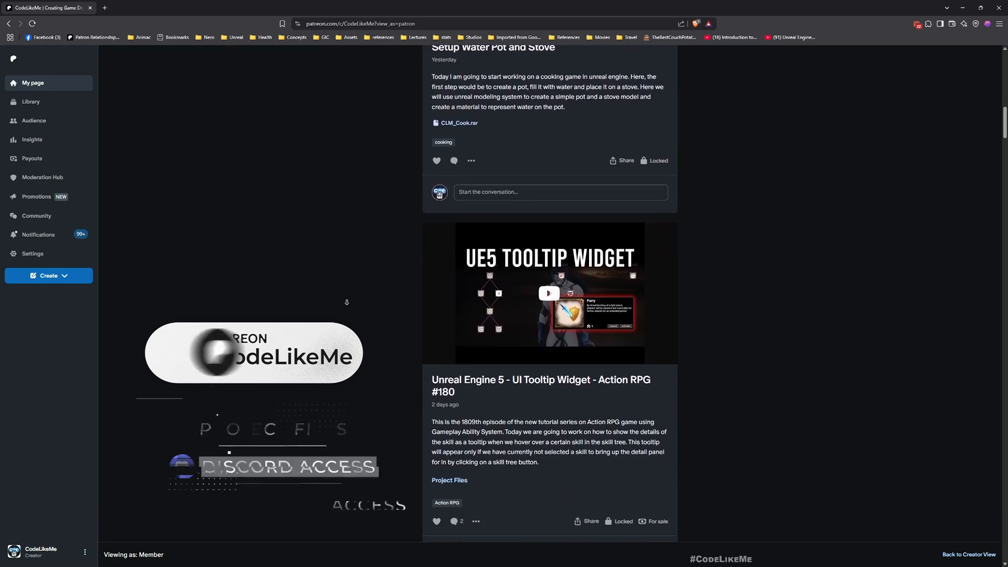
{"action": "scroll", "scroll_direction": "down", "scroll_amount": 3}
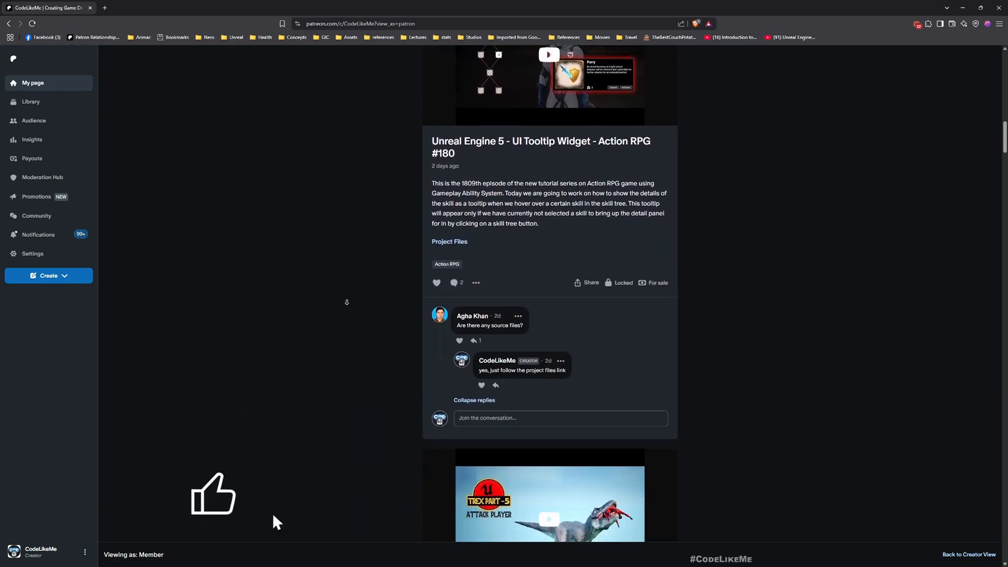
{"action": "scroll", "scroll_direction": "down", "scroll_amount": 3}
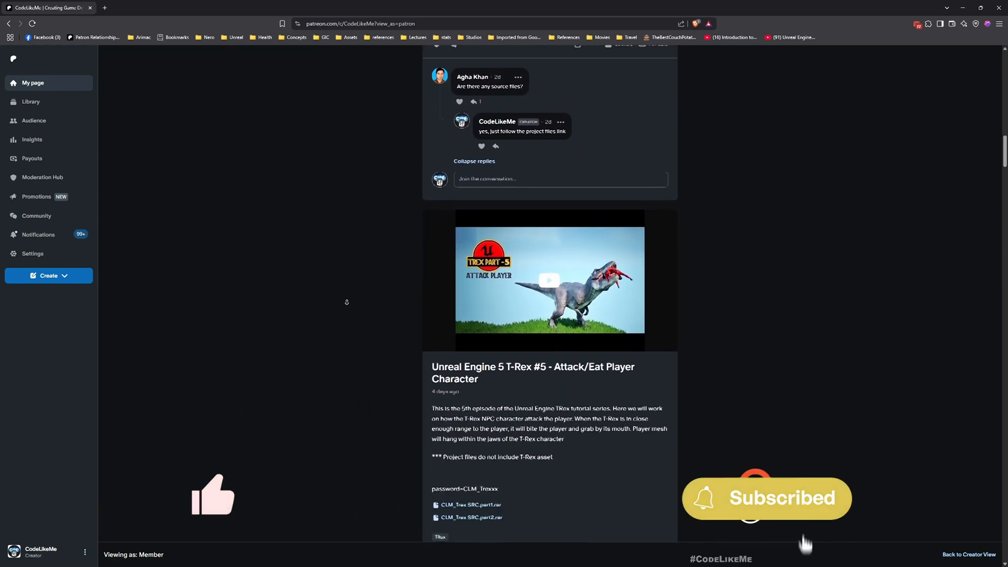
{"action": "scroll", "scroll_direction": "down", "scroll_amount": 3}
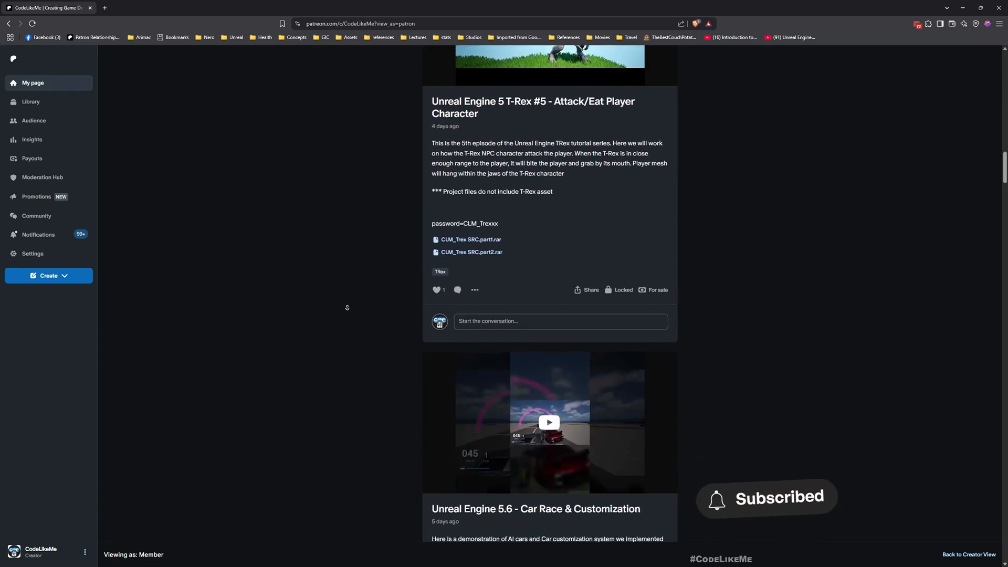